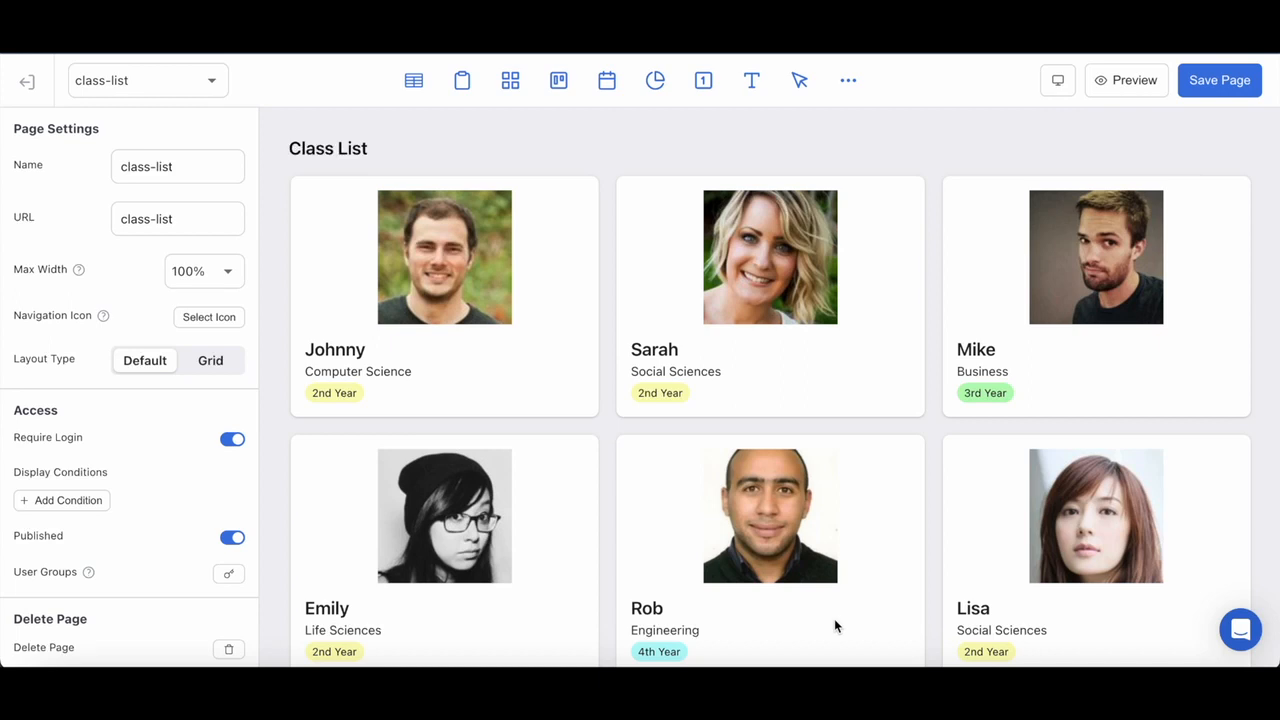
mouse_move(817, 635)
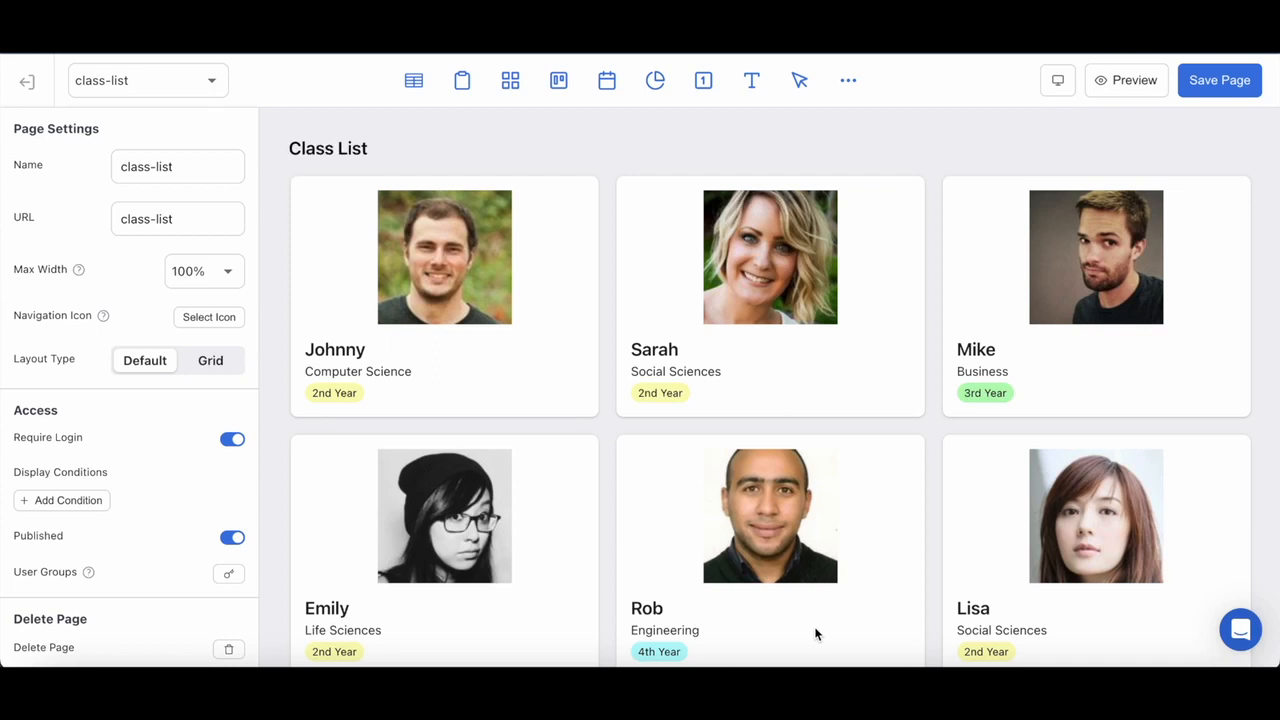
Scroll the Class List block settings to its Student Information source and record click actions
scroll(down, 3)
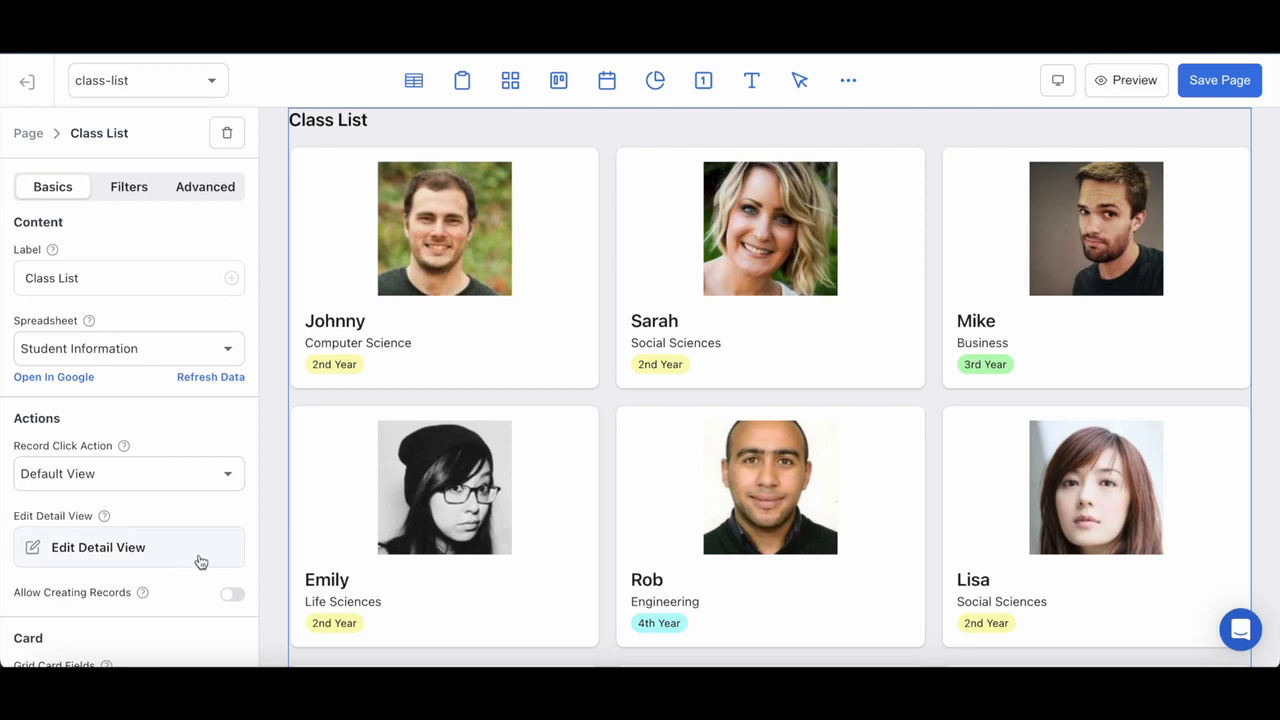
Open the Class List detail view editor and scroll through John Smith's record details
click(98, 547)
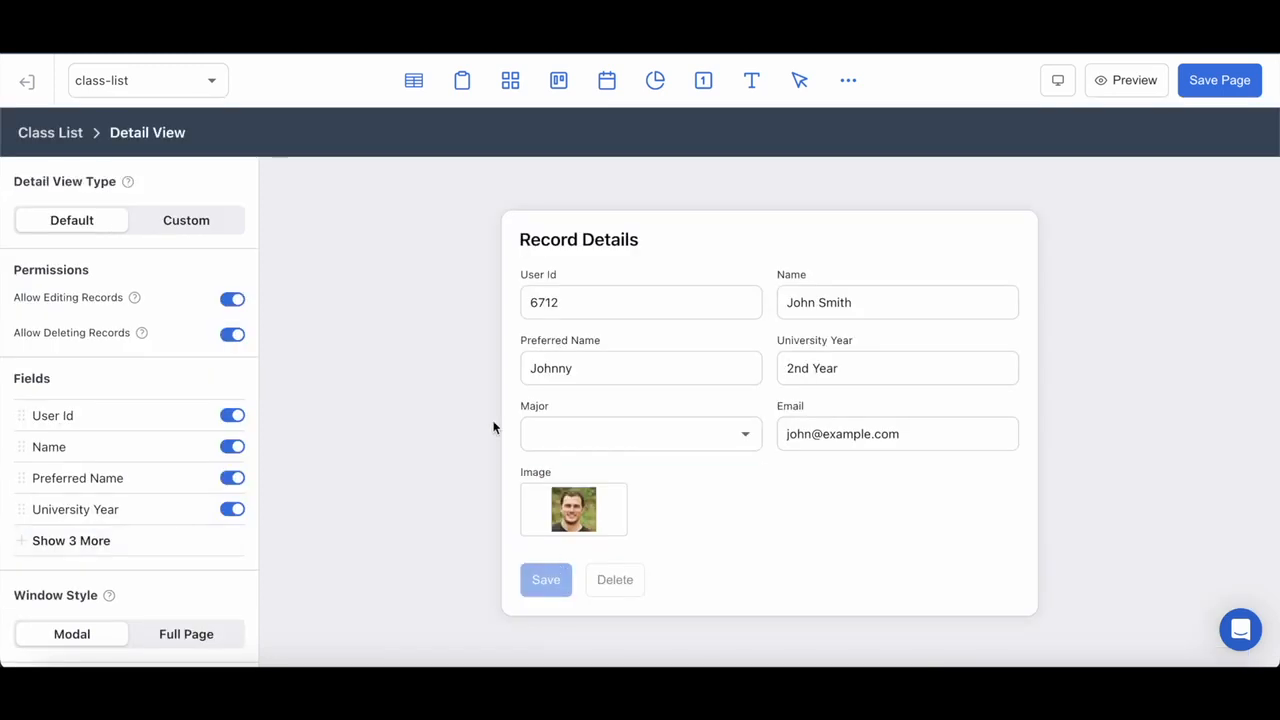
mouse_move(463, 345)
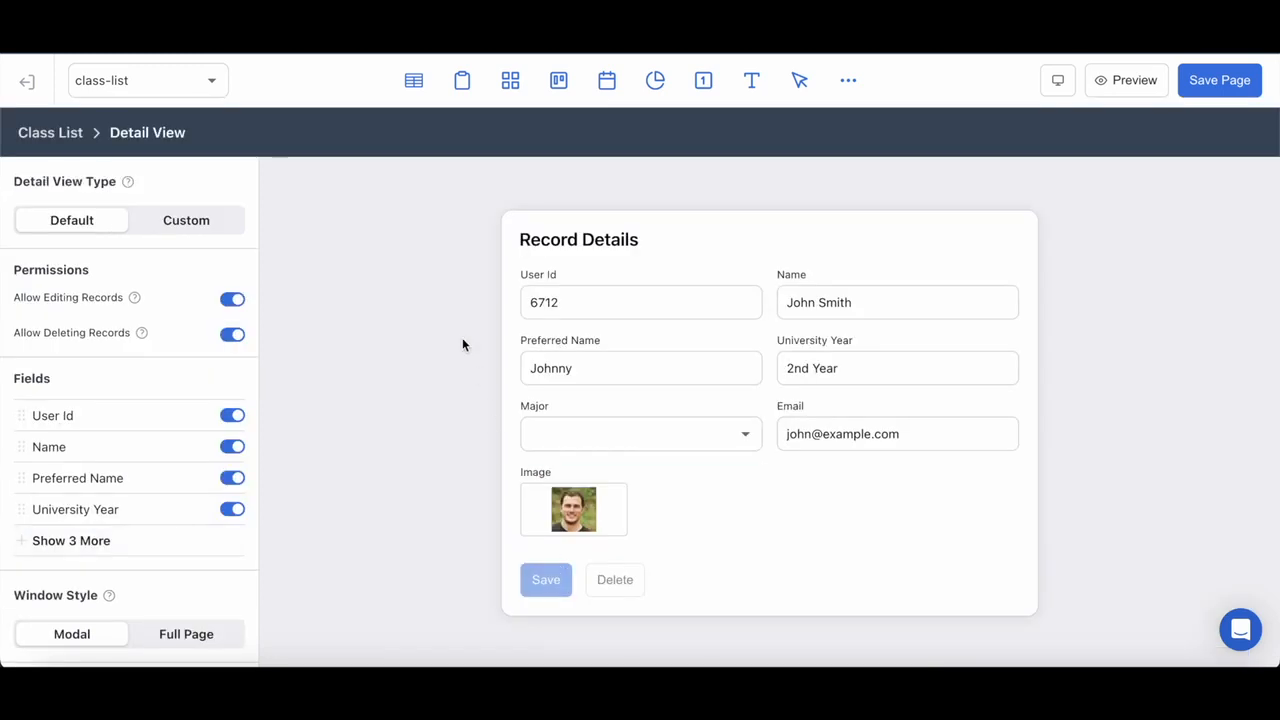
mouse_move(960, 603)
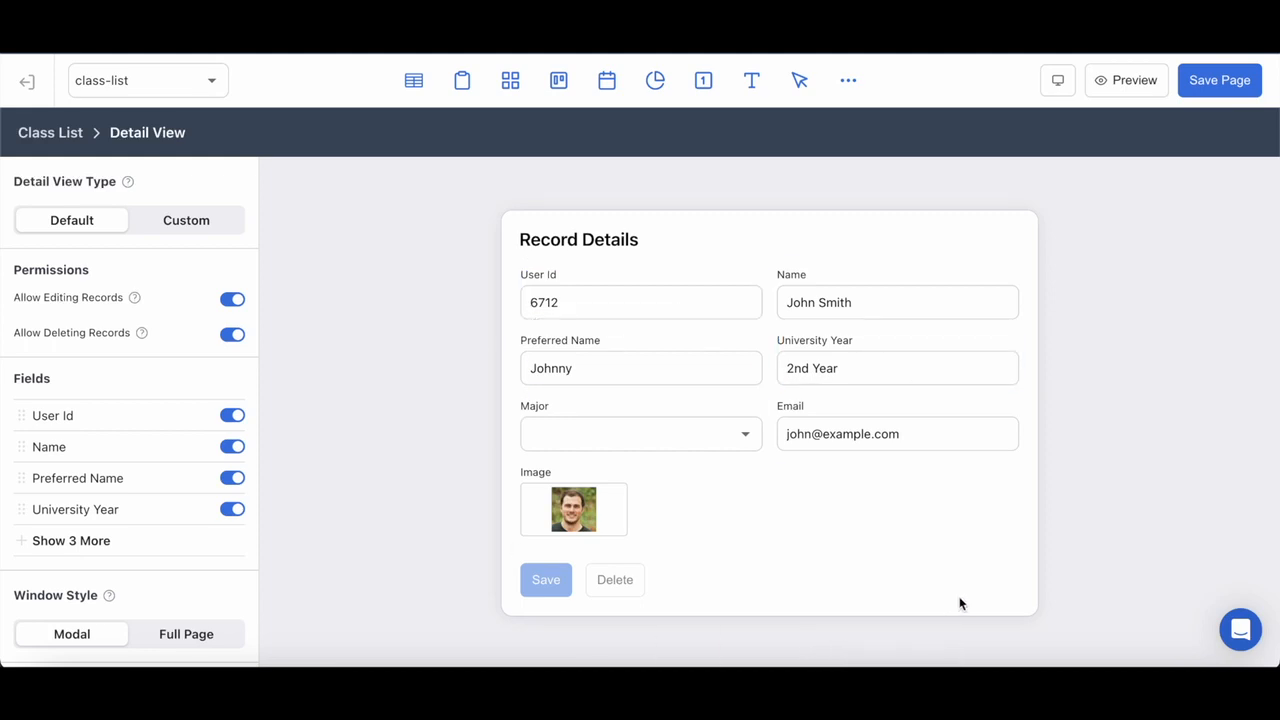
mouse_move(1030, 416)
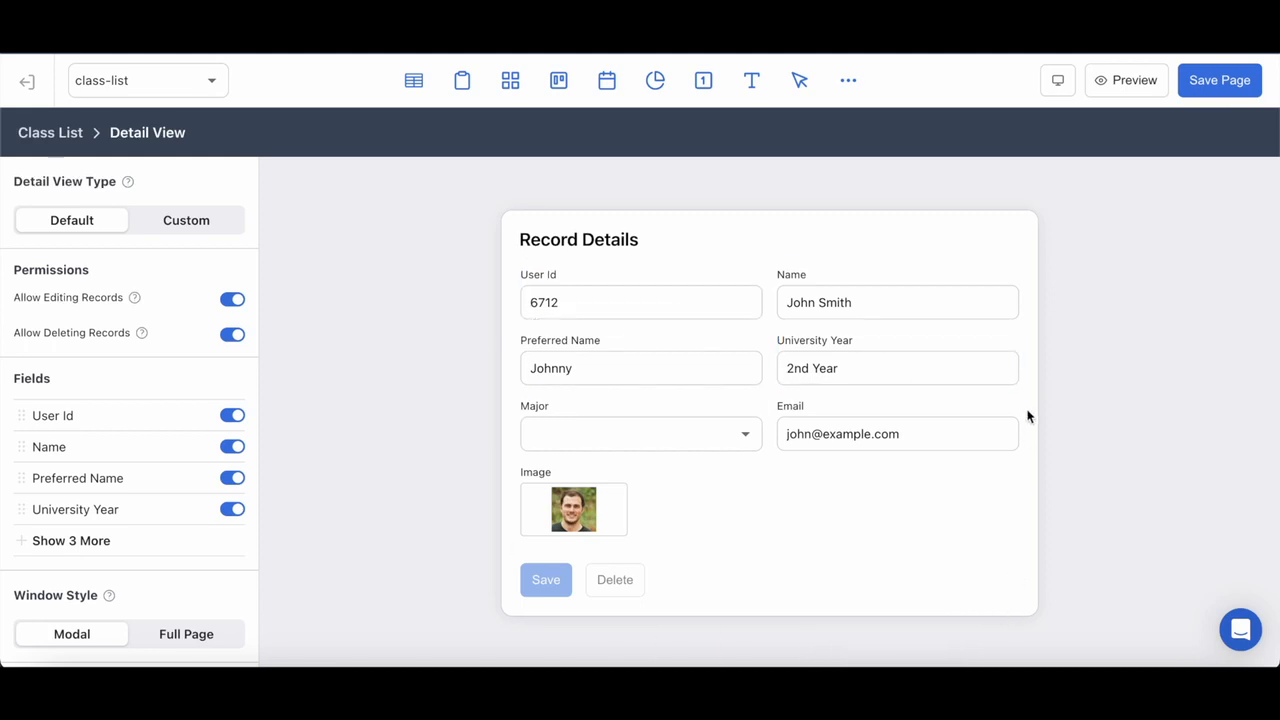
mouse_move(5, 530)
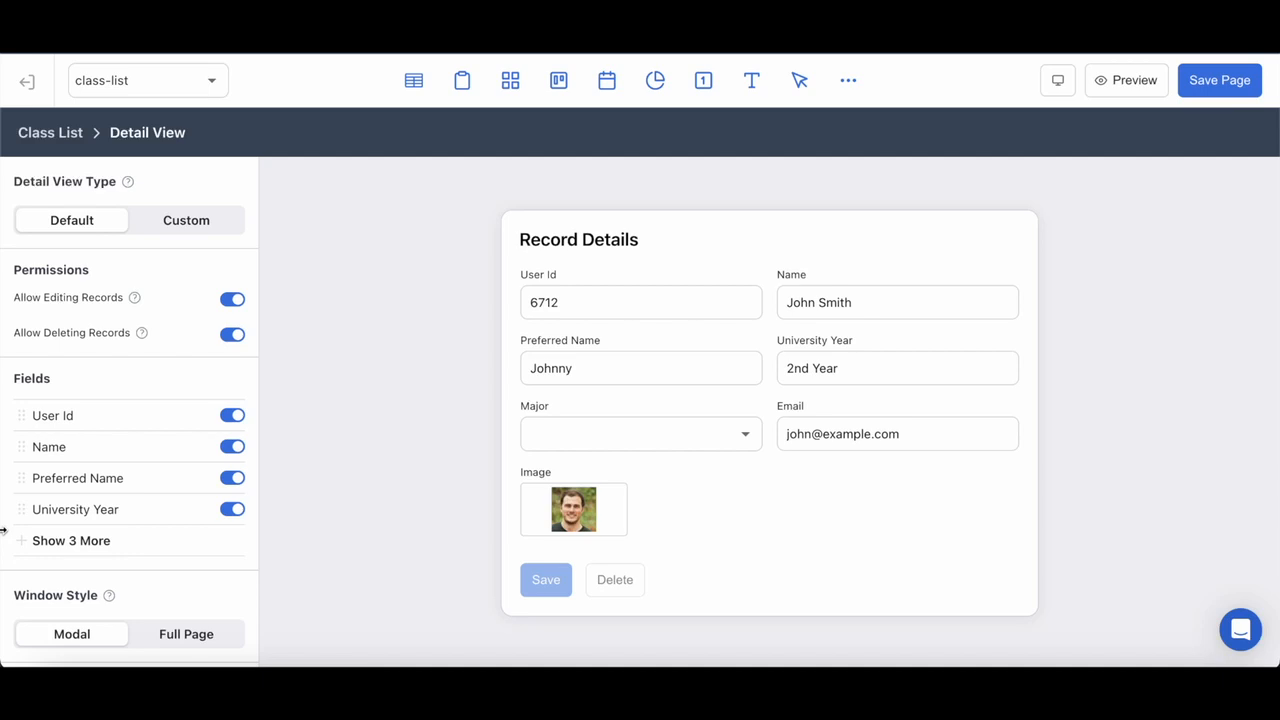
mouse_move(286, 208)
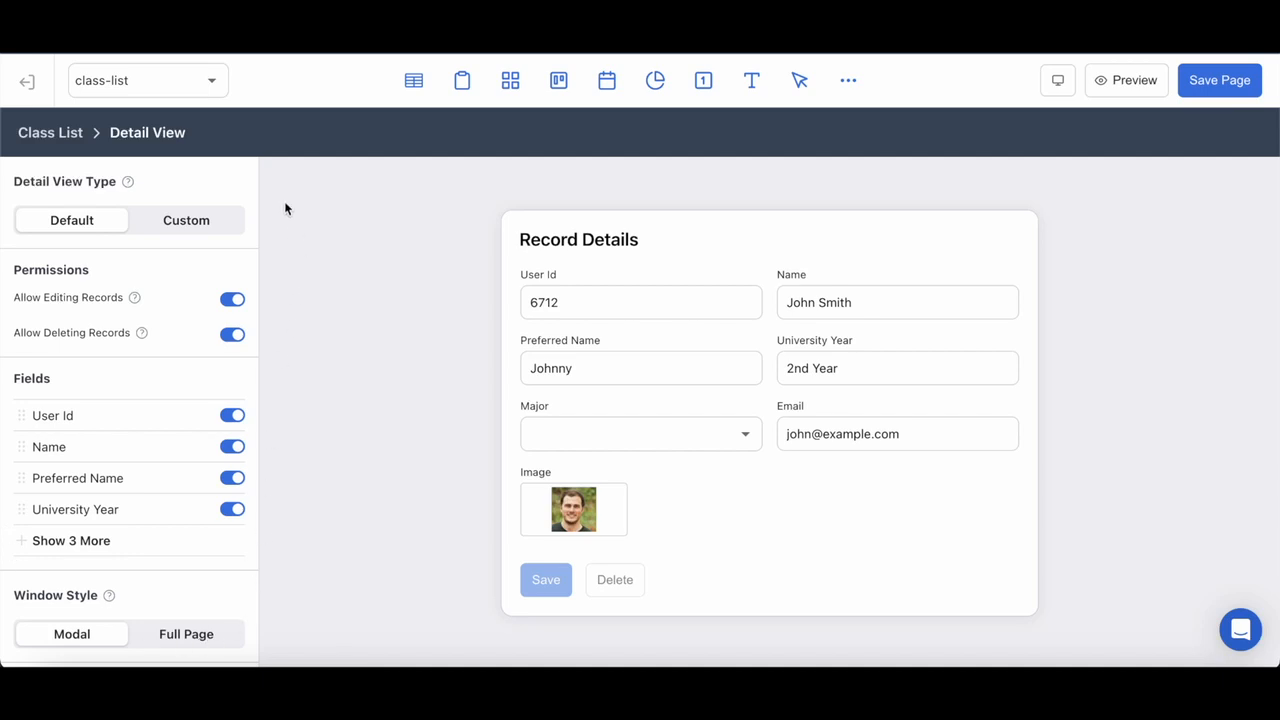
scroll(down, 3)
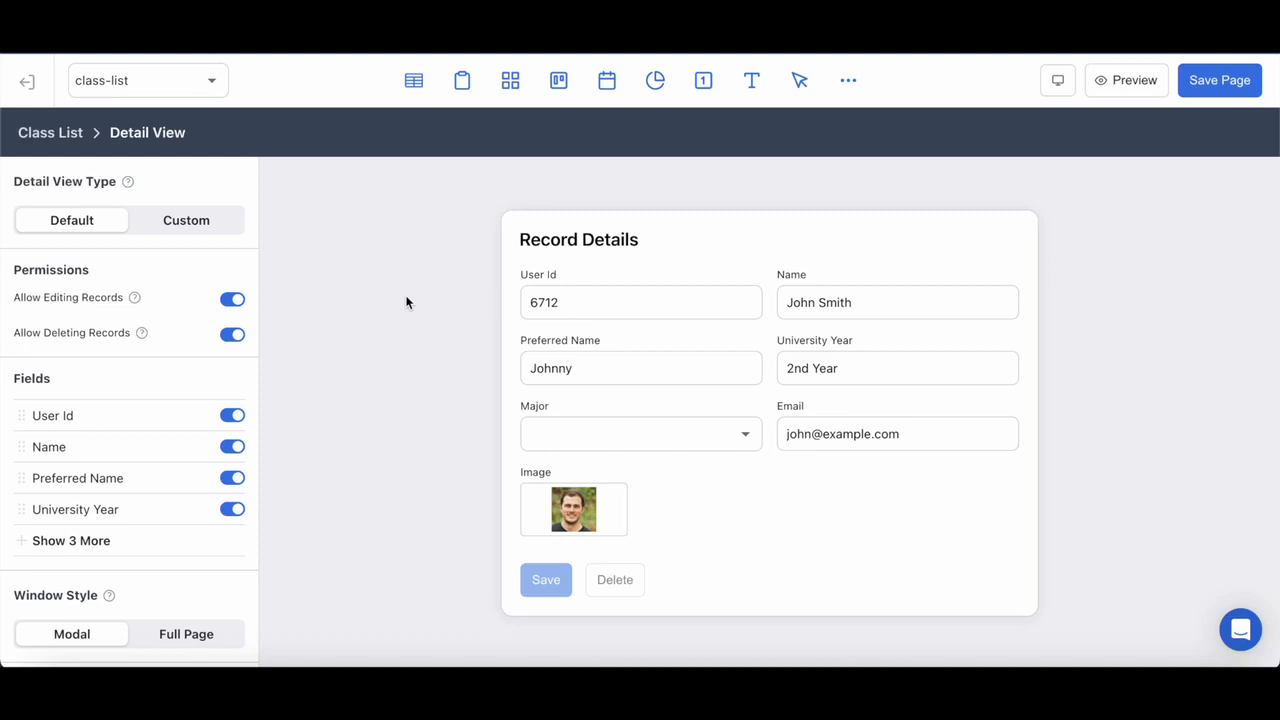
mouse_move(483, 299)
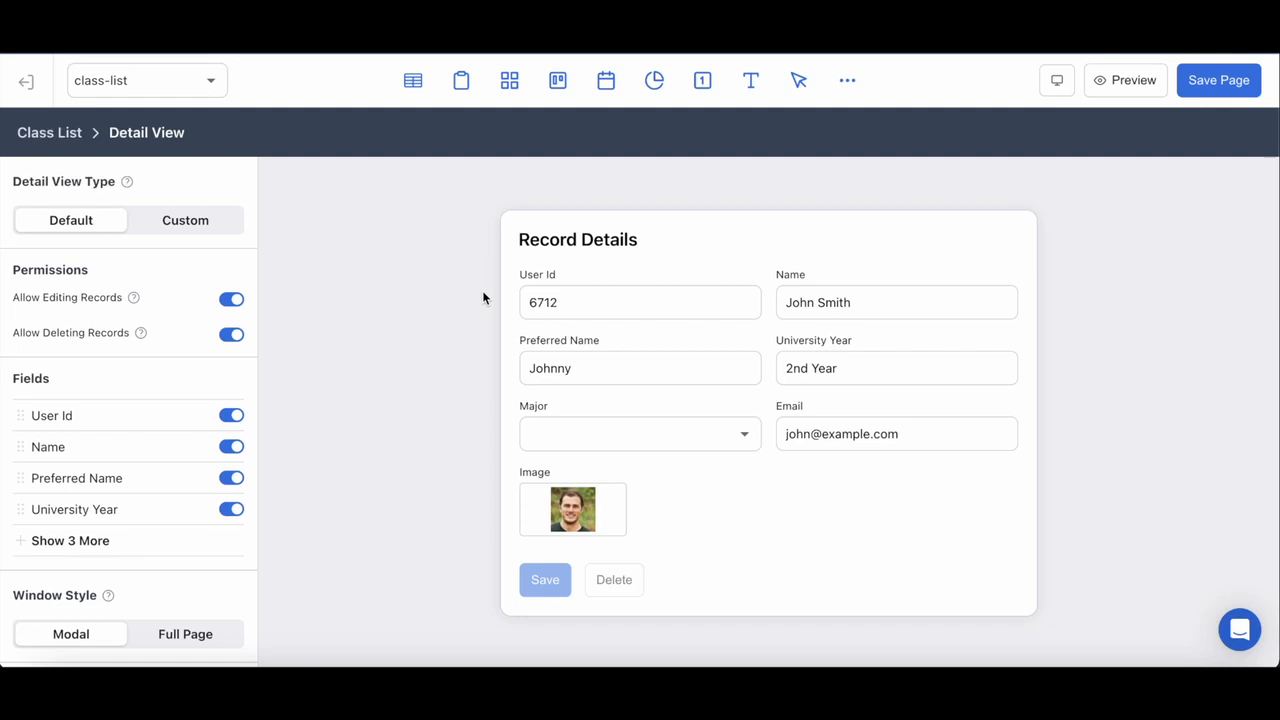
mouse_move(185, 224)
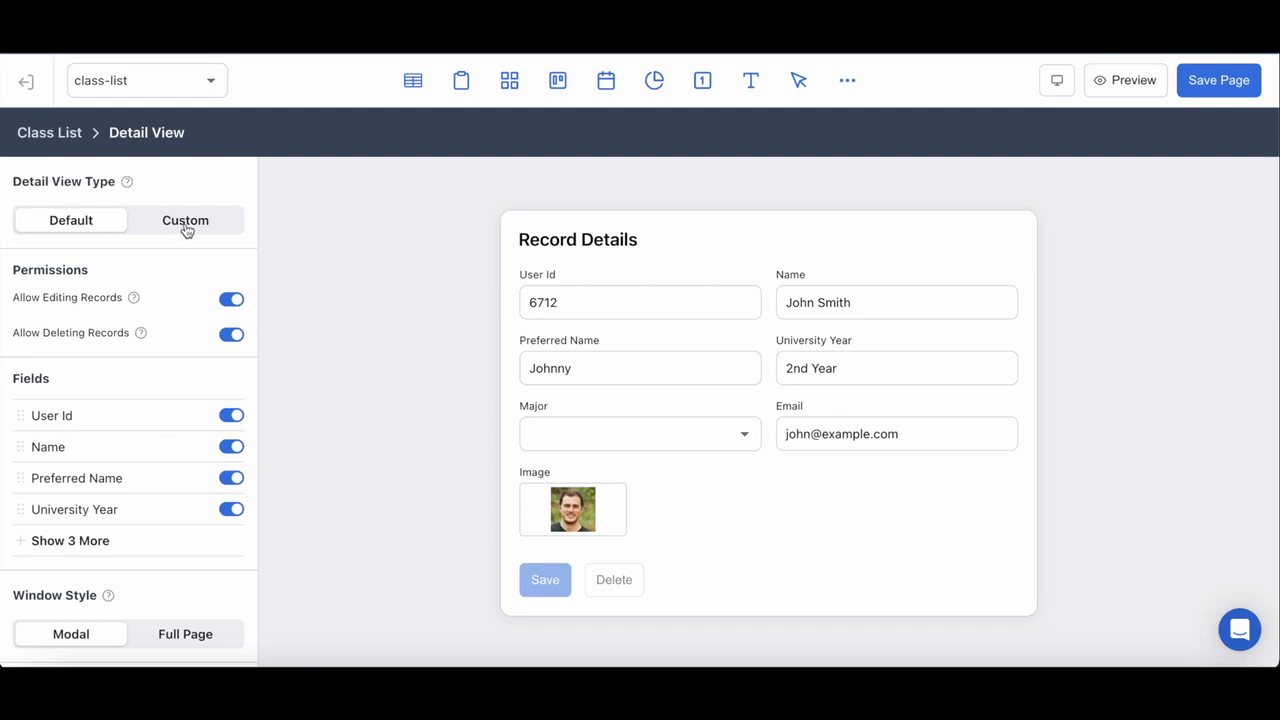
Switch the Class List detail view type from default to Custom
click(185, 220)
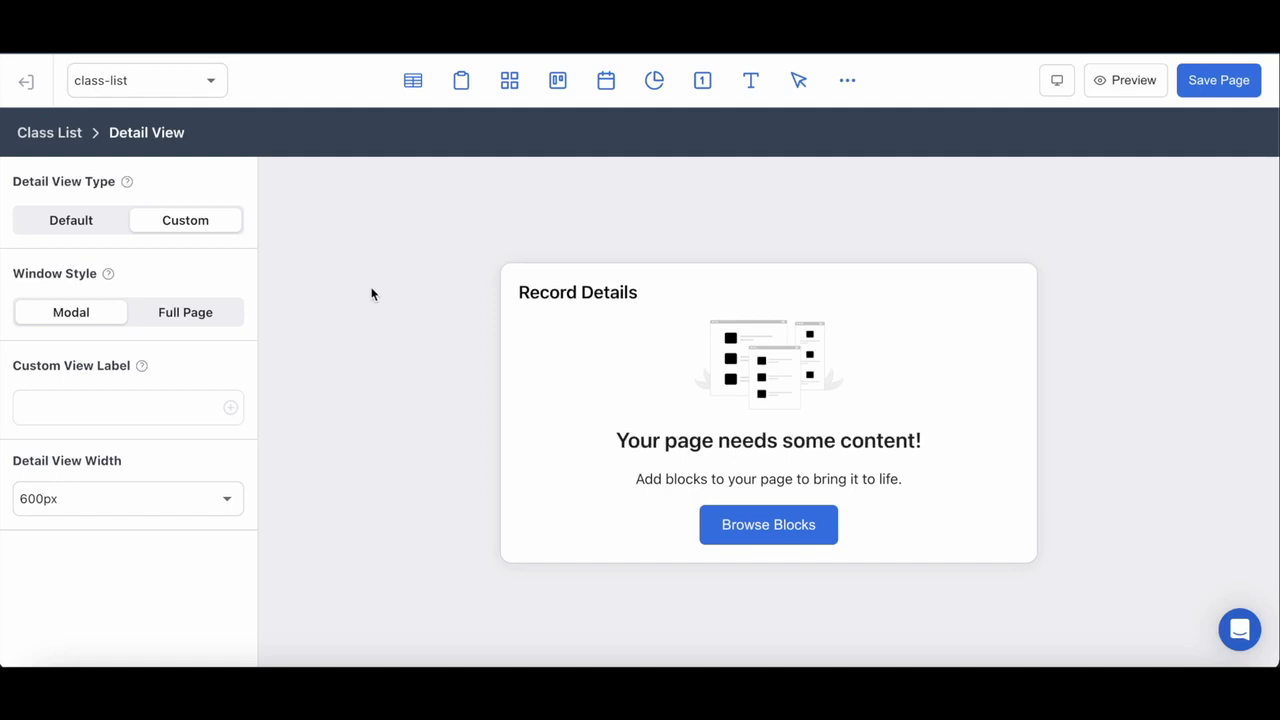
mouse_move(363, 266)
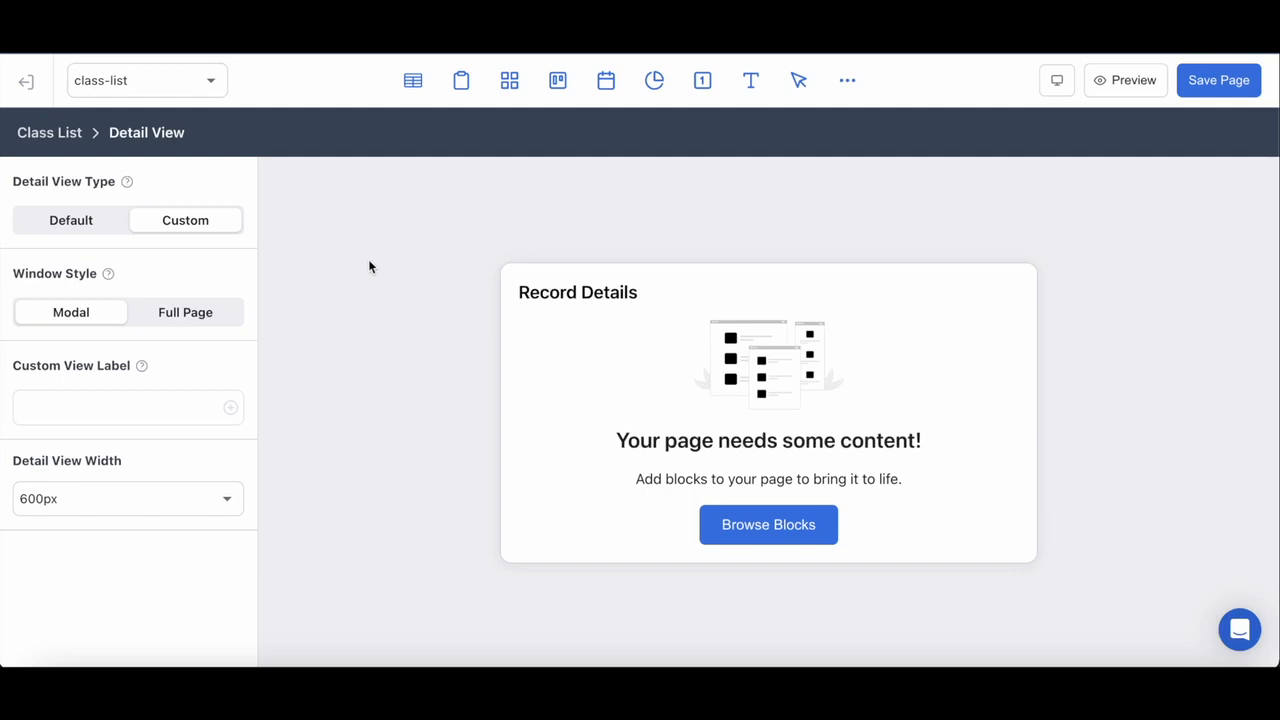
mouse_move(393, 280)
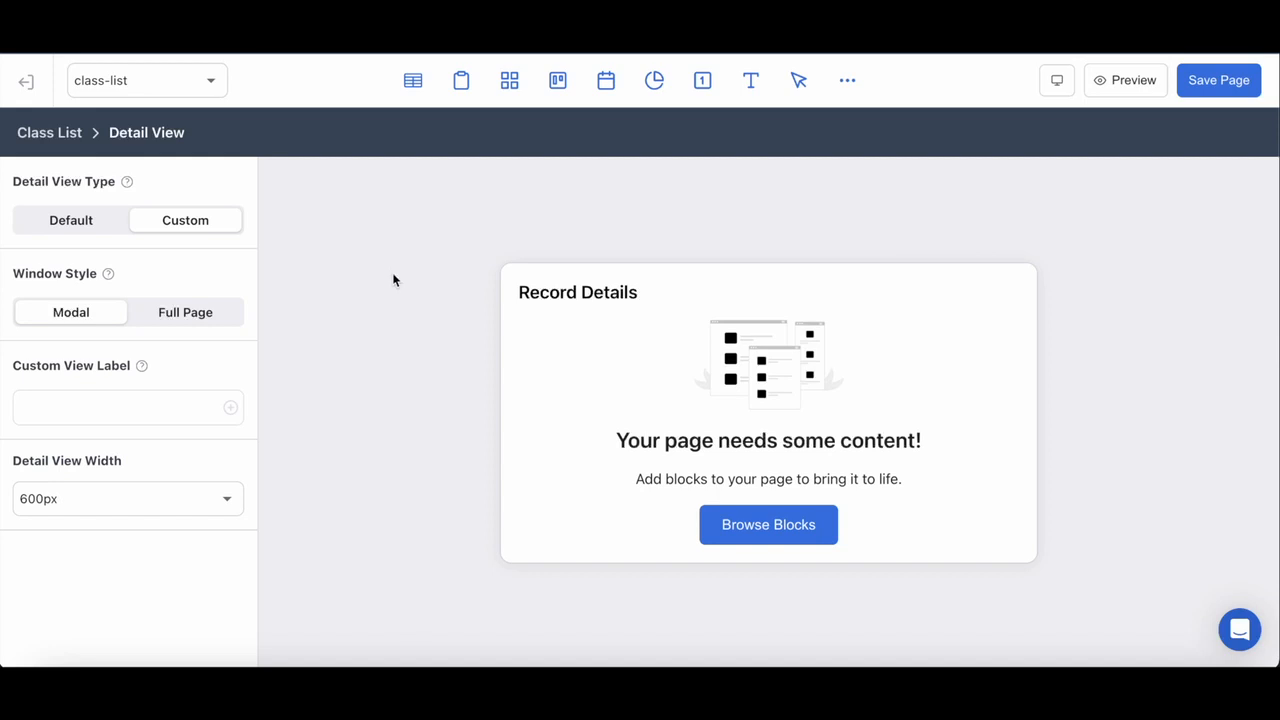
mouse_move(410, 319)
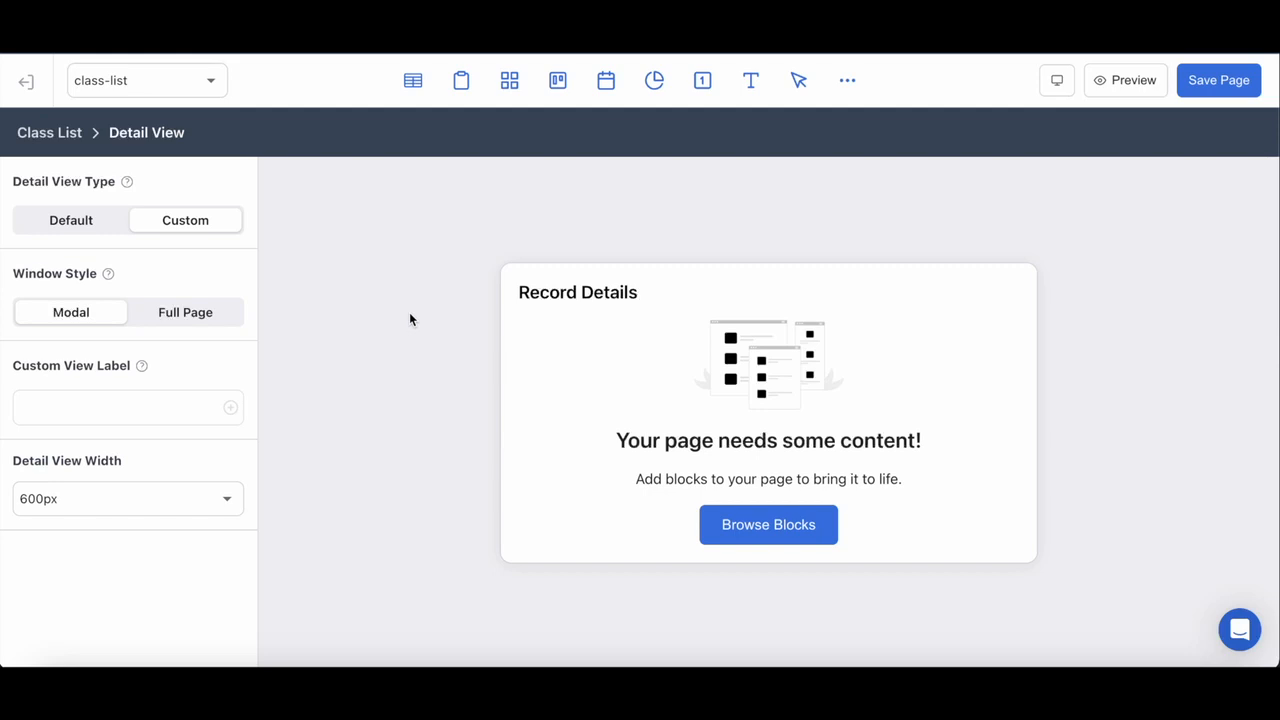
mouse_move(447, 352)
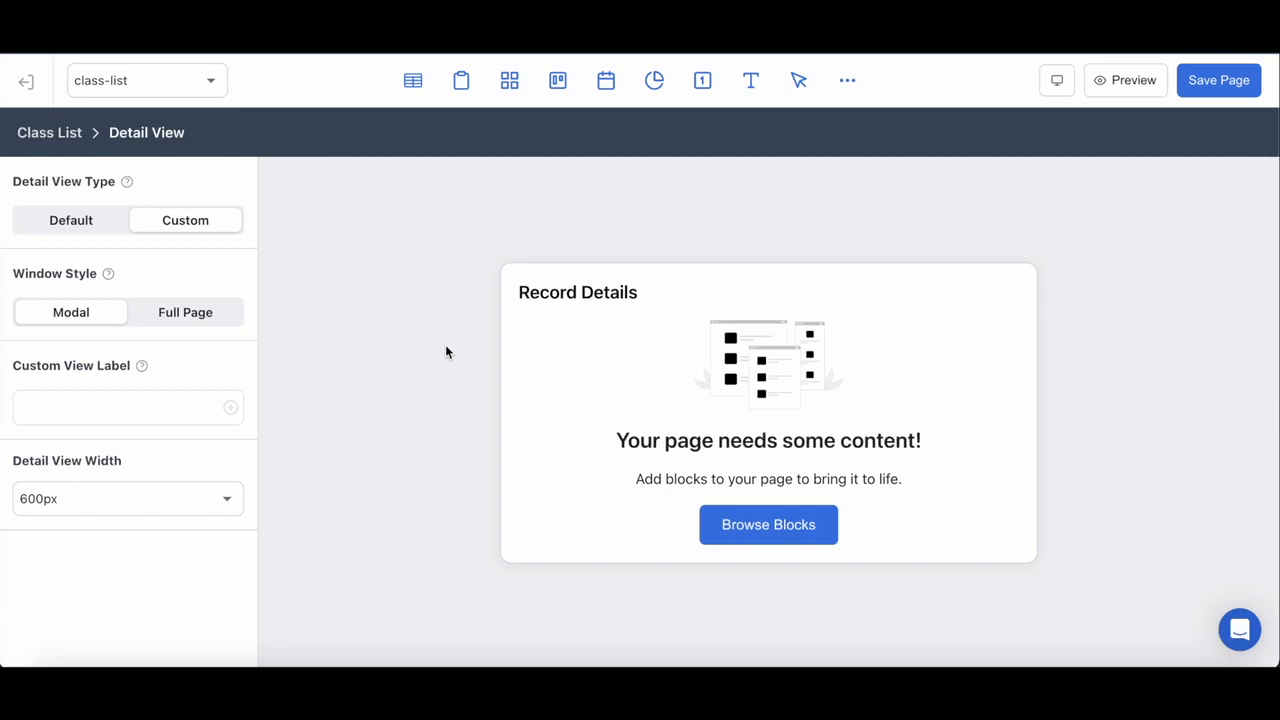
mouse_move(427, 359)
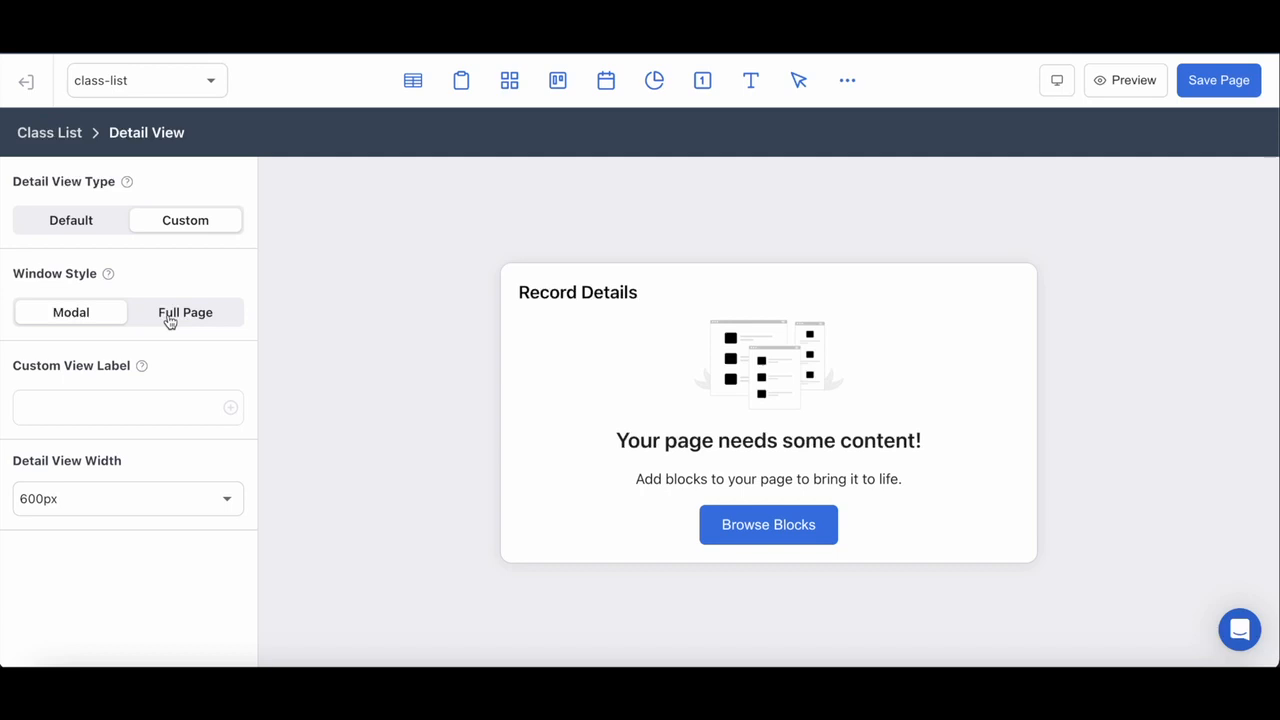
Set the detail view to open as Full Page and add an Image block
click(185, 312)
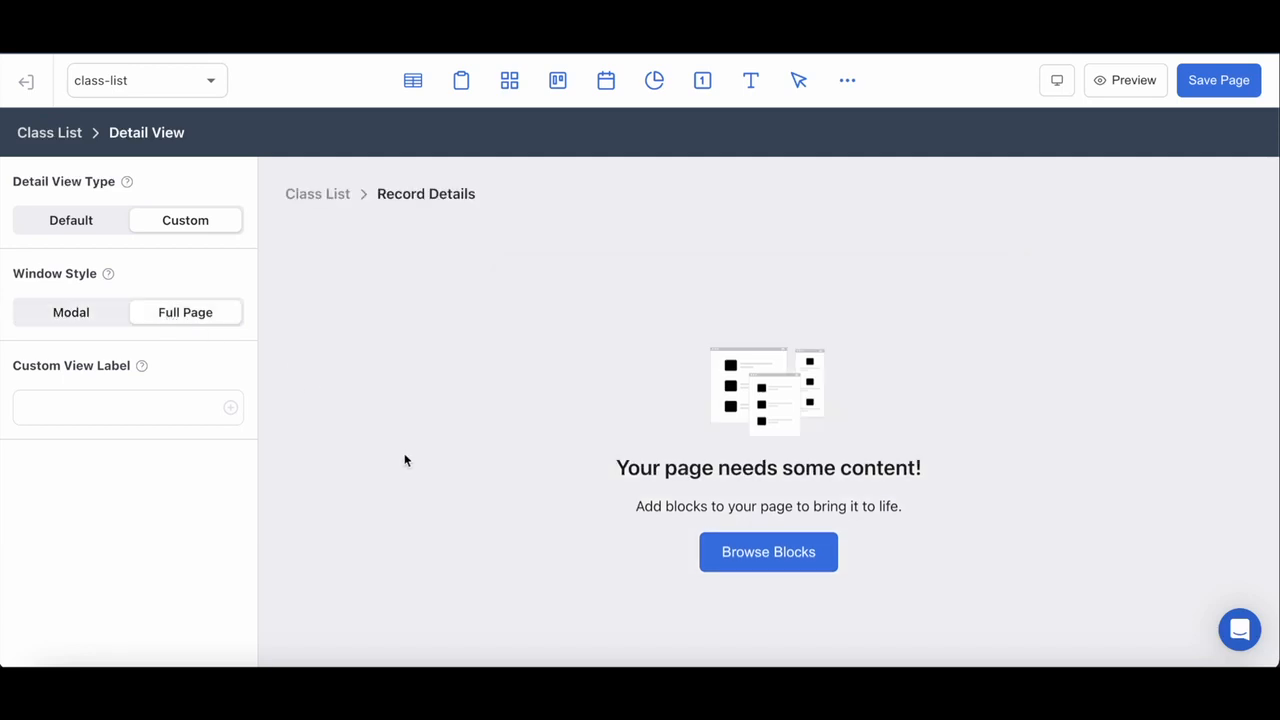
mouse_move(733, 317)
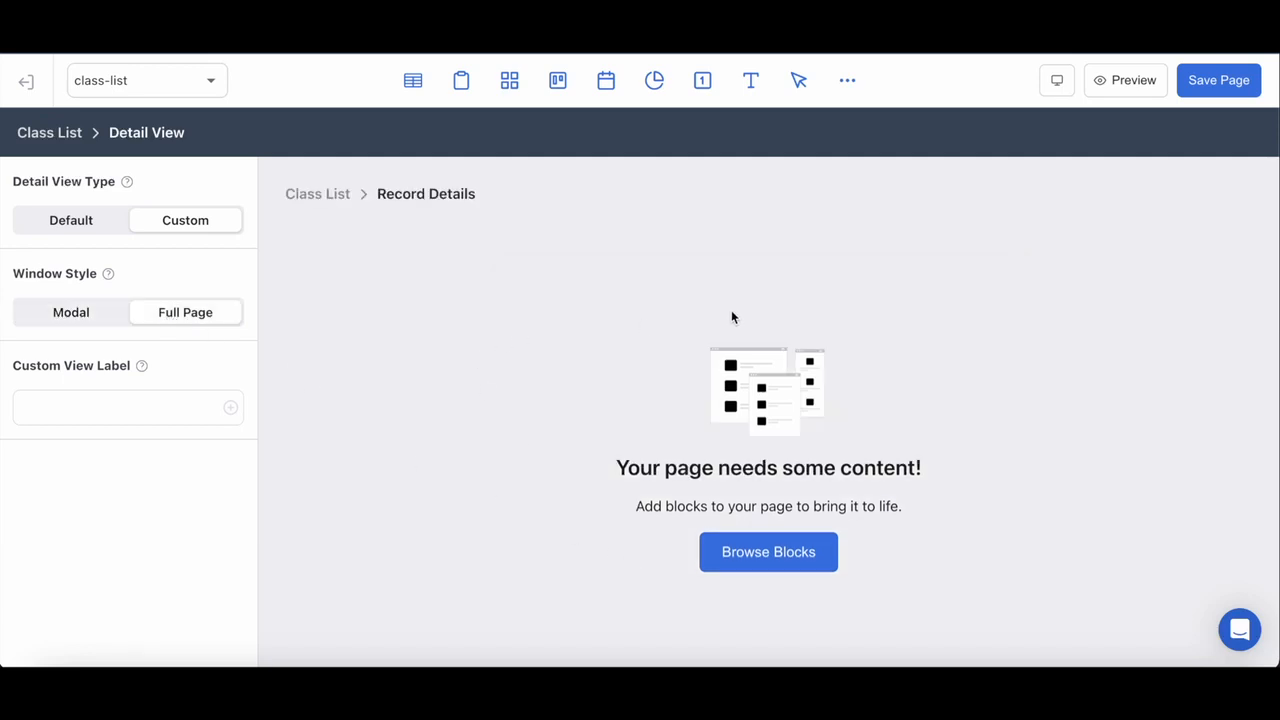
click(767, 551)
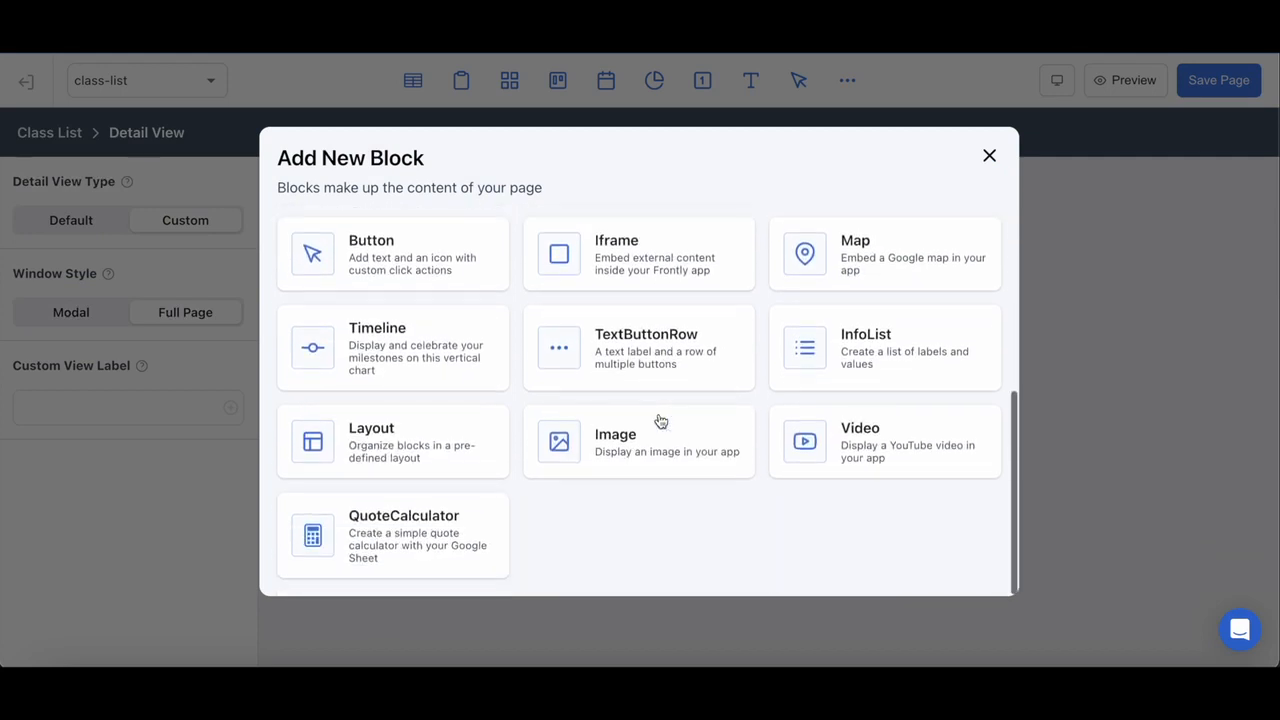
click(639, 442)
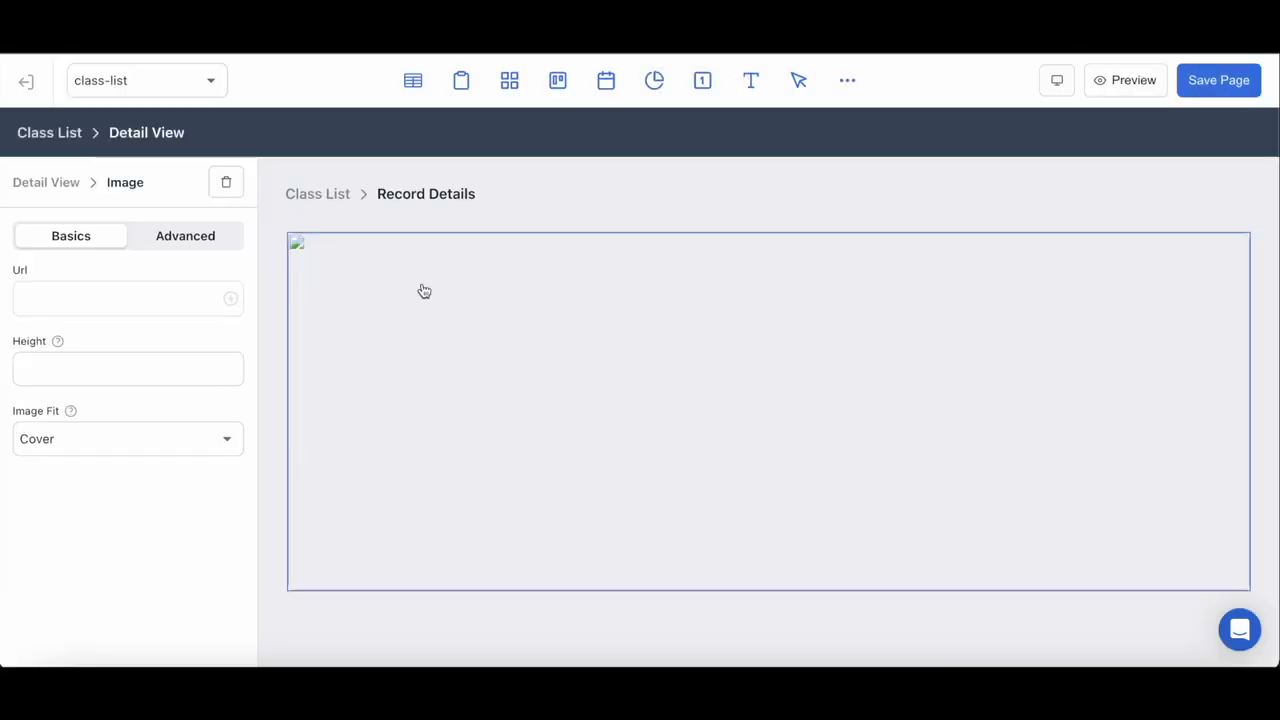
mouse_move(230, 307)
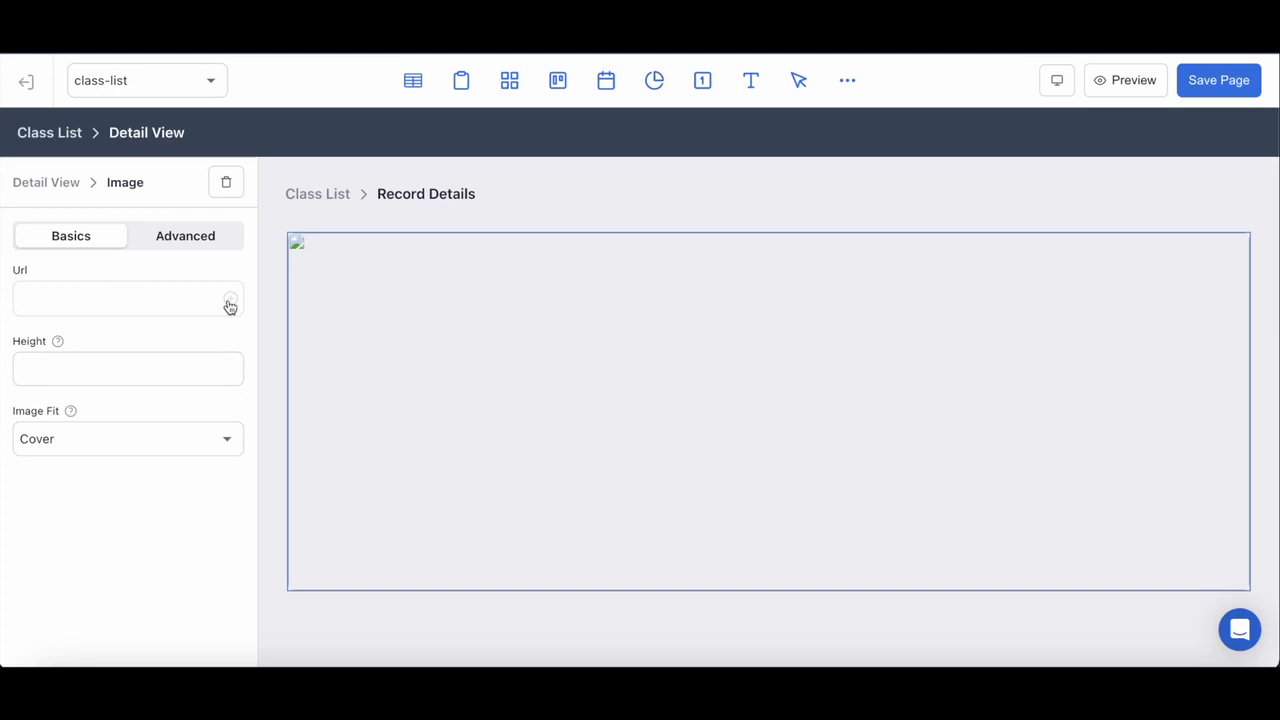
Give the Image block URL {{ detail.Image }}, height 400 and Contain image fit
click(230, 302)
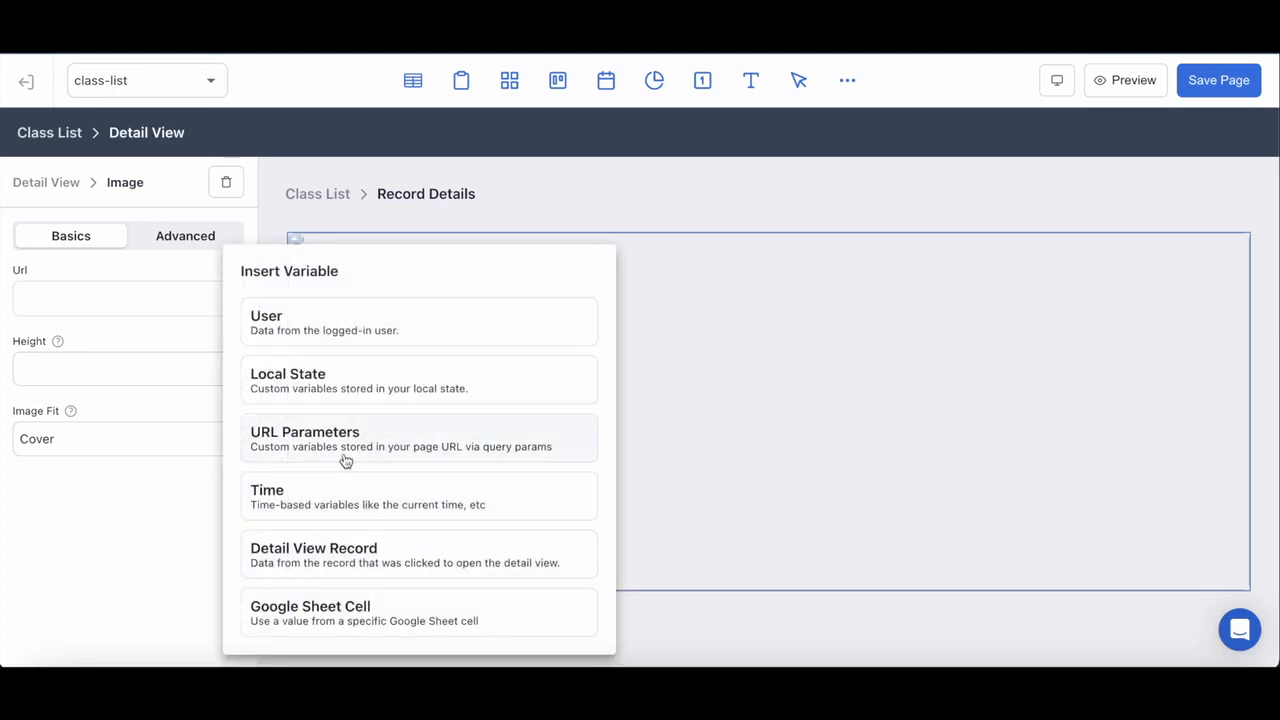
mouse_move(378, 555)
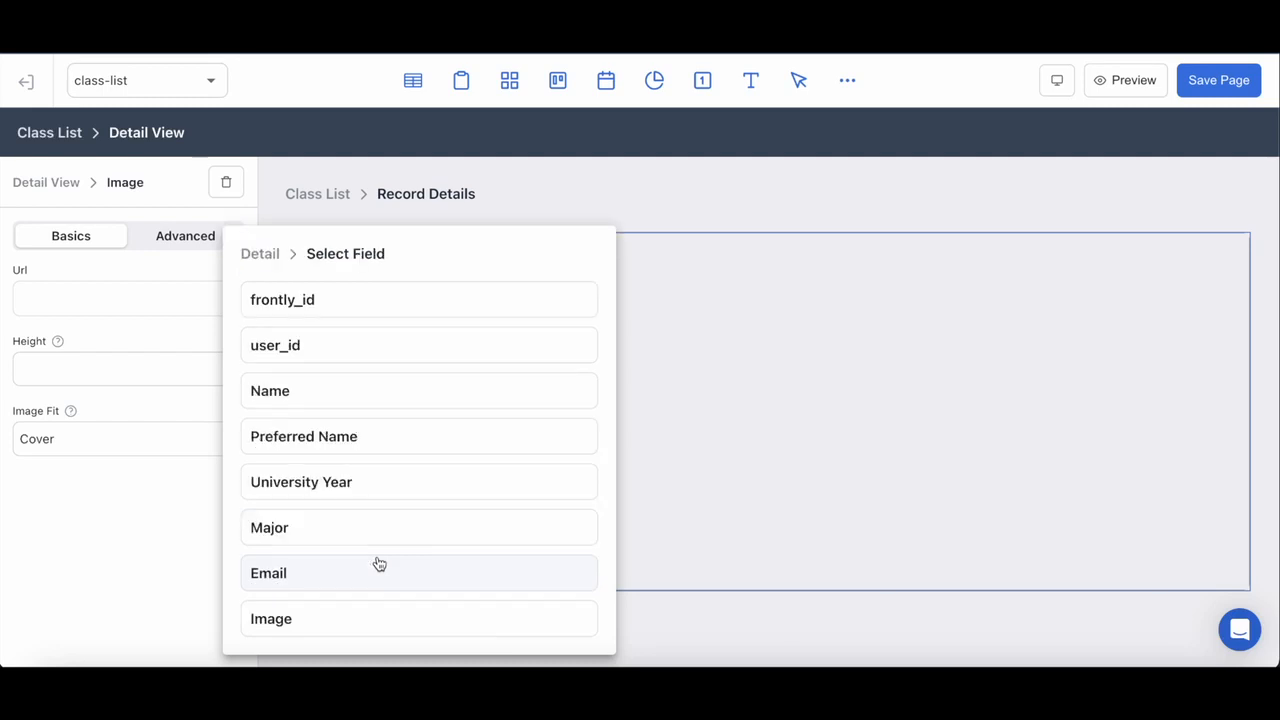
mouse_move(374, 619)
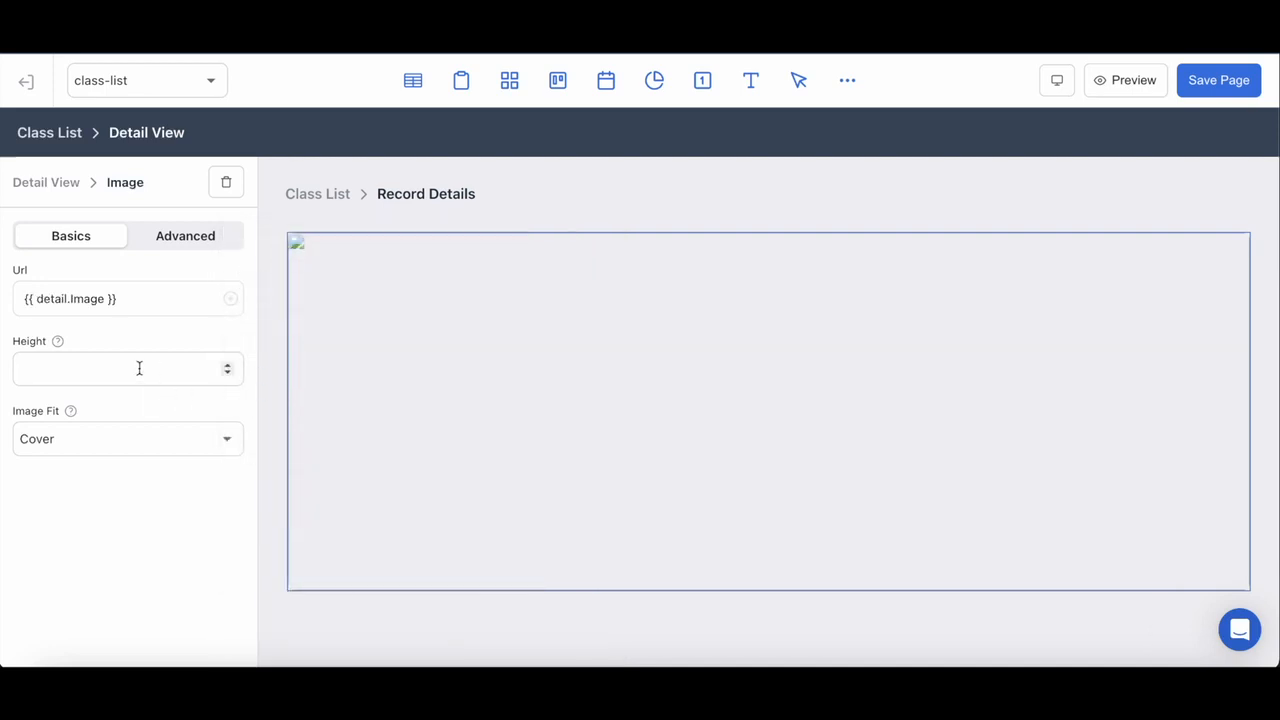
text(00)
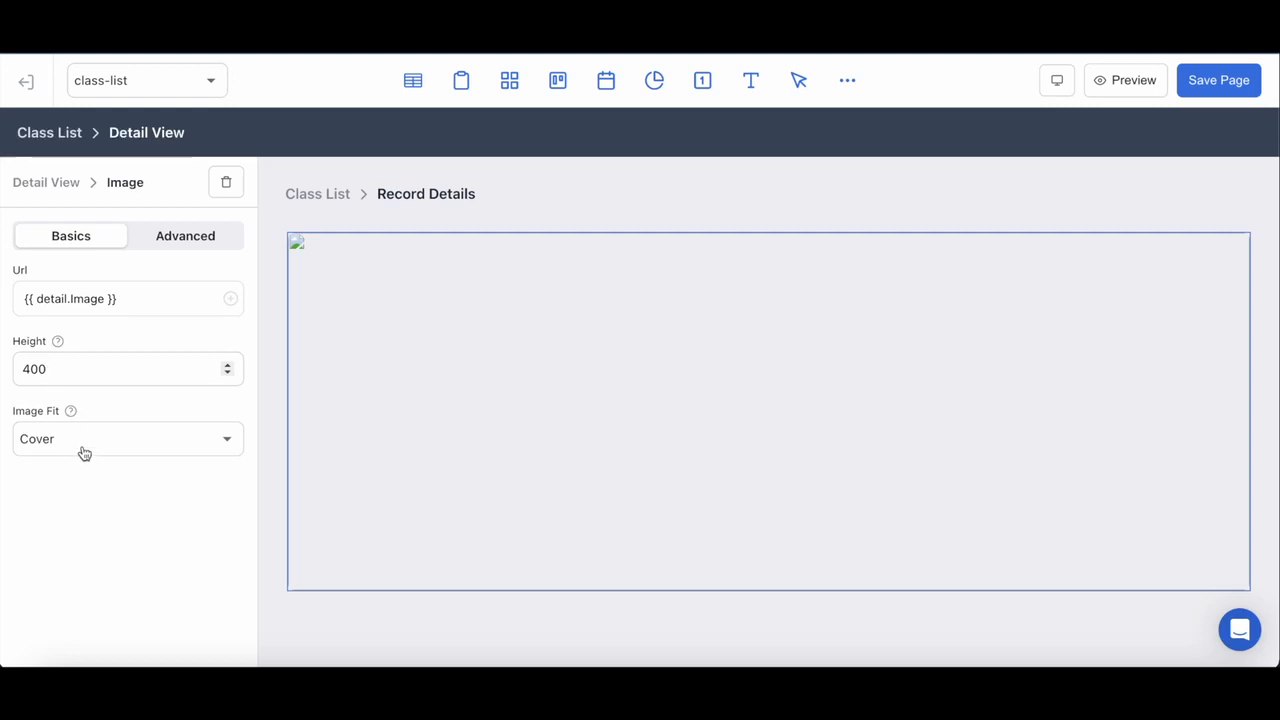
click(127, 438)
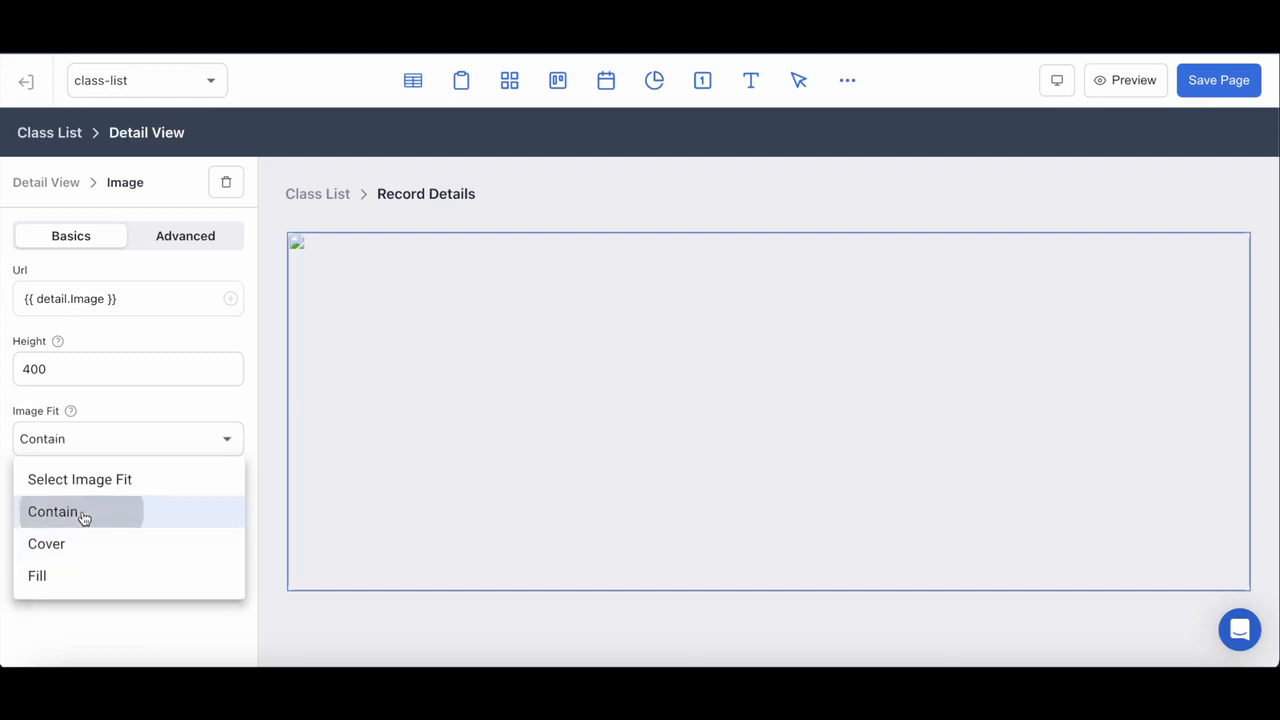
click(53, 511)
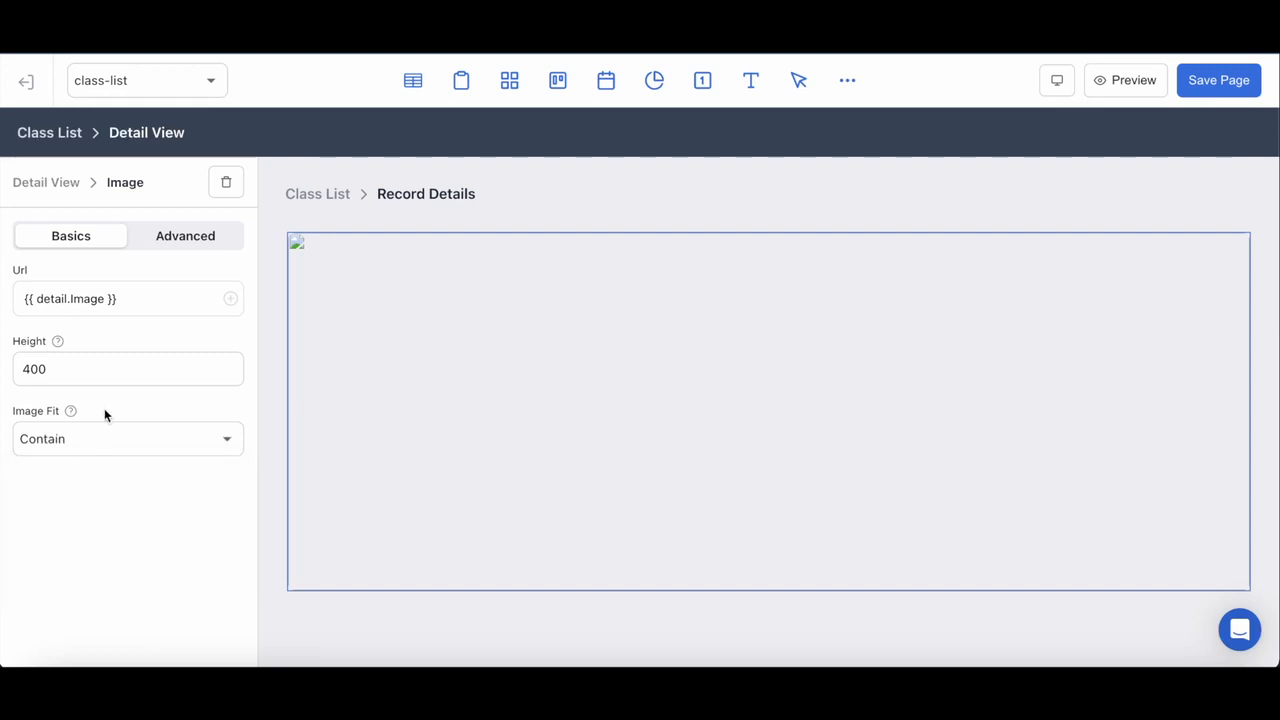
mouse_move(617, 379)
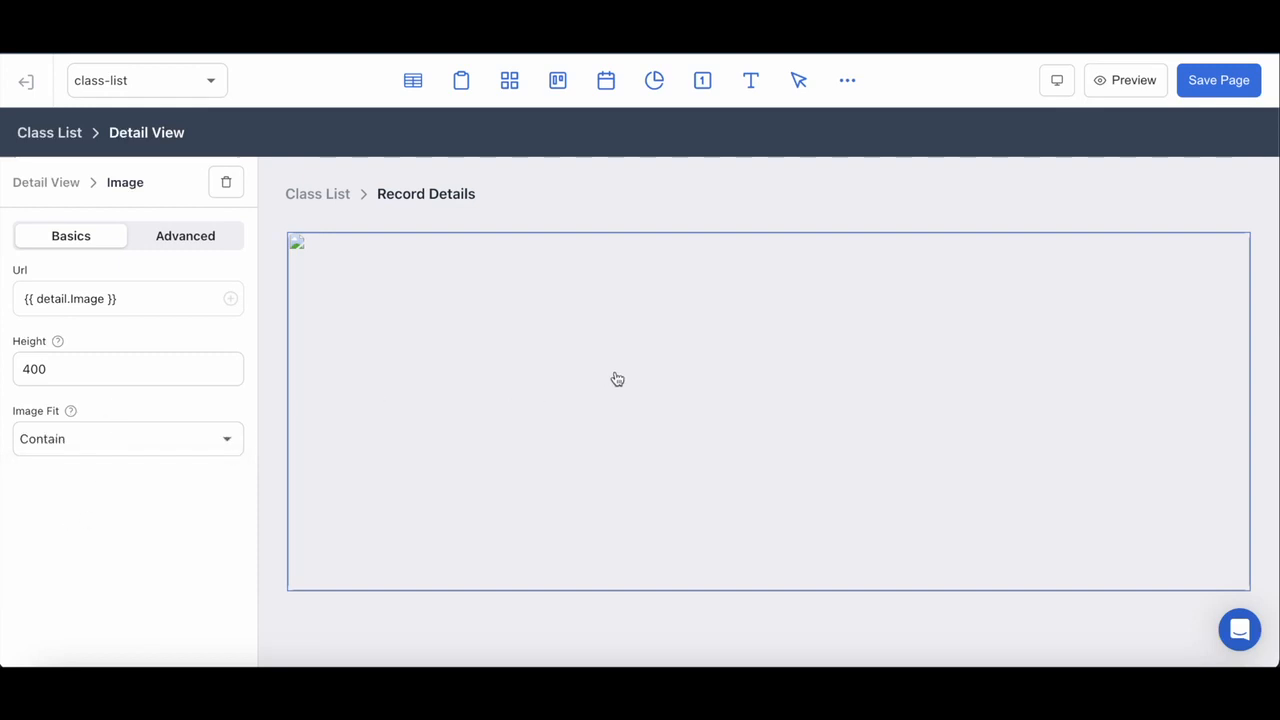
mouse_move(1077, 266)
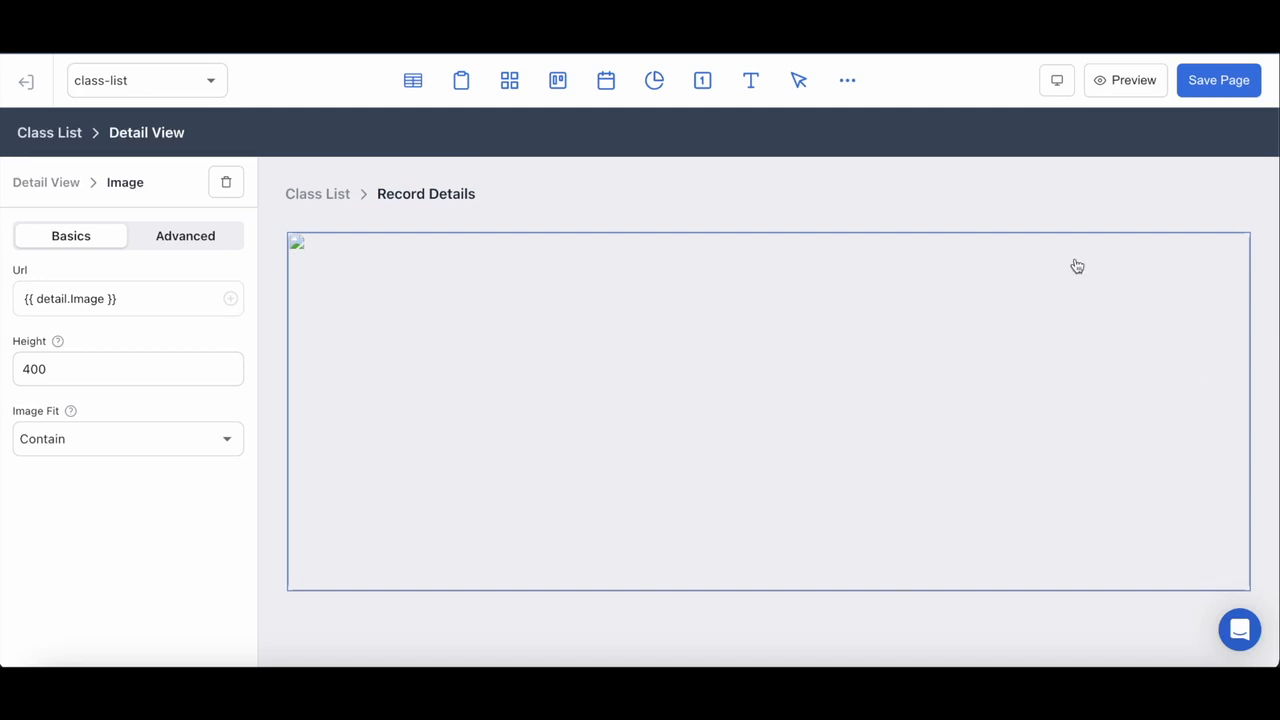
mouse_move(1083, 266)
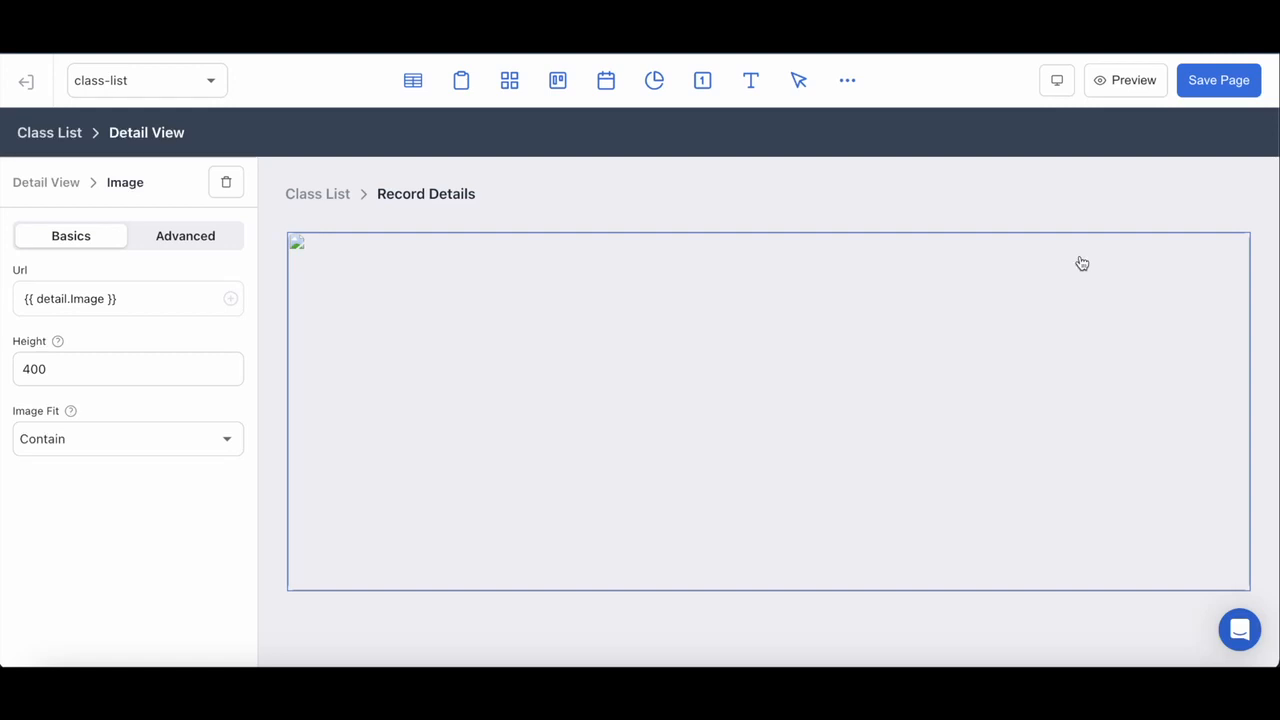
mouse_move(1008, 218)
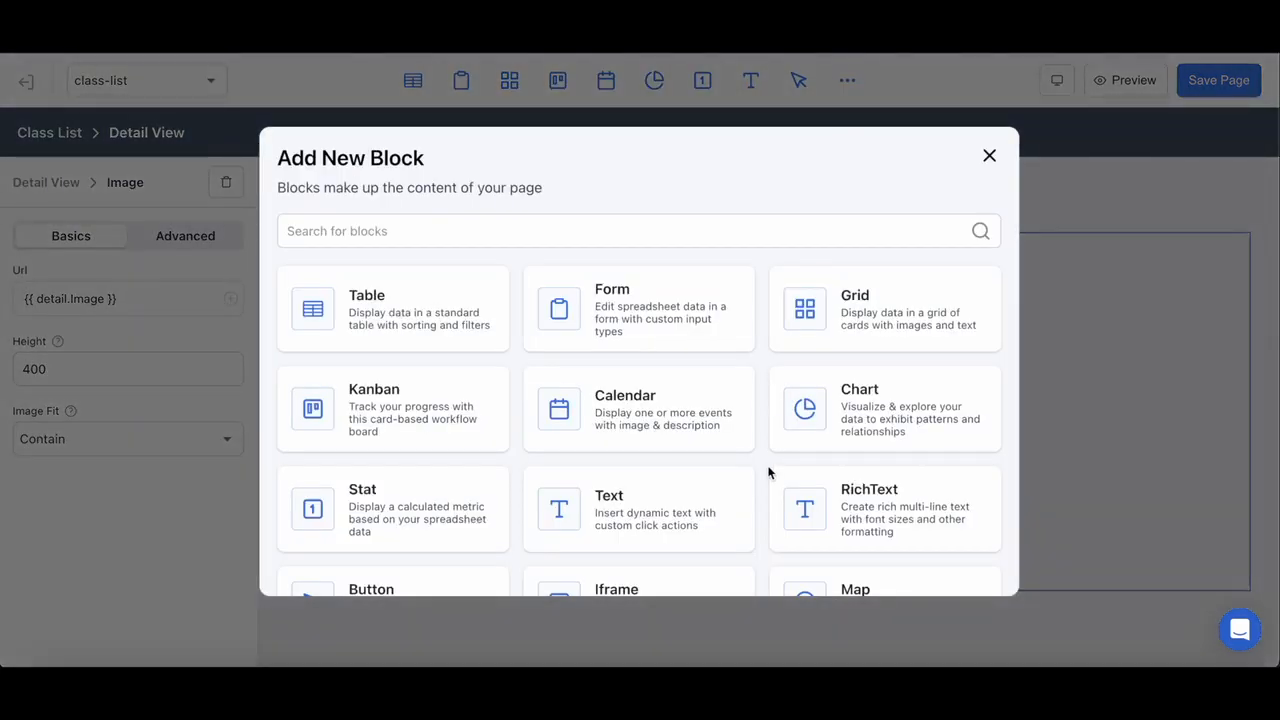
Add a Details InfoList from Student Information, linked to the current record's row
scroll(down, 3)
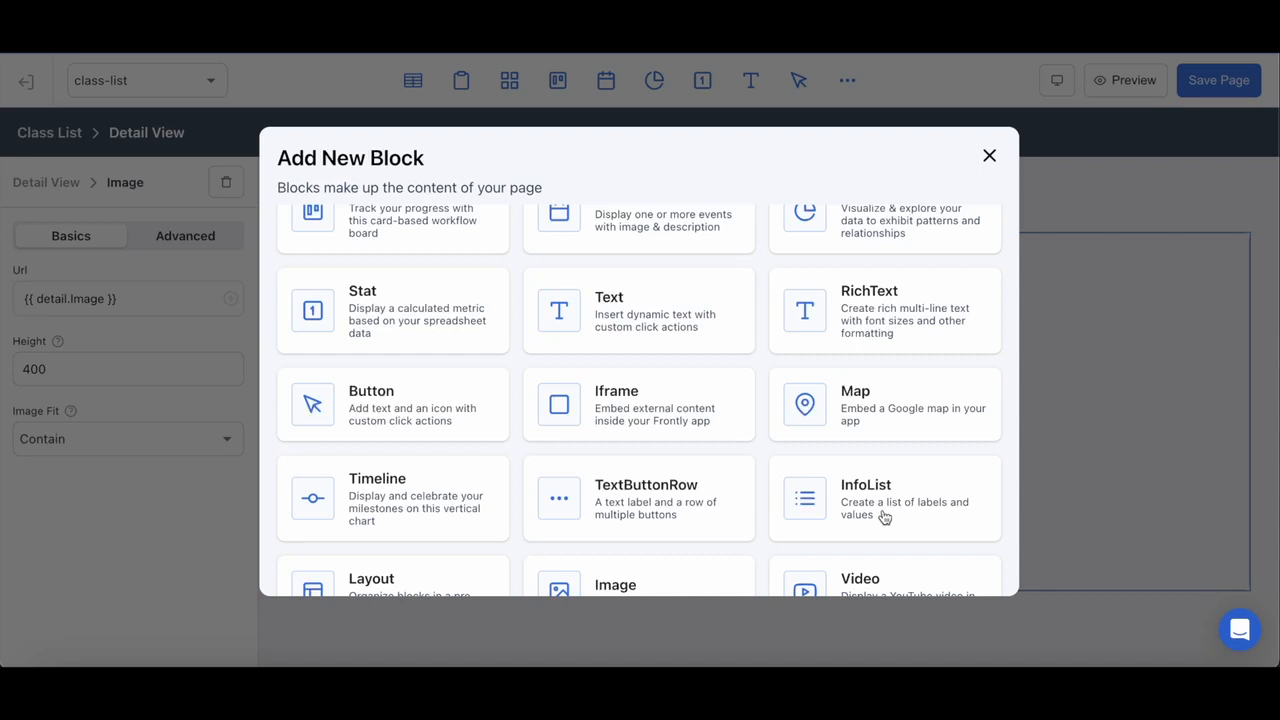
click(884, 498)
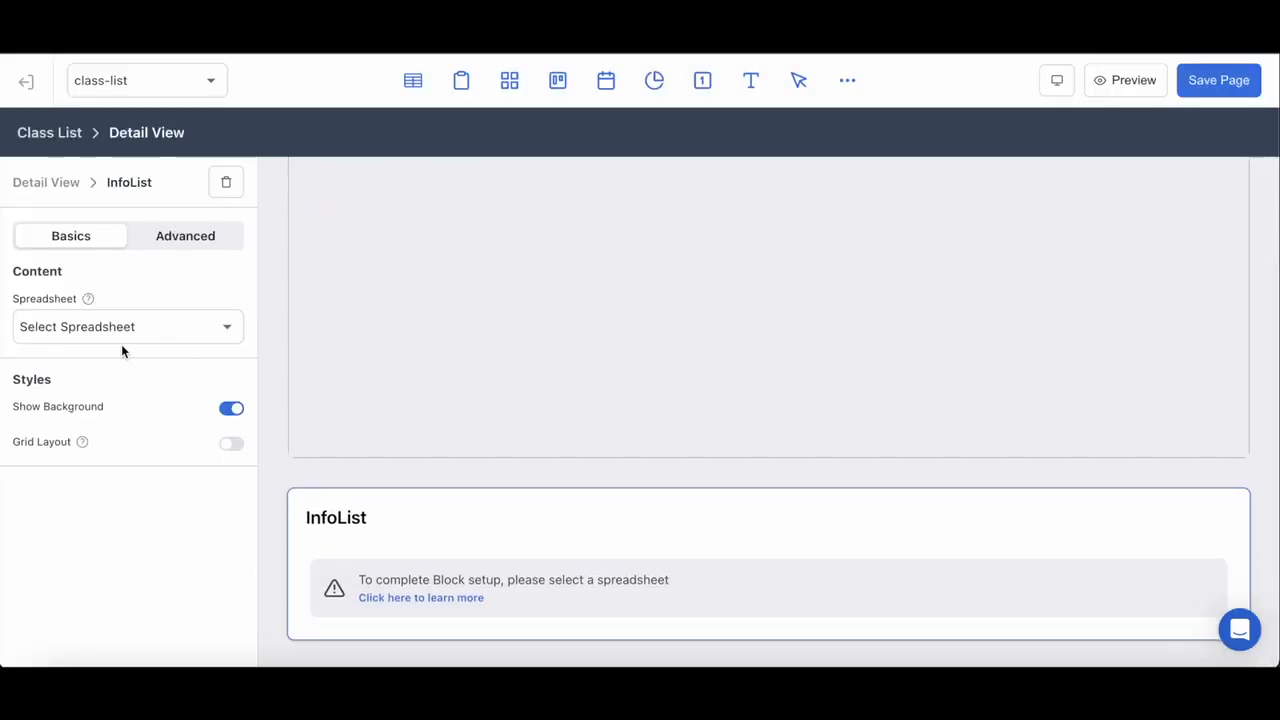
mouse_move(120, 346)
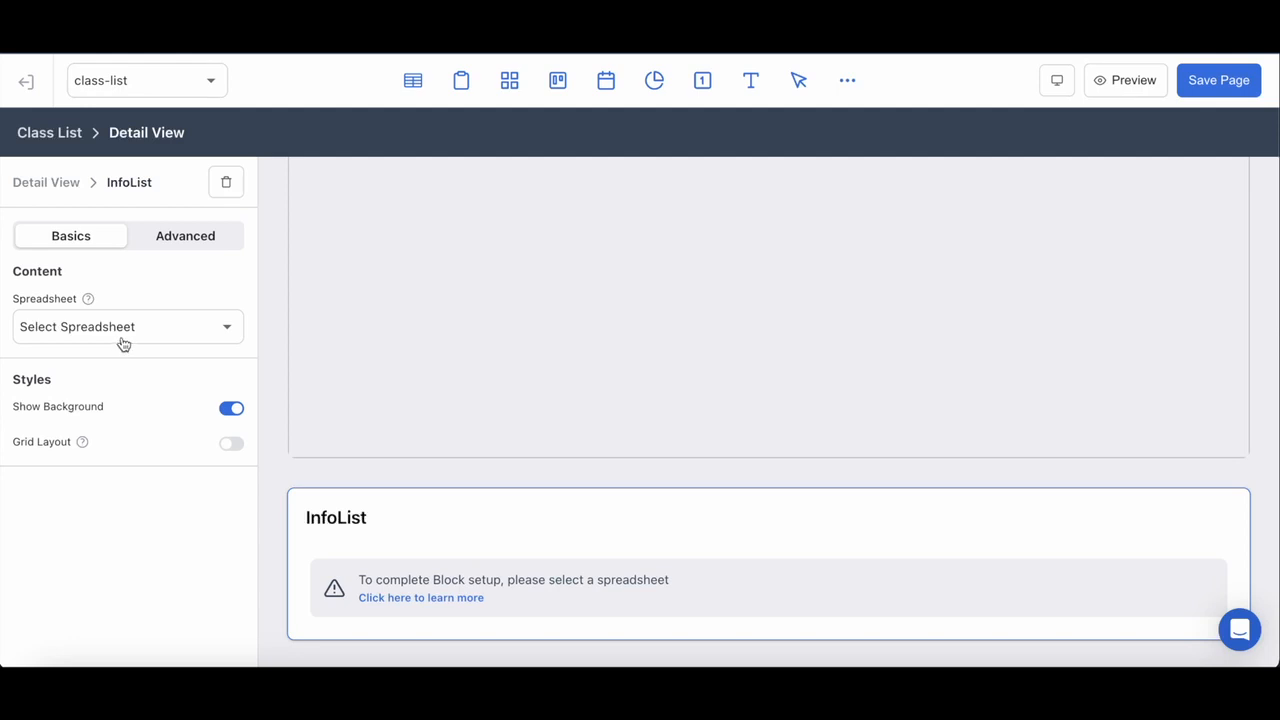
click(127, 326)
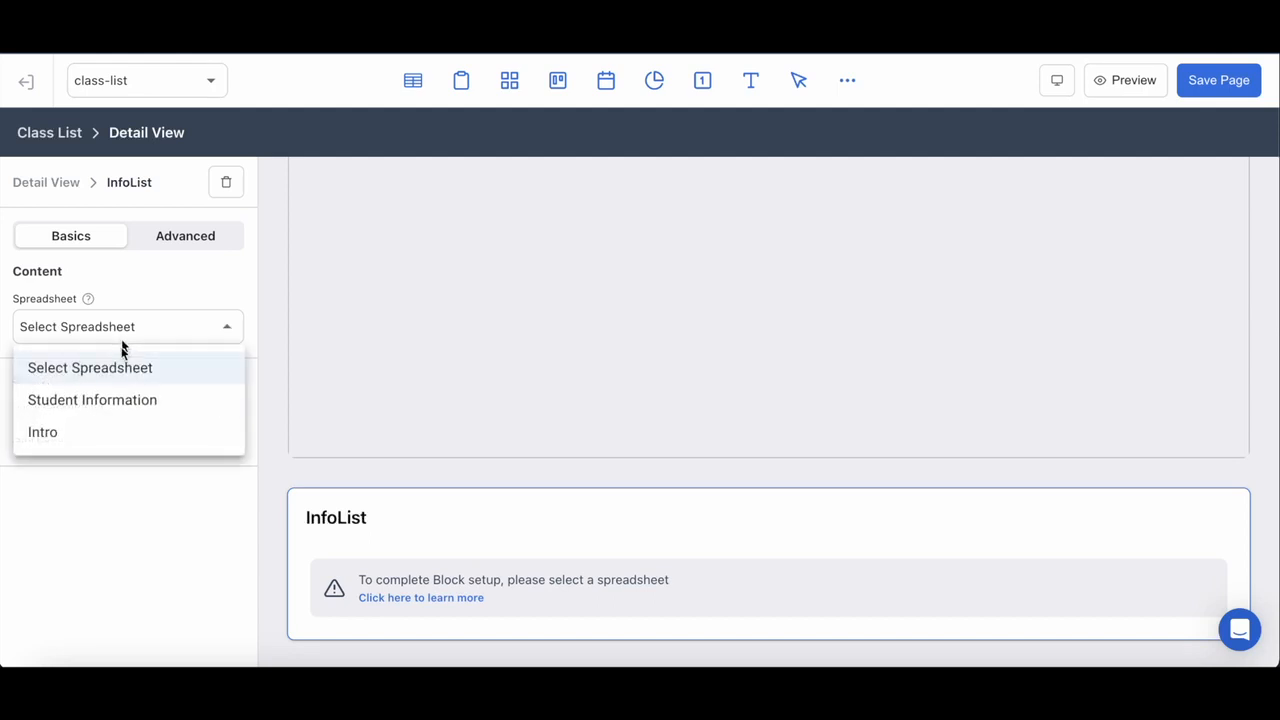
click(92, 399)
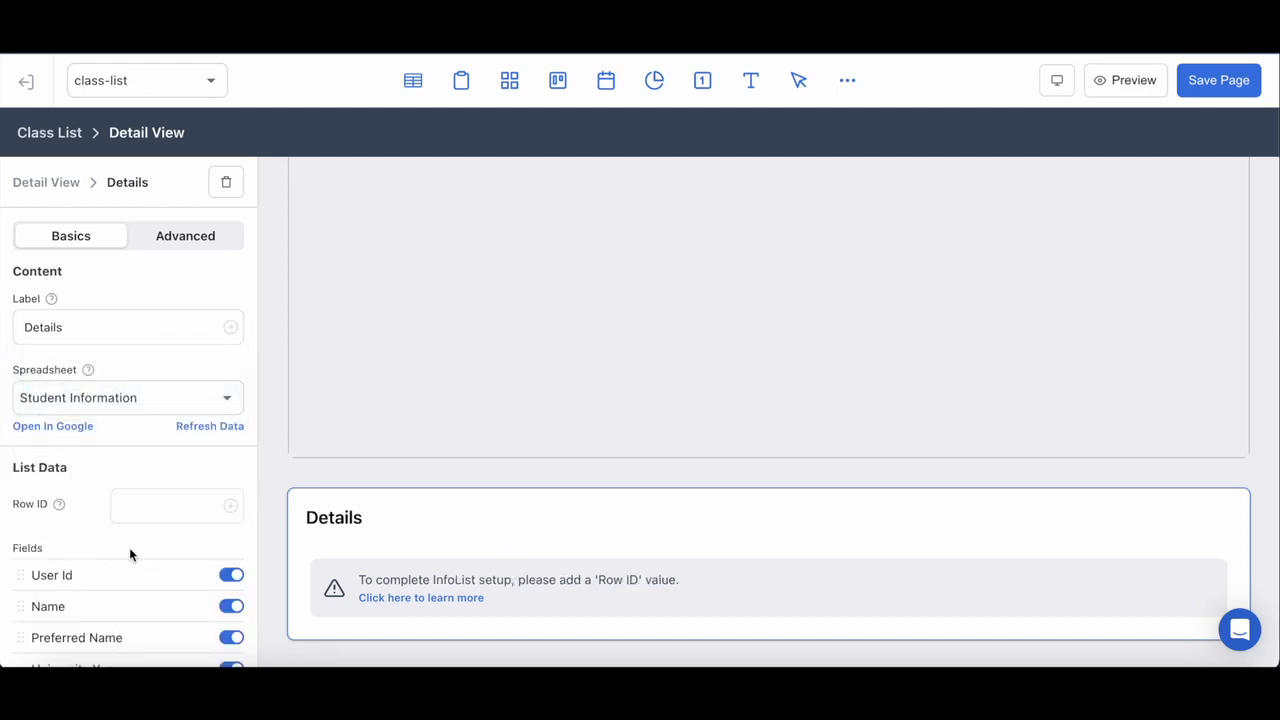
mouse_move(160, 430)
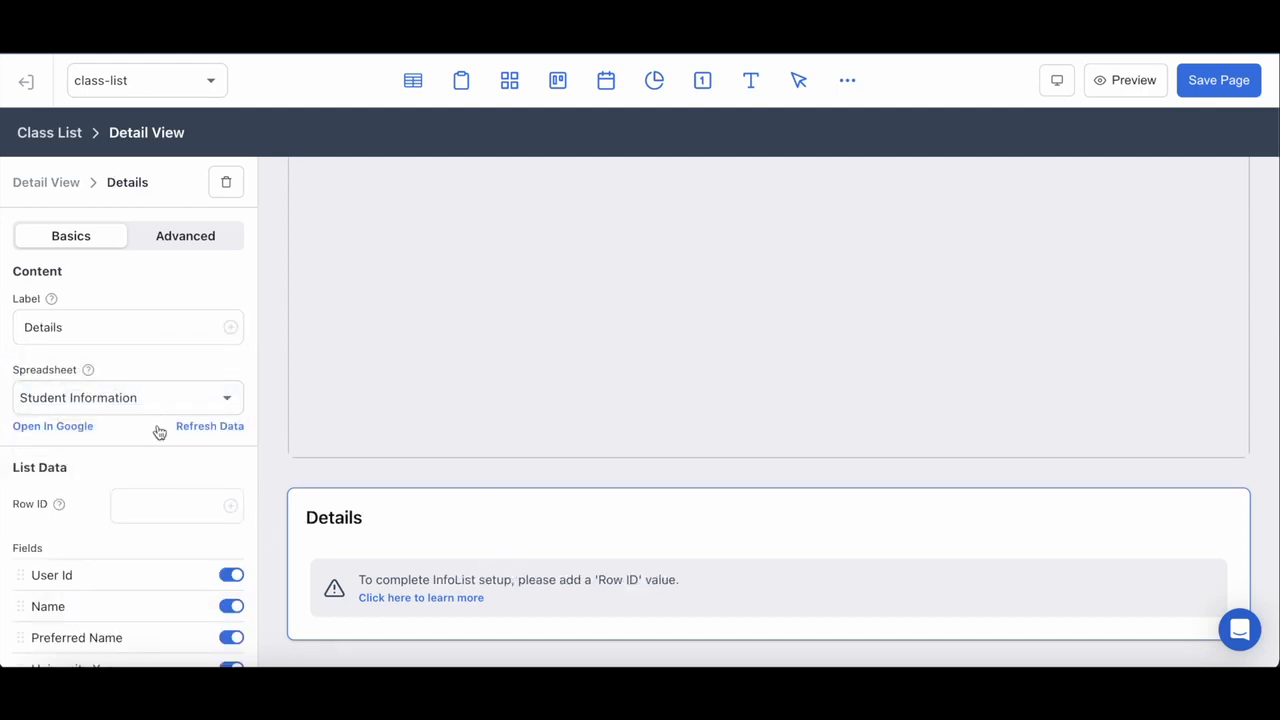
mouse_move(232, 512)
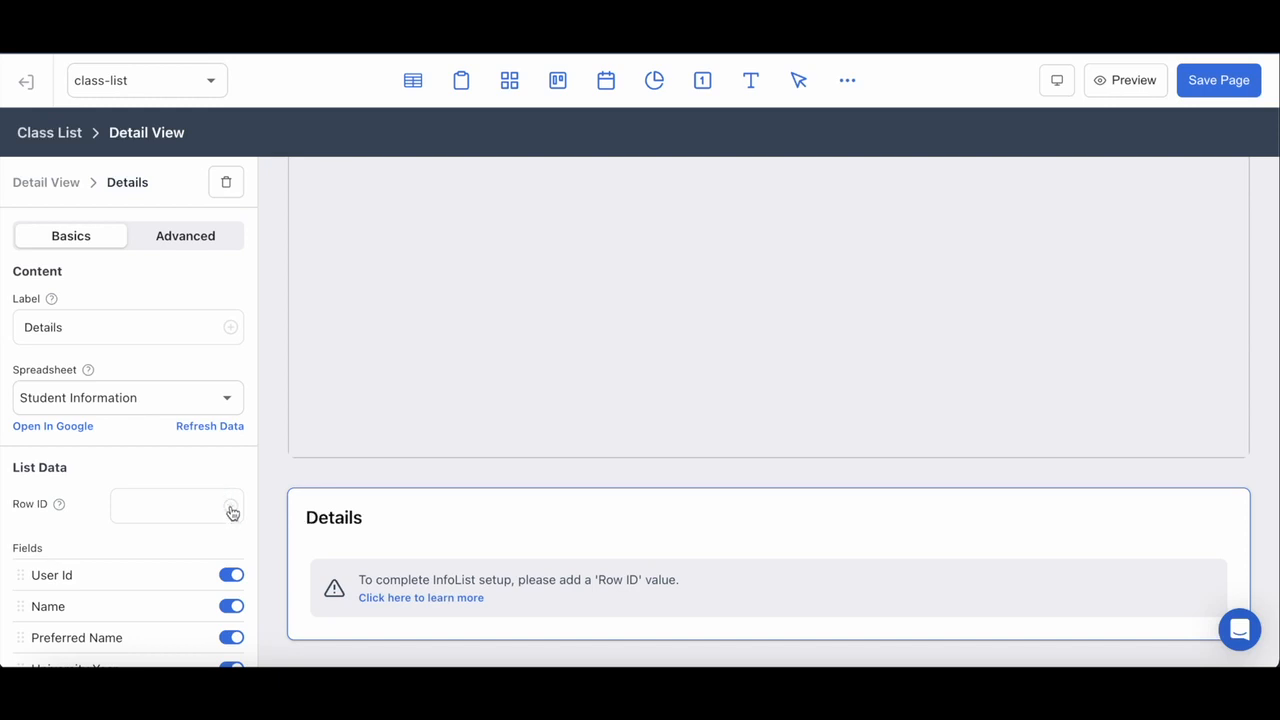
click(232, 513)
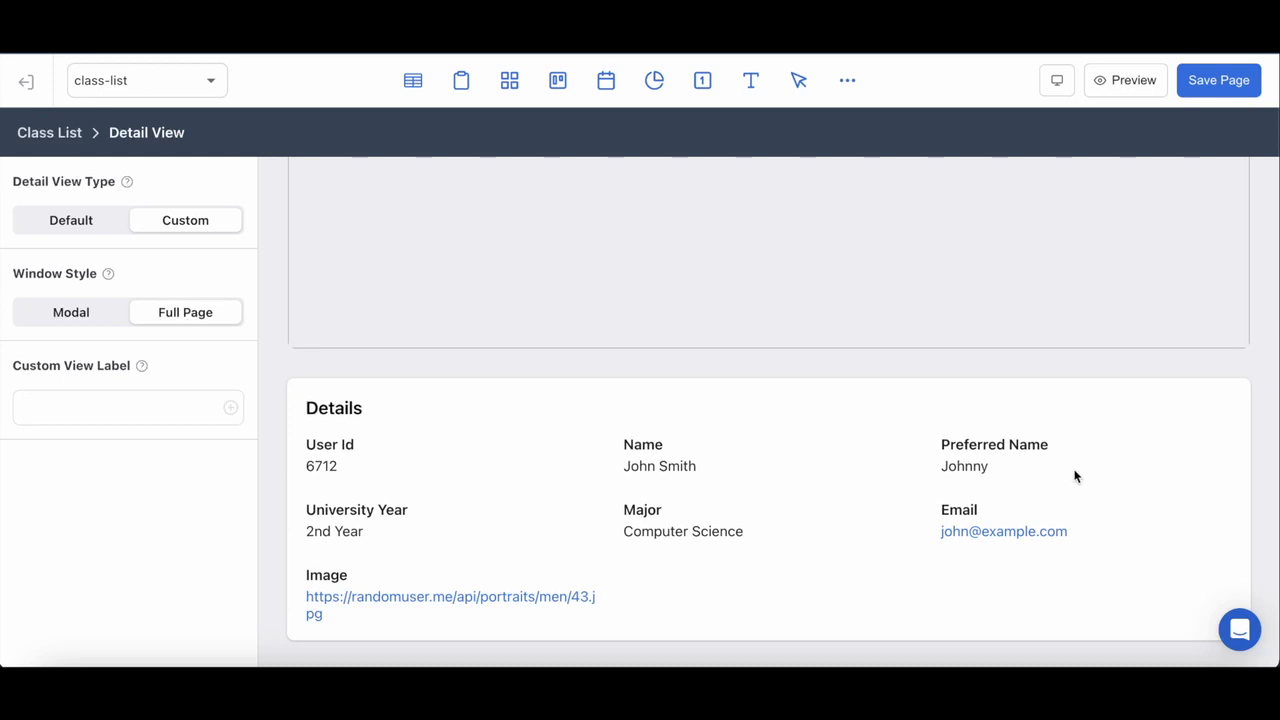
mouse_move(847, 80)
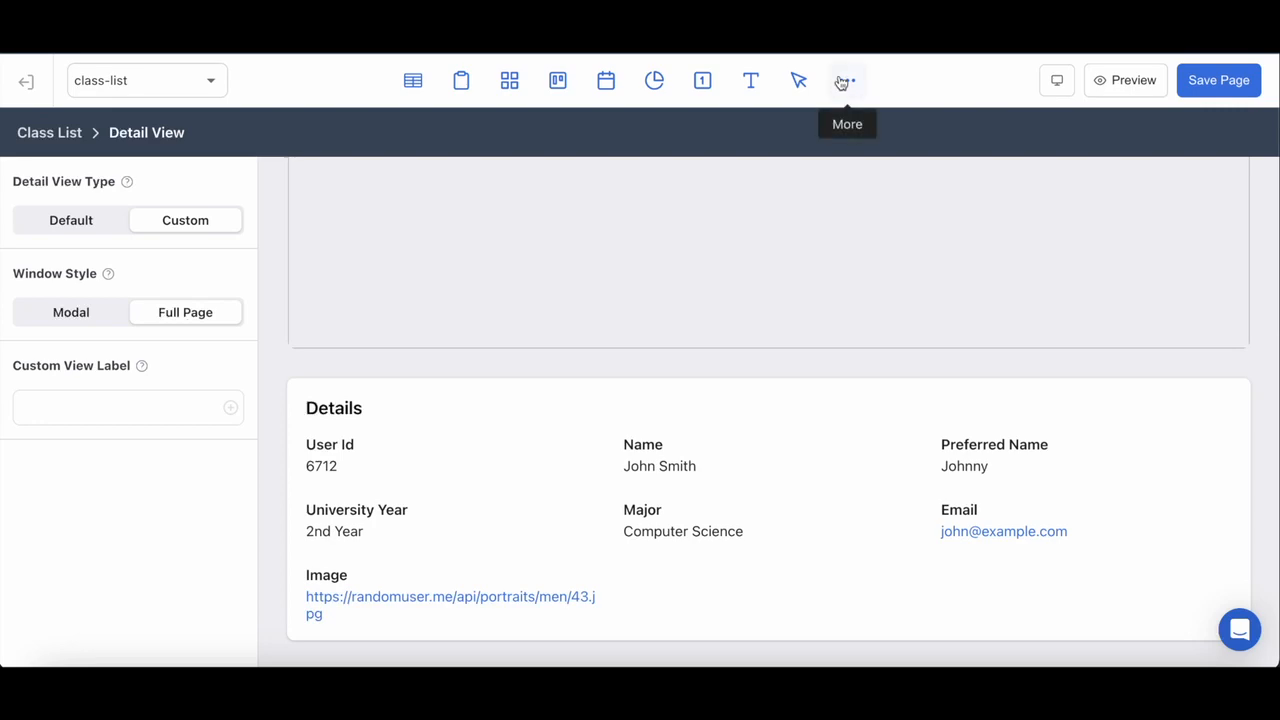
Add a second InfoList from the Intro spreadsheet with Row ID detail.frontly_id
click(847, 80)
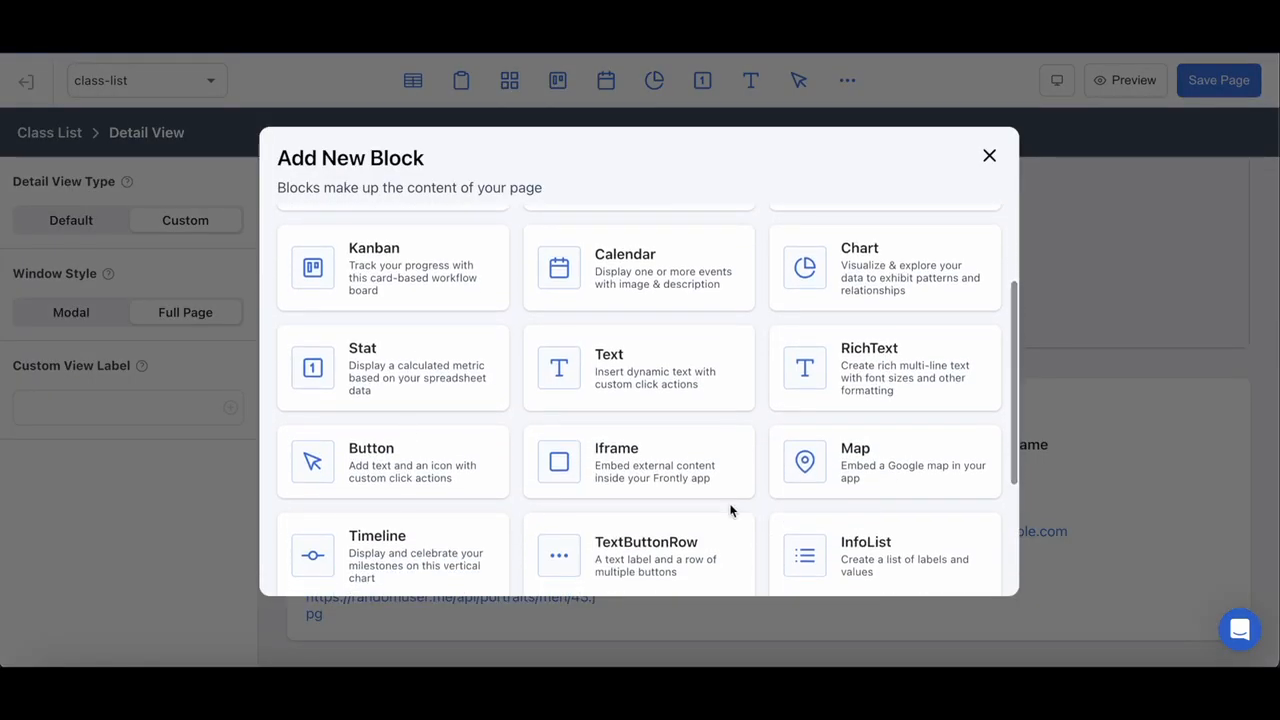
click(884, 555)
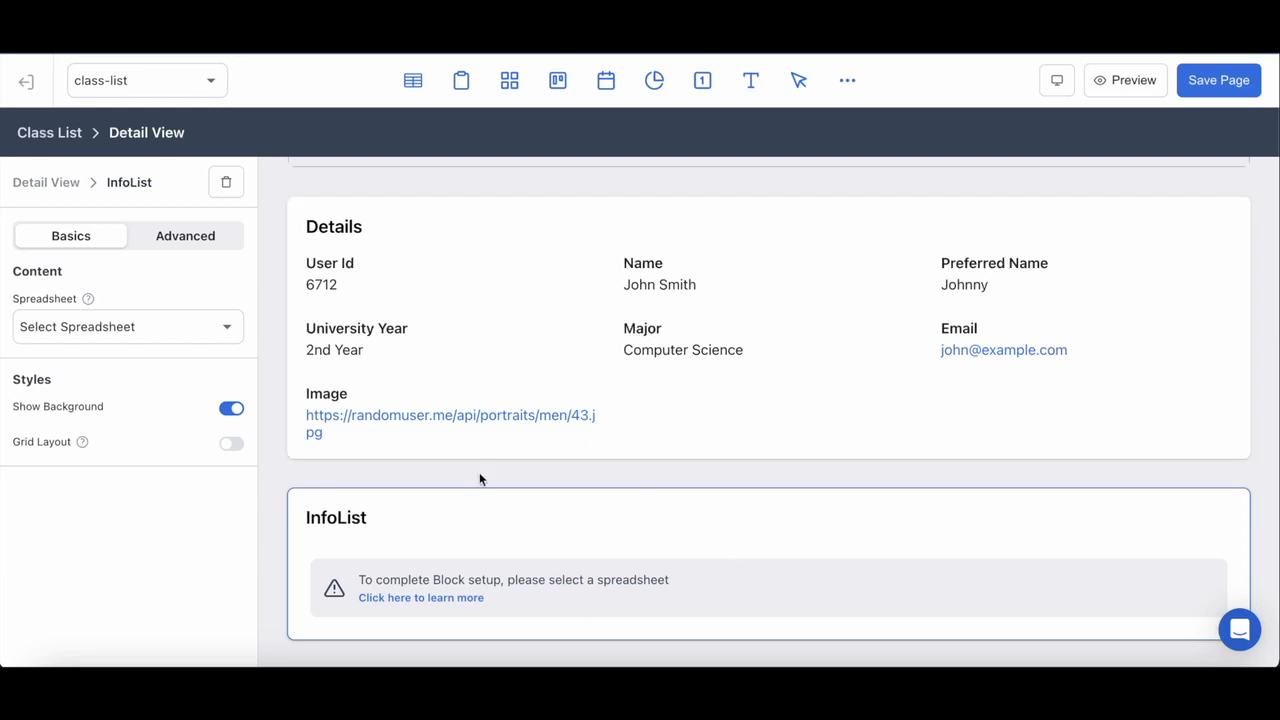
click(127, 326)
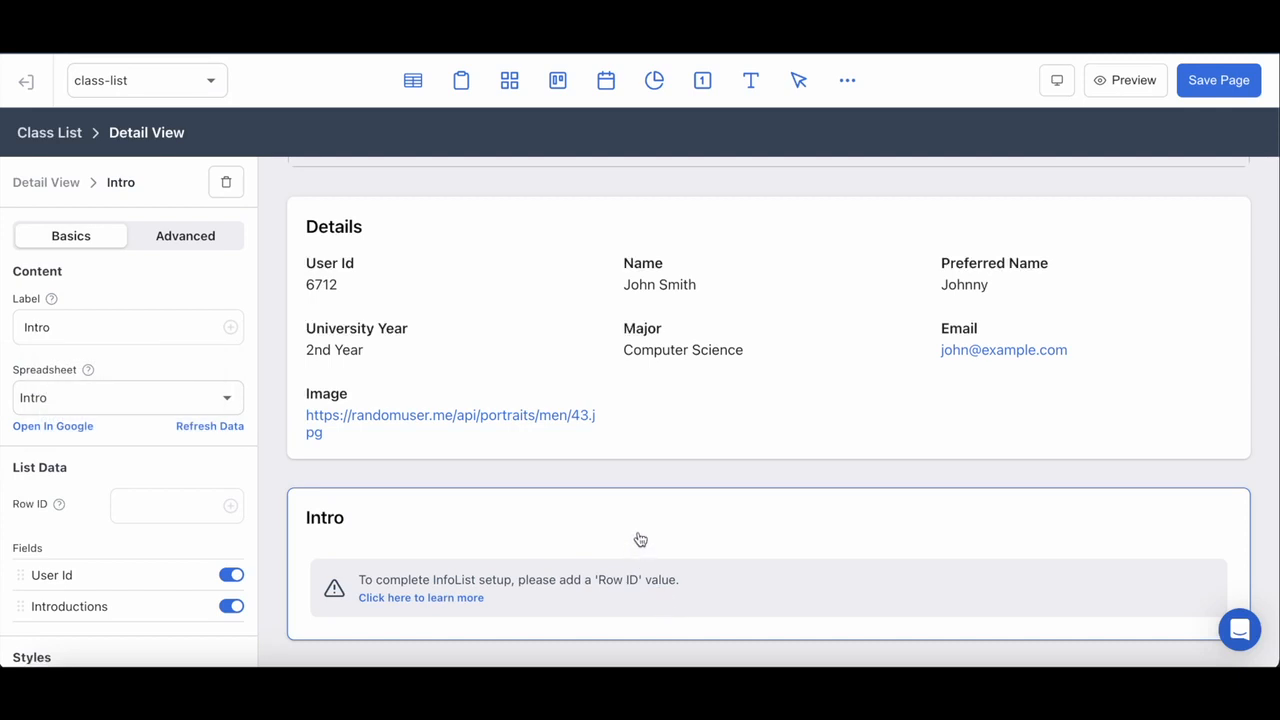
mouse_move(560, 550)
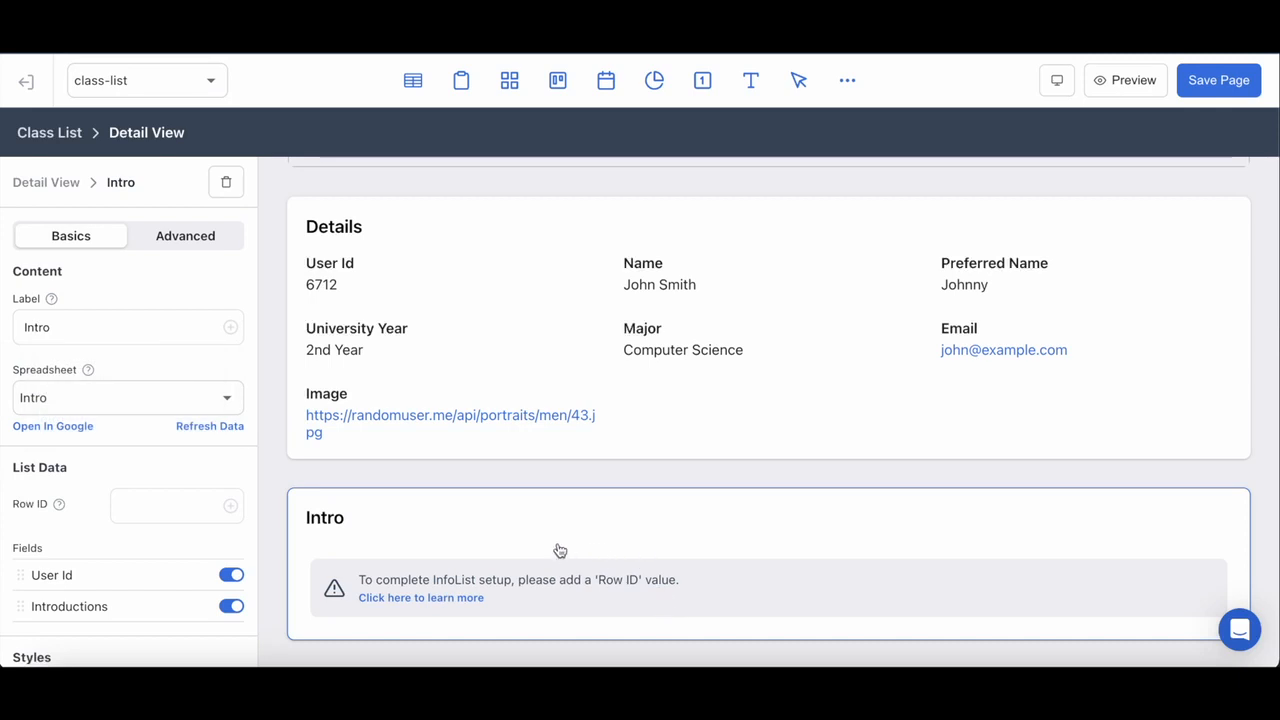
mouse_move(540, 578)
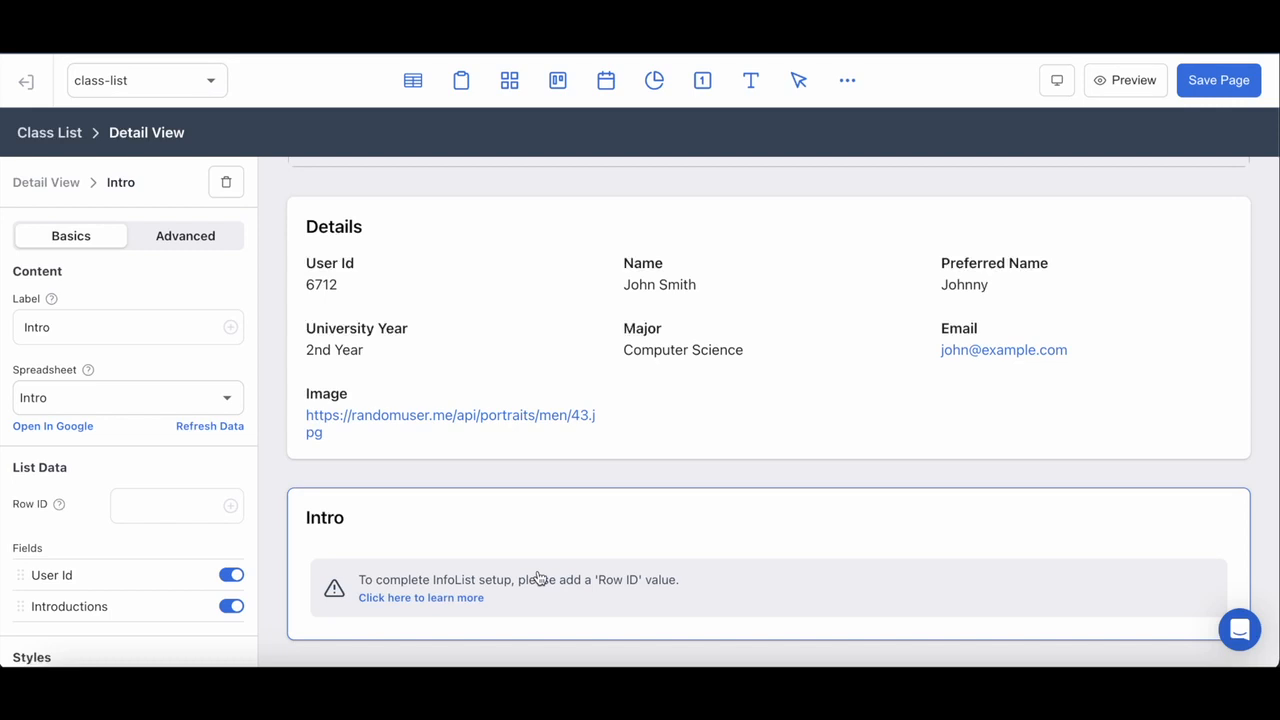
mouse_move(212, 565)
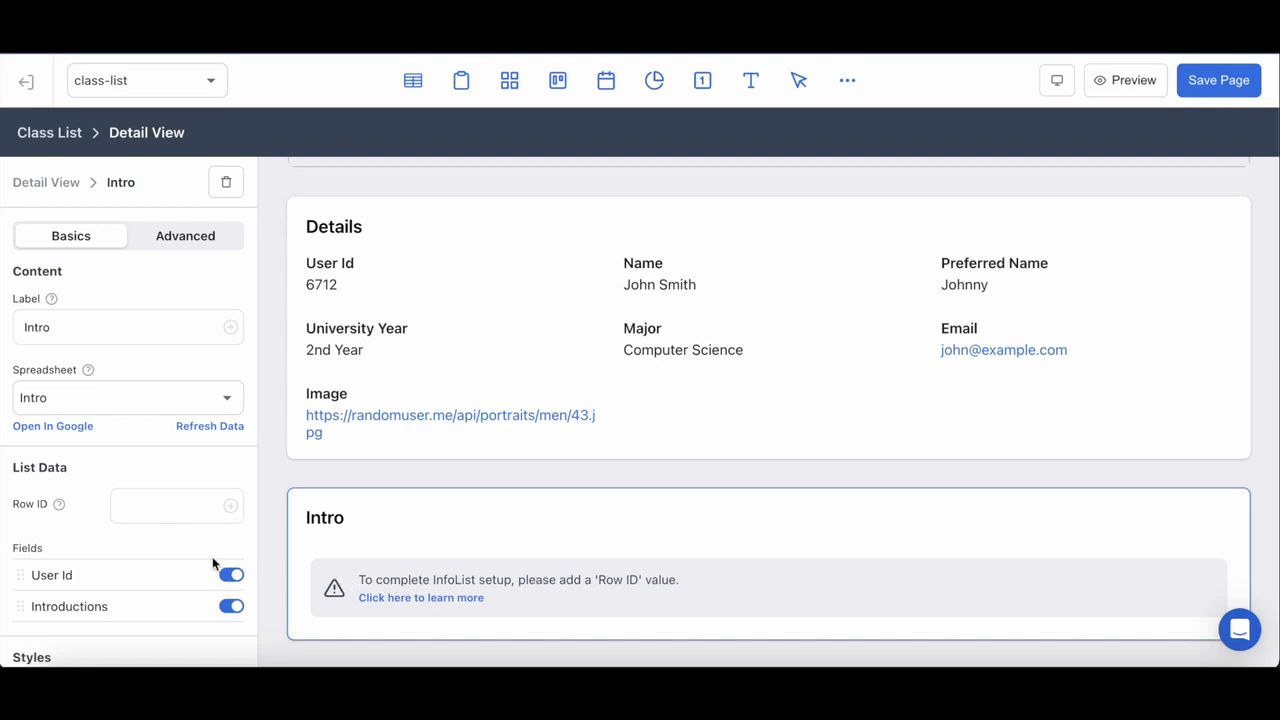
mouse_move(235, 515)
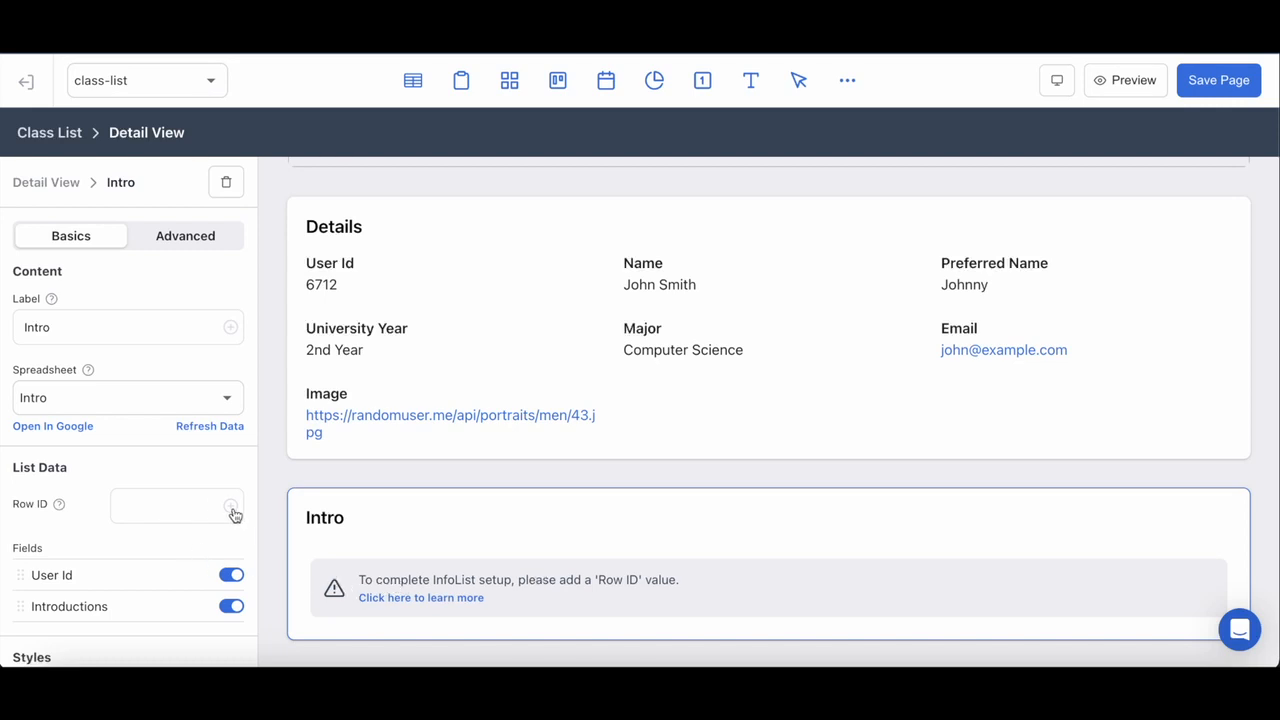
click(232, 513)
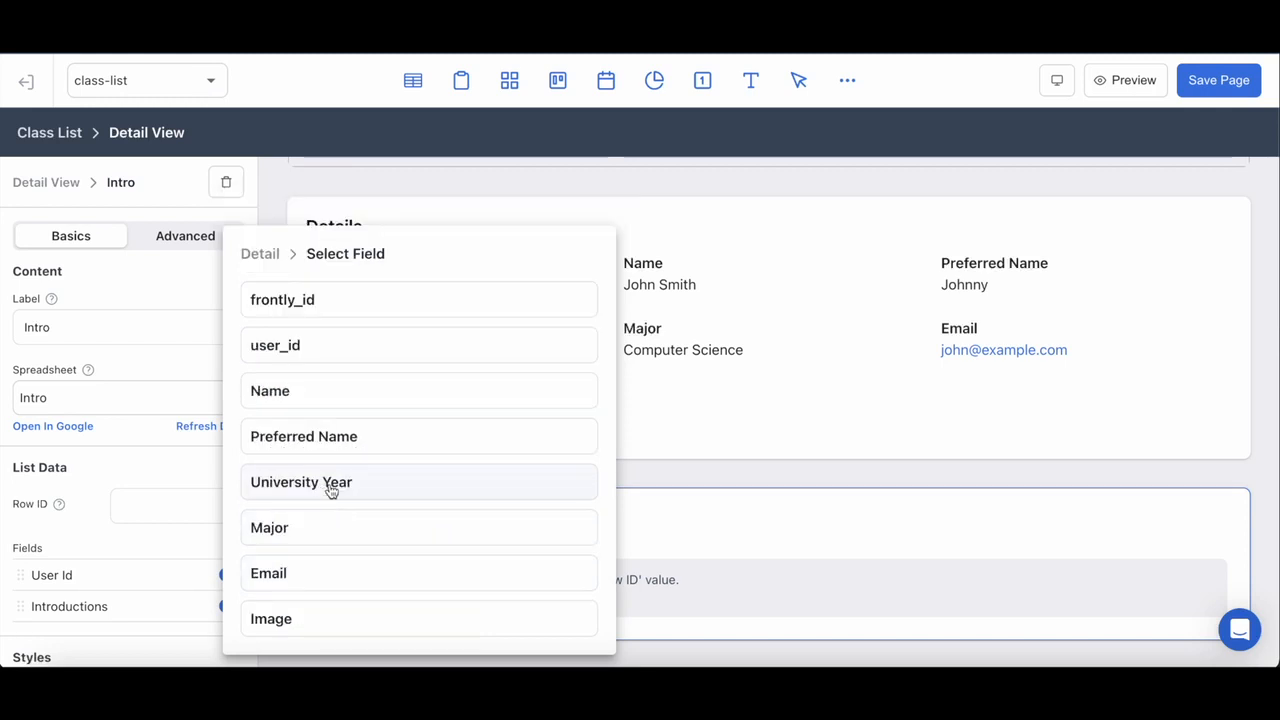
click(301, 482)
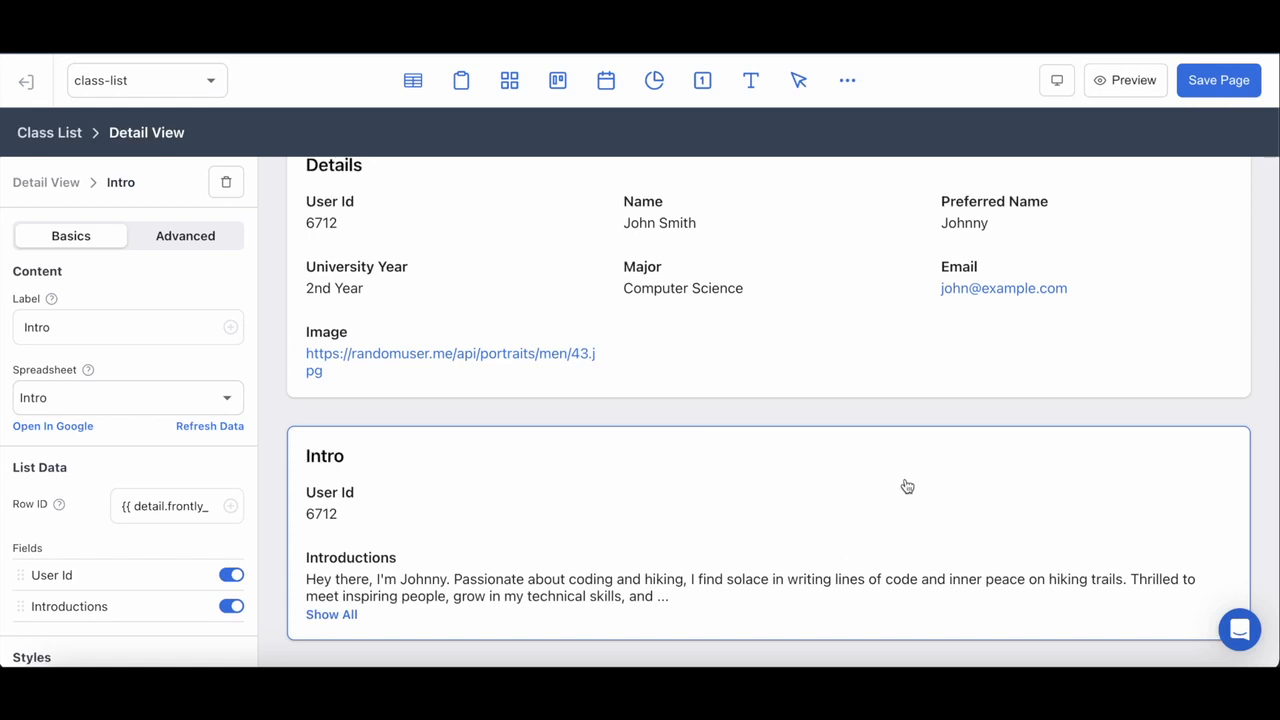
mouse_move(541, 623)
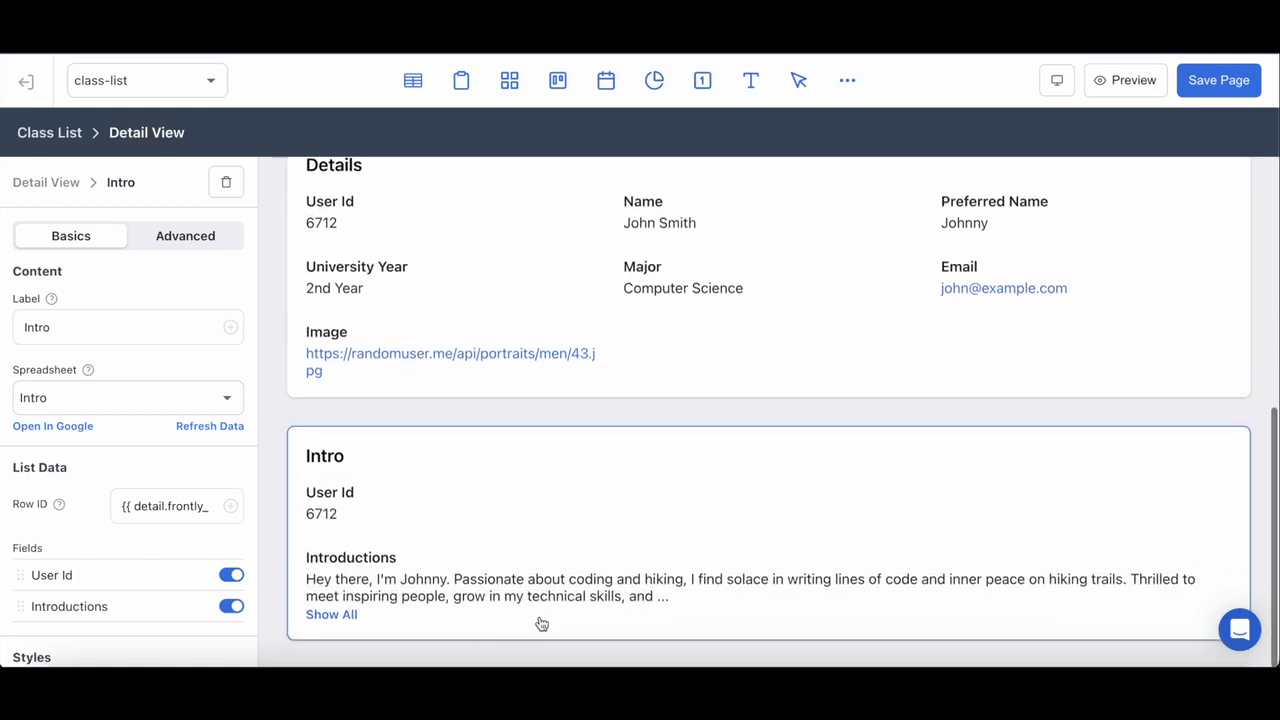
mouse_move(696, 522)
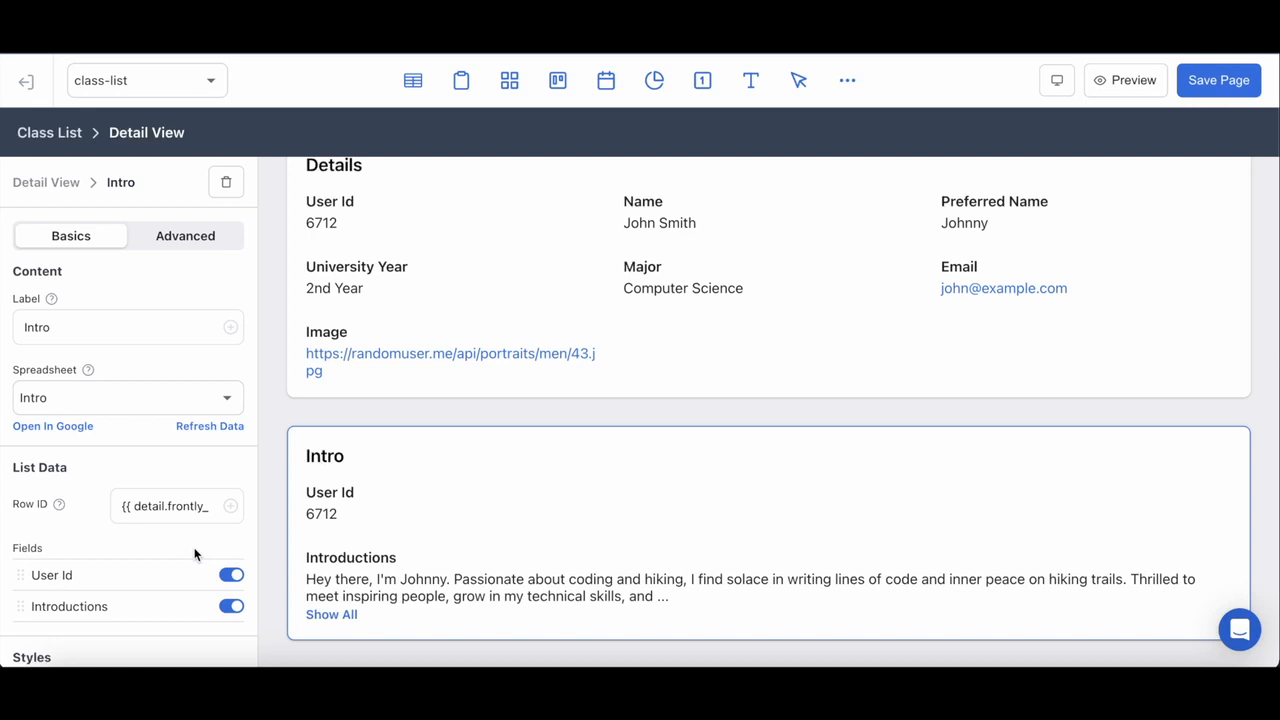
Hide User Id, title the list 'Introductions', and label its text 'A little about me'
scroll(down, 3)
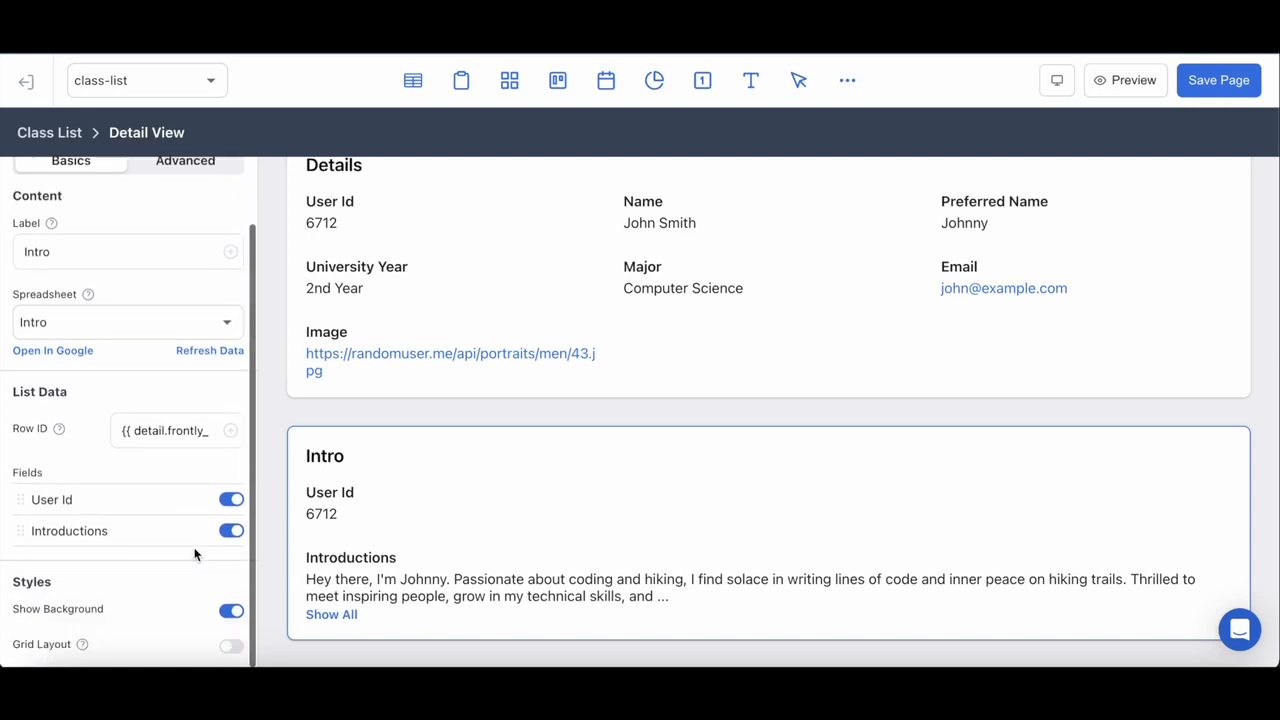
mouse_move(388, 438)
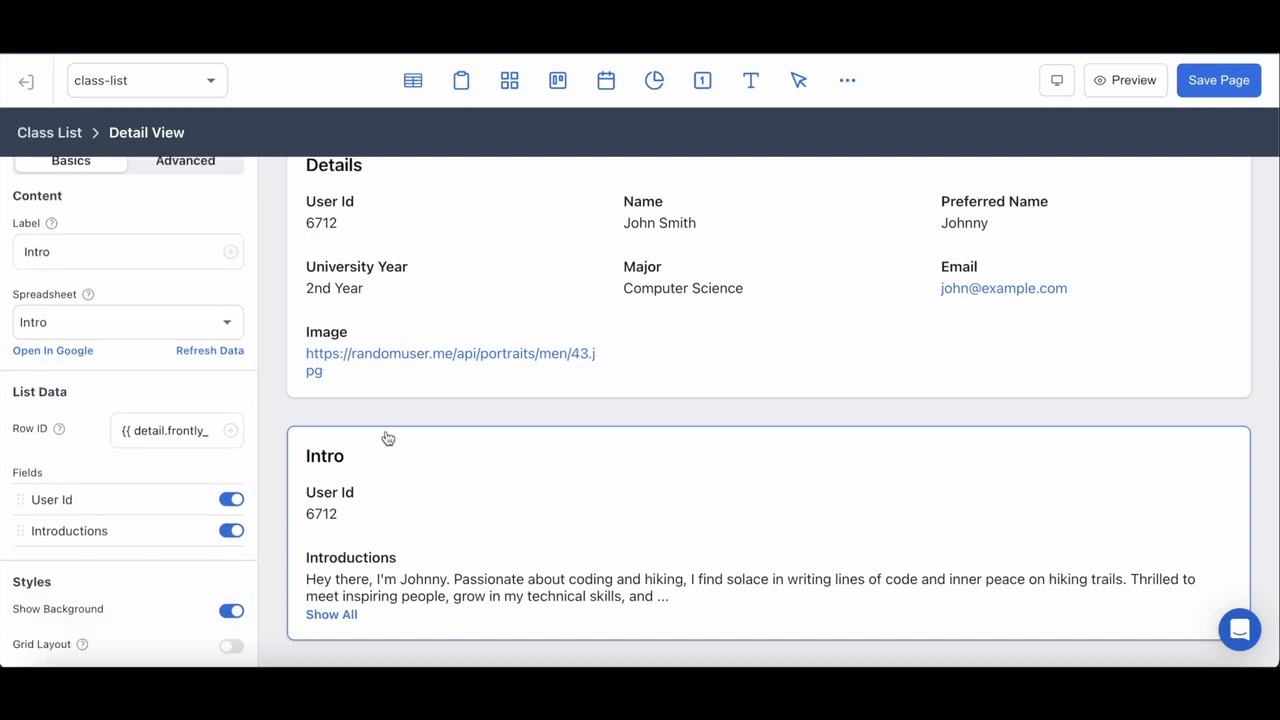
mouse_move(334, 513)
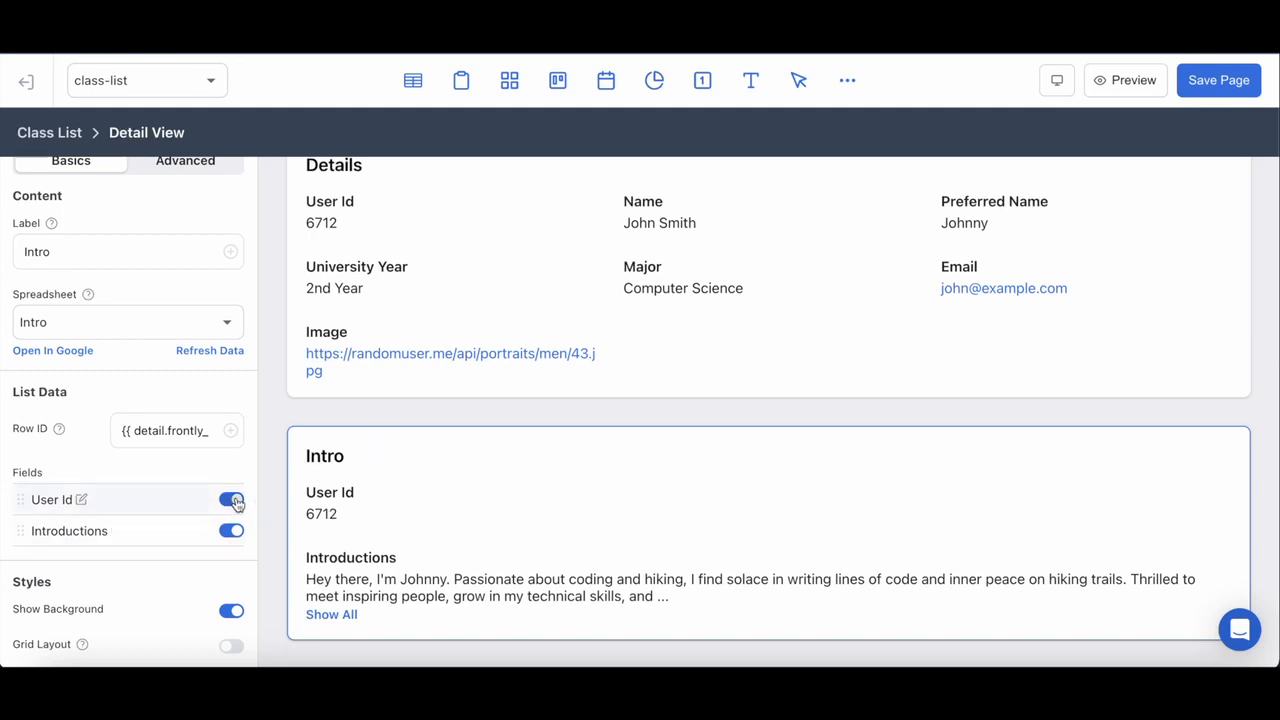
click(231, 499)
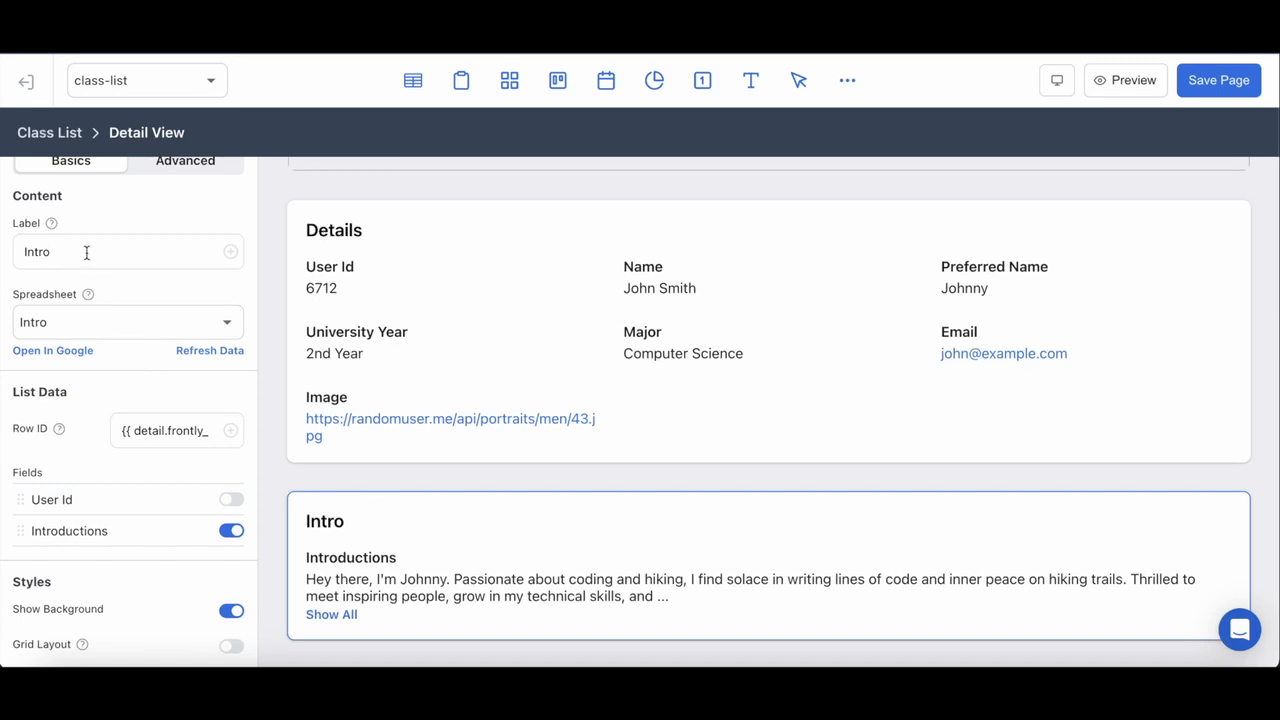
text(Introductions)
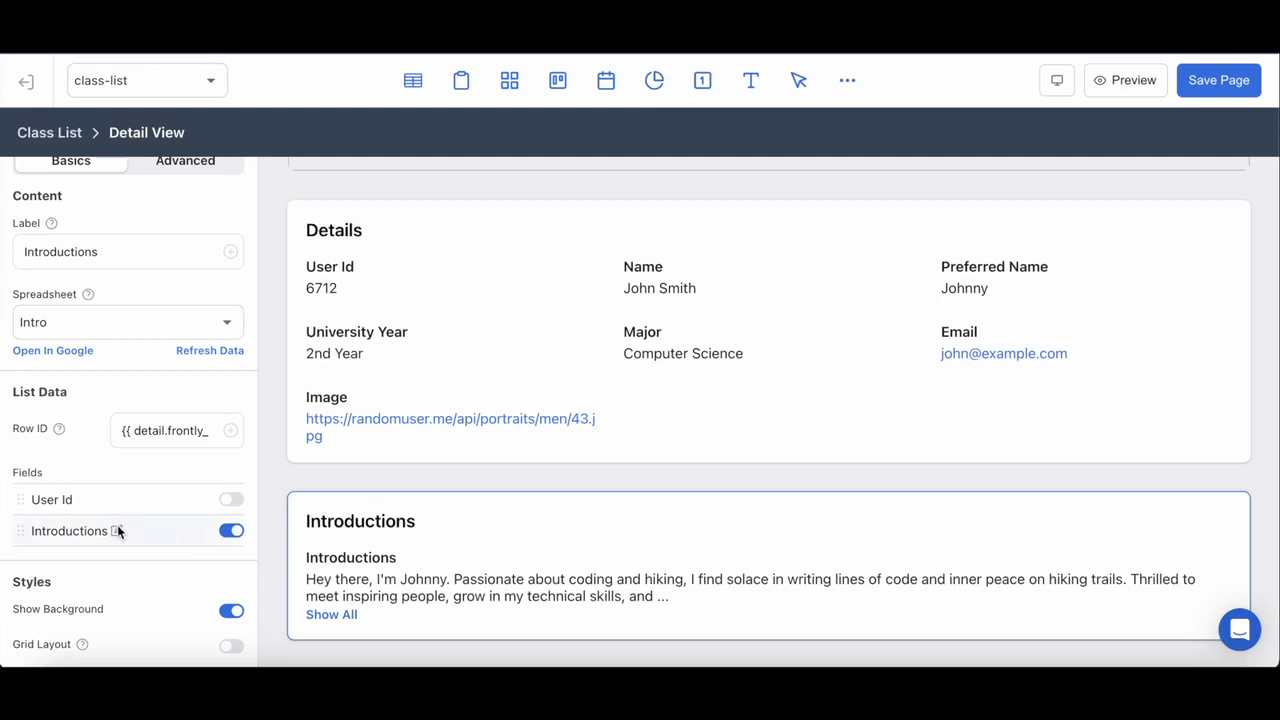
click(117, 531)
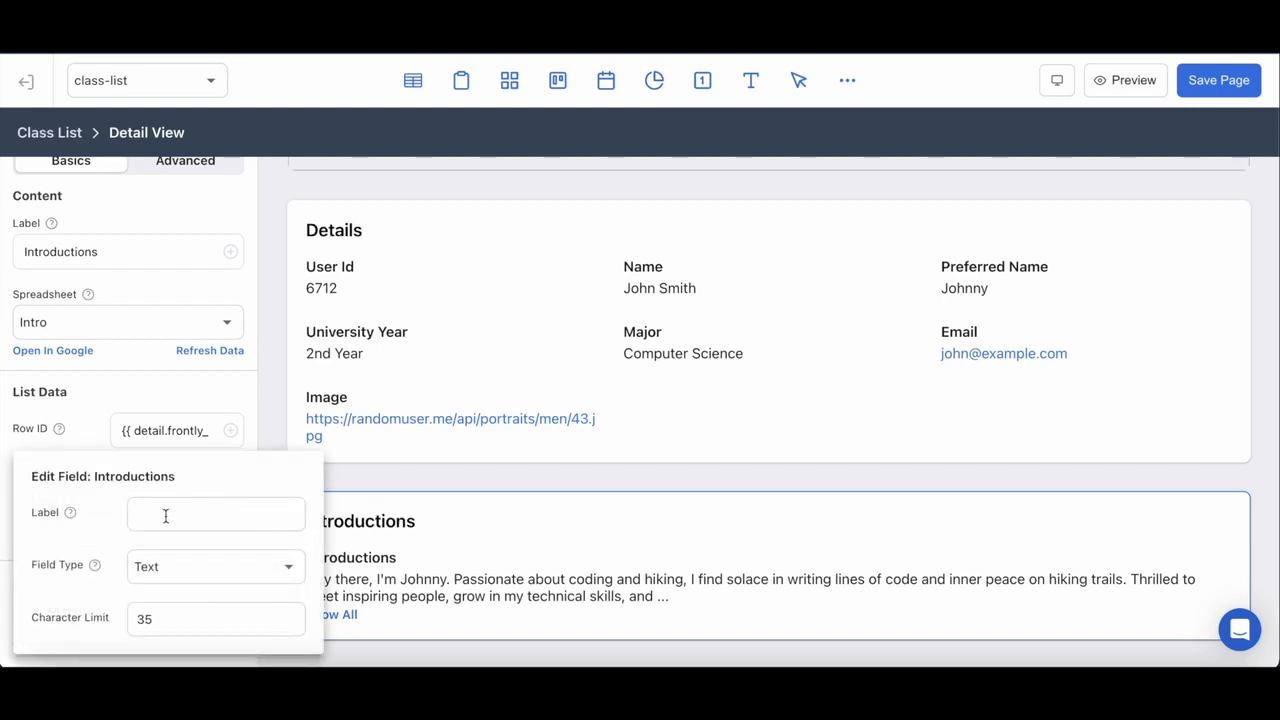
text(A little about)
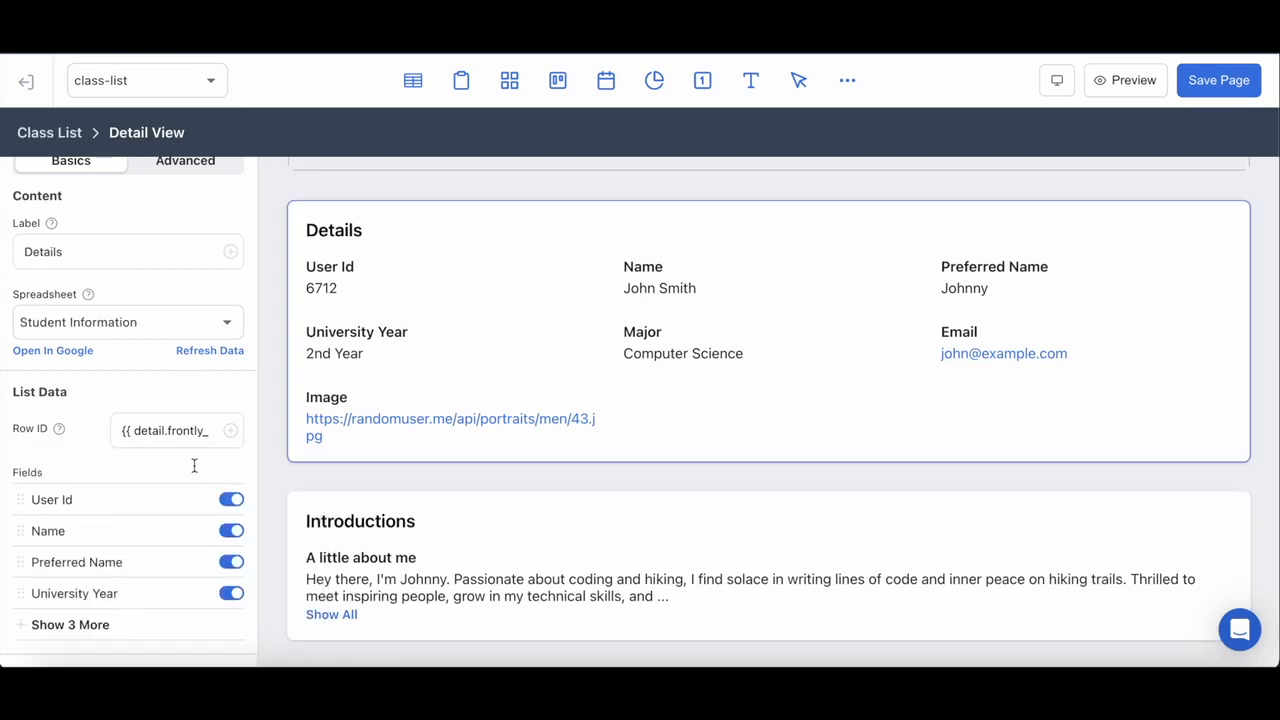
Hide User Id and Image from the Details list, save the page, and open the live app
click(231, 499)
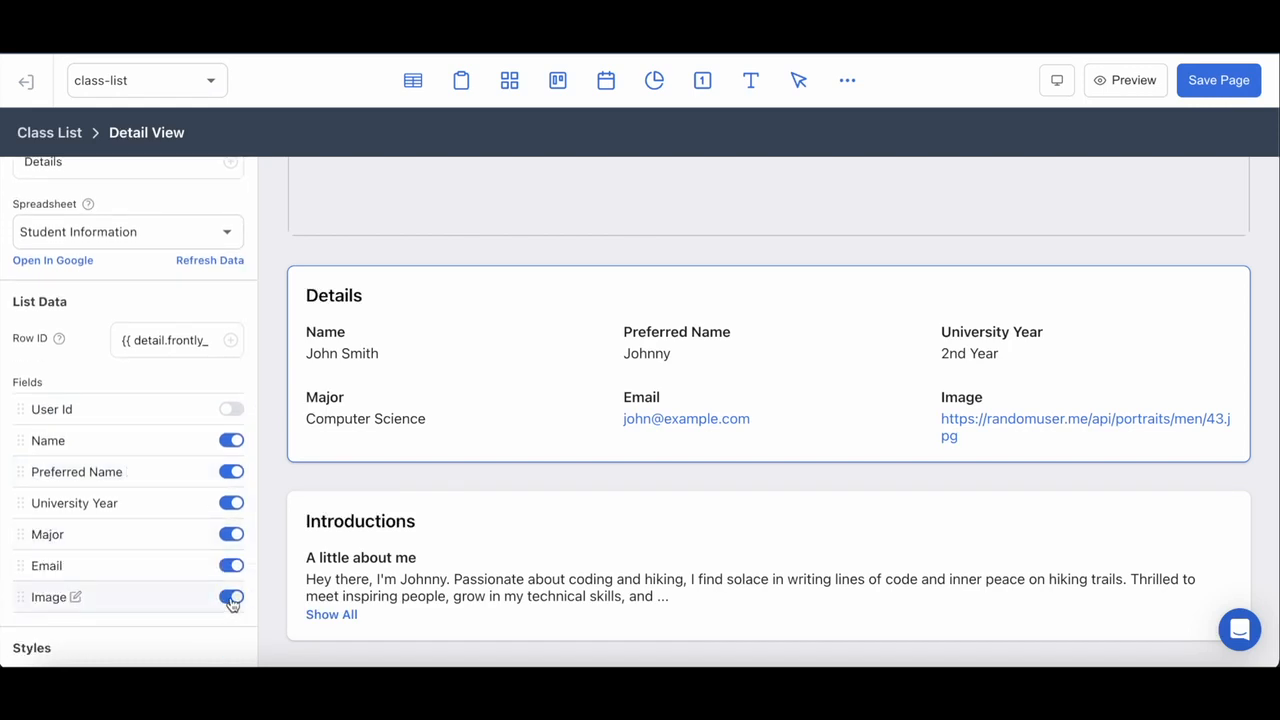
click(231, 597)
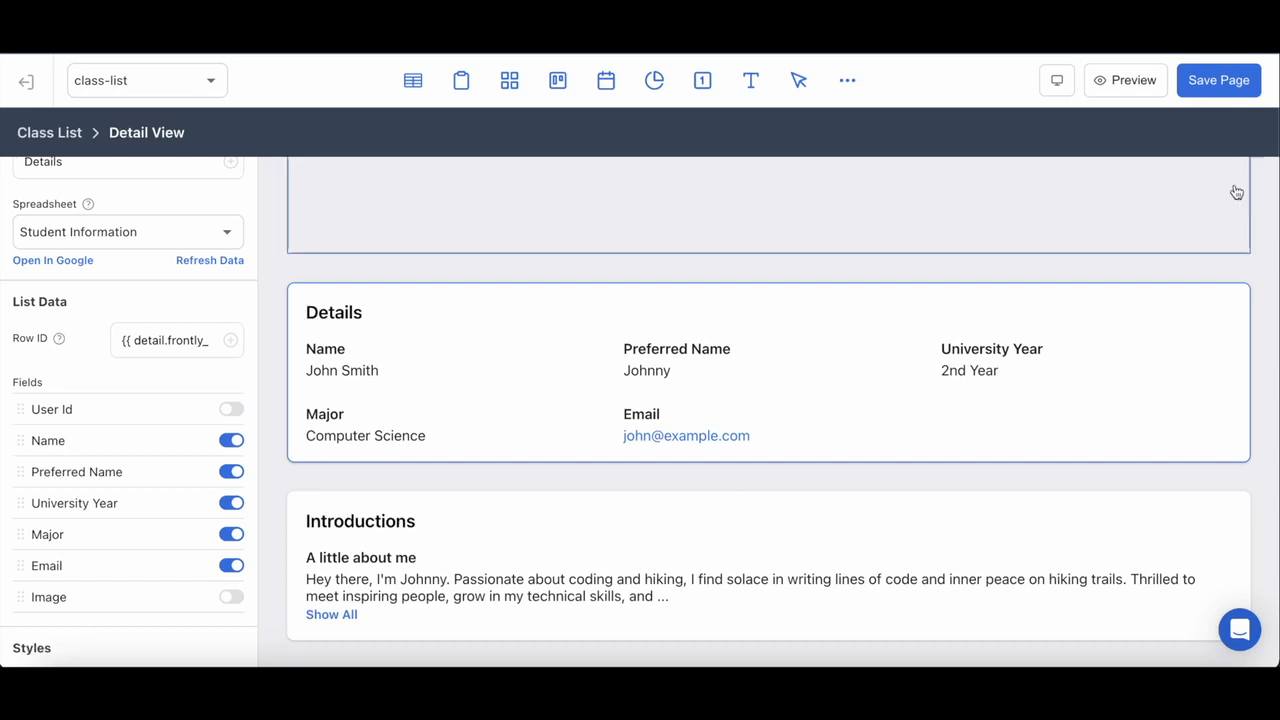
click(1218, 80)
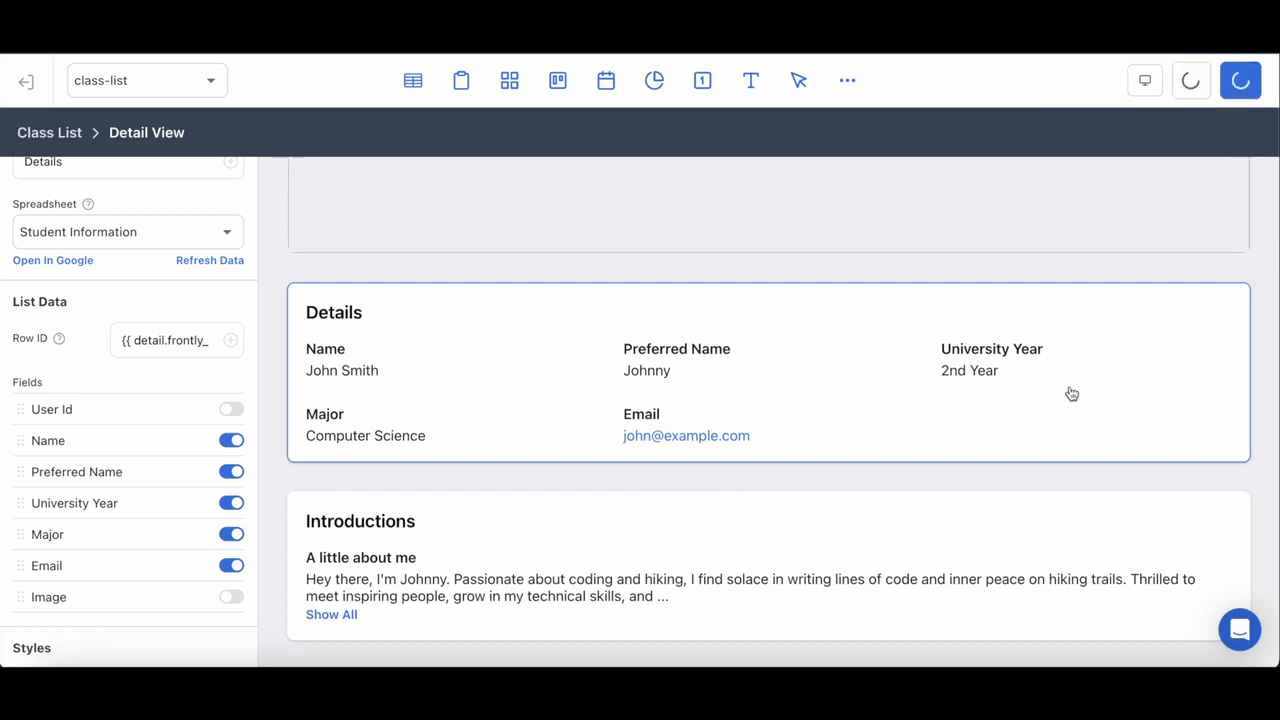
click(1218, 80)
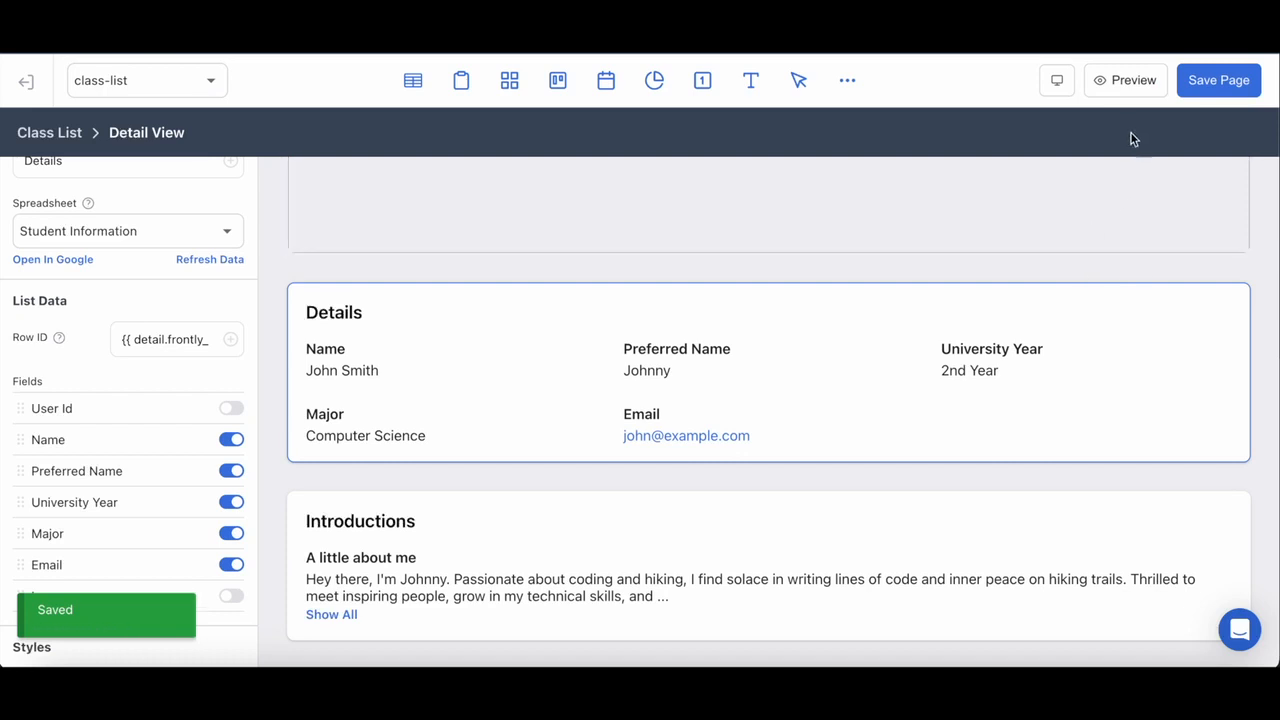
click(1124, 80)
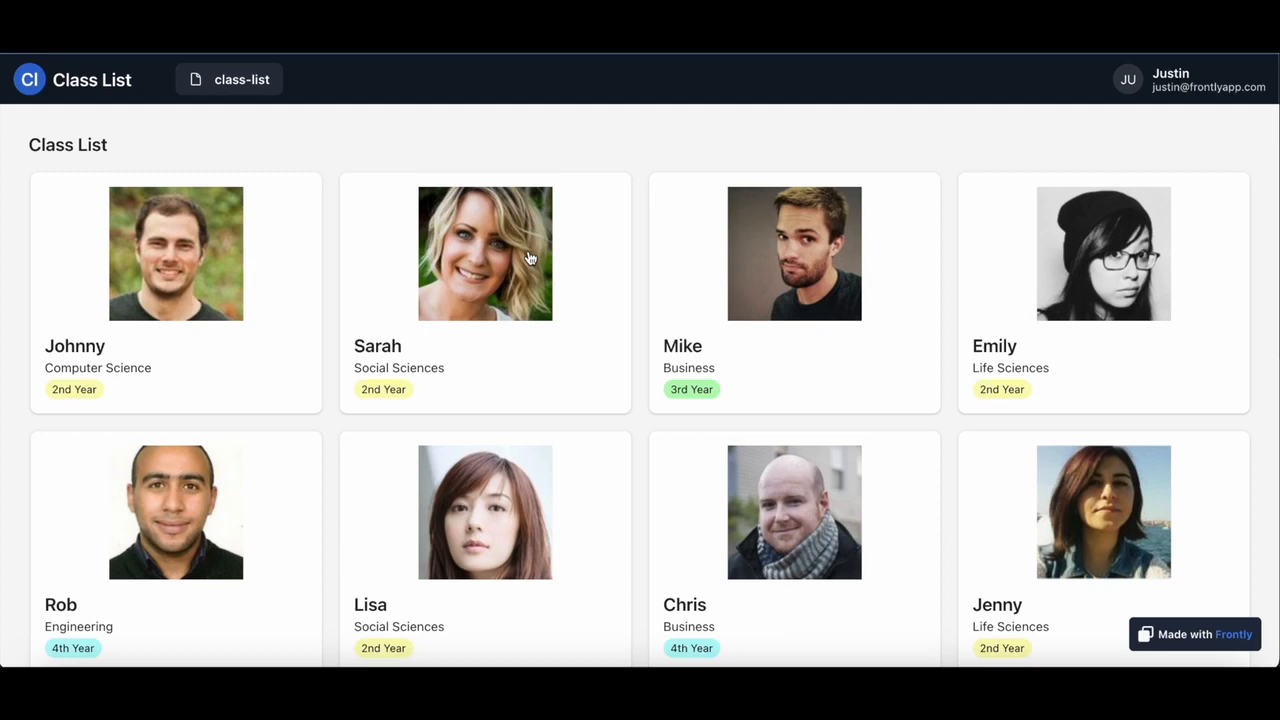
Open Sarah's card in the live app and scroll through her portrait, Details and introduction
click(485, 253)
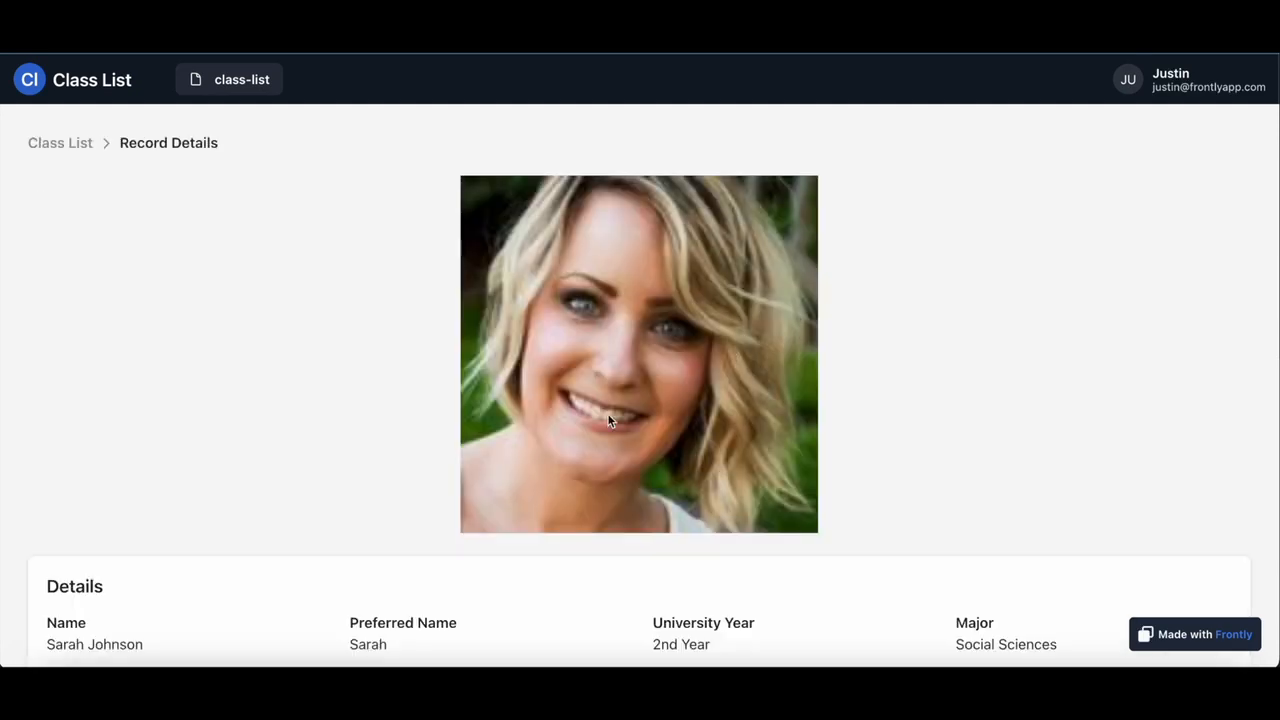
scroll(down, 3)
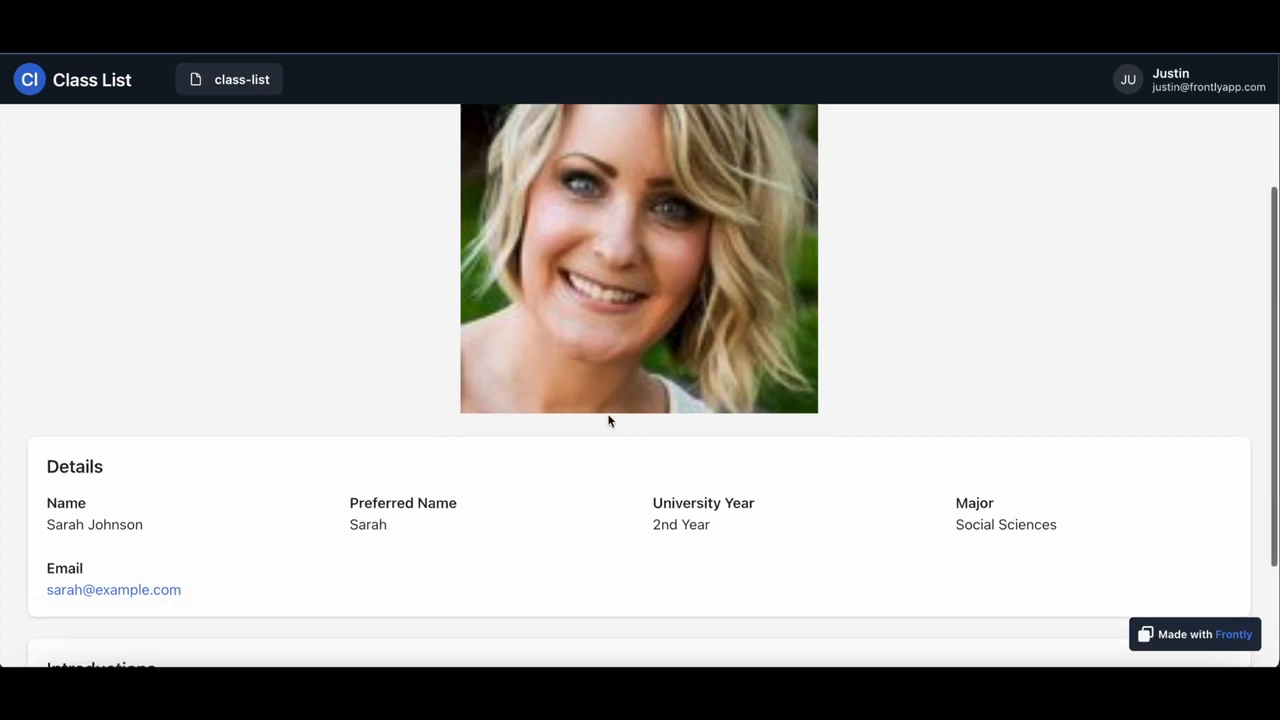
scroll(down, 3)
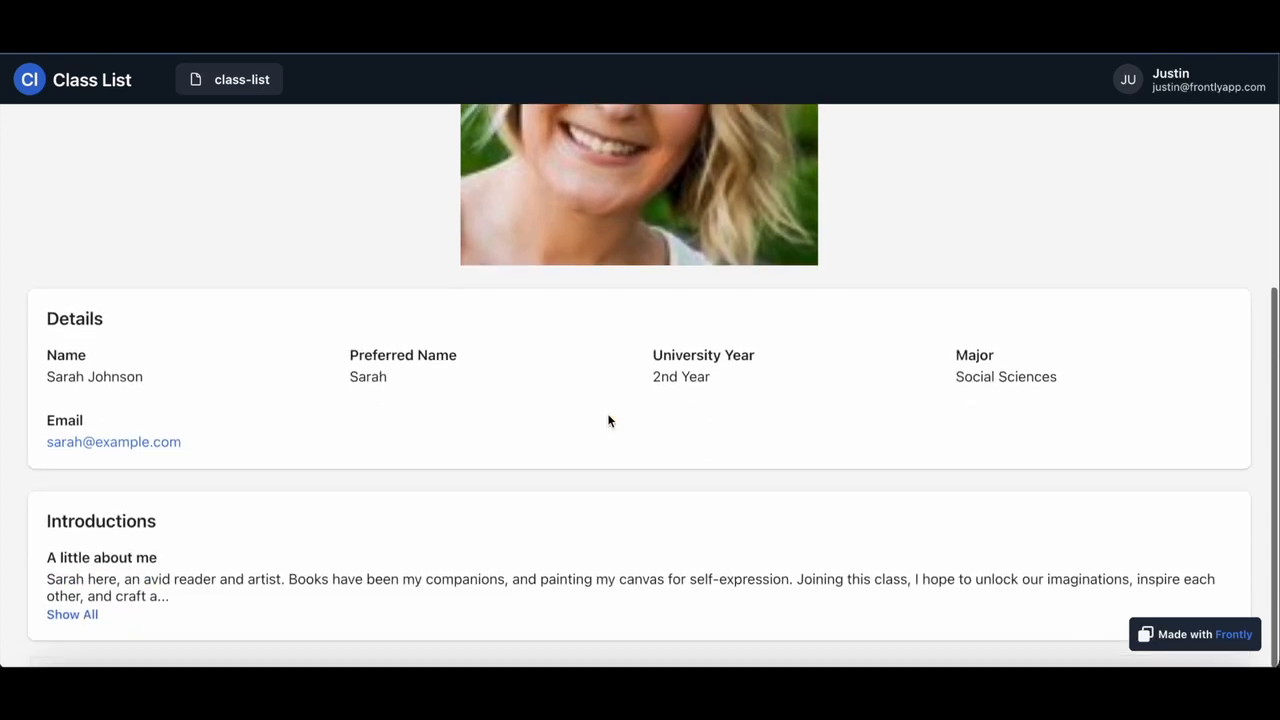
mouse_move(756, 565)
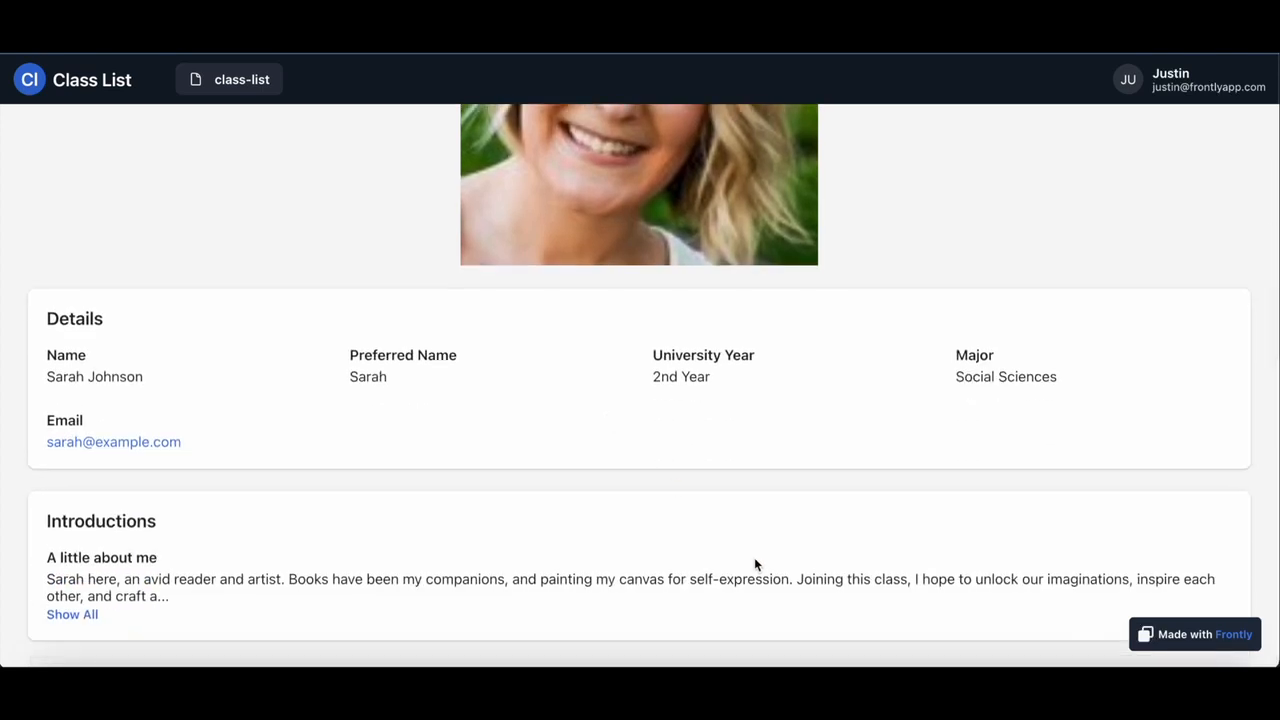
scroll(up, 3)
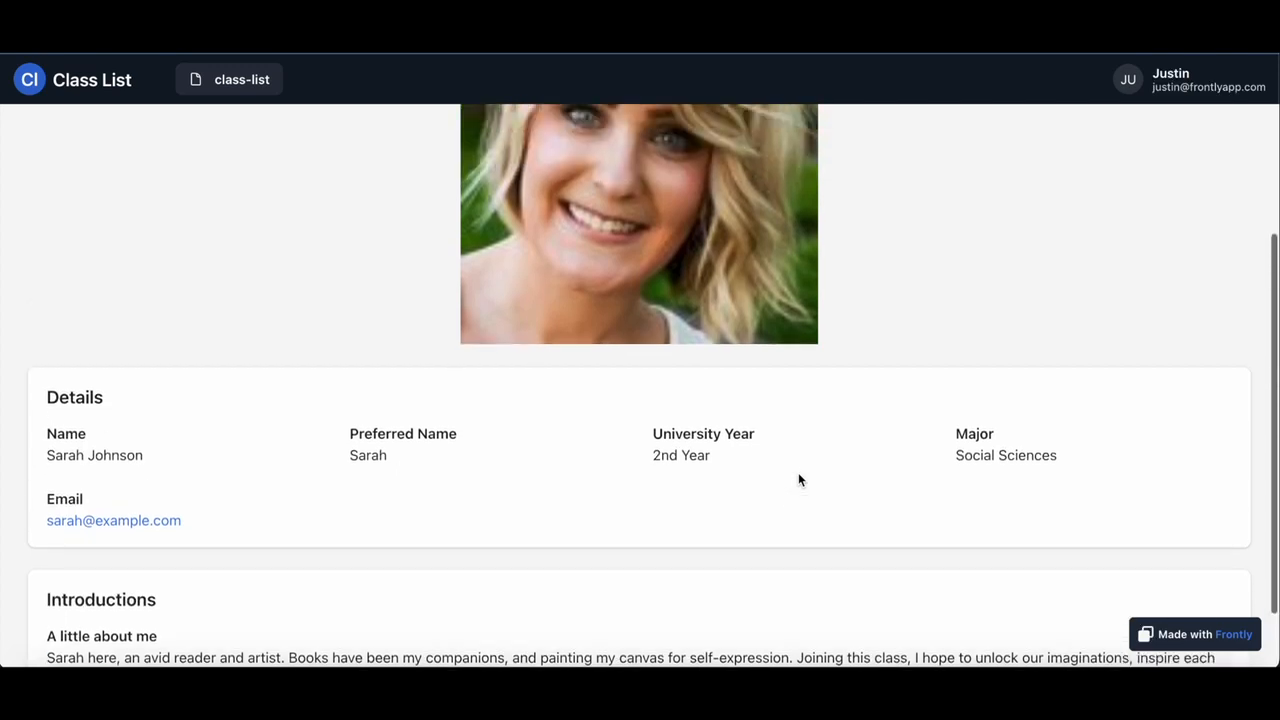
scroll(up, 3)
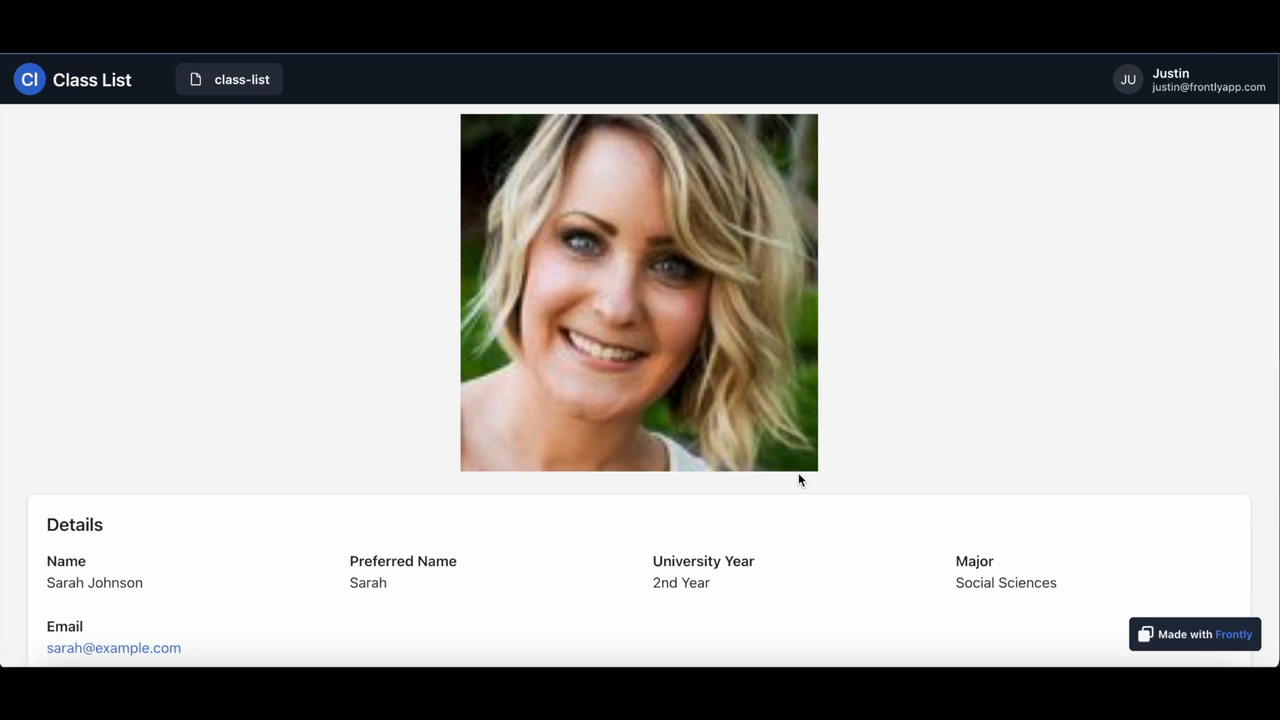
mouse_move(808, 530)
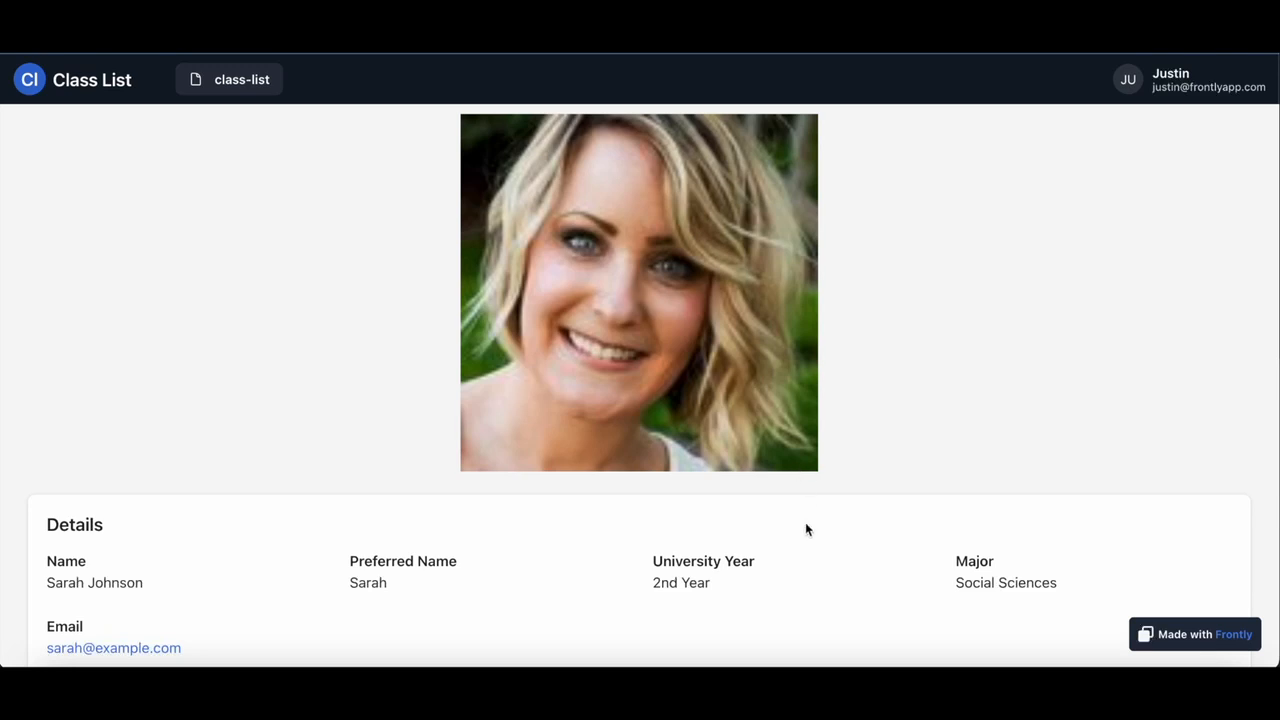
mouse_move(808, 584)
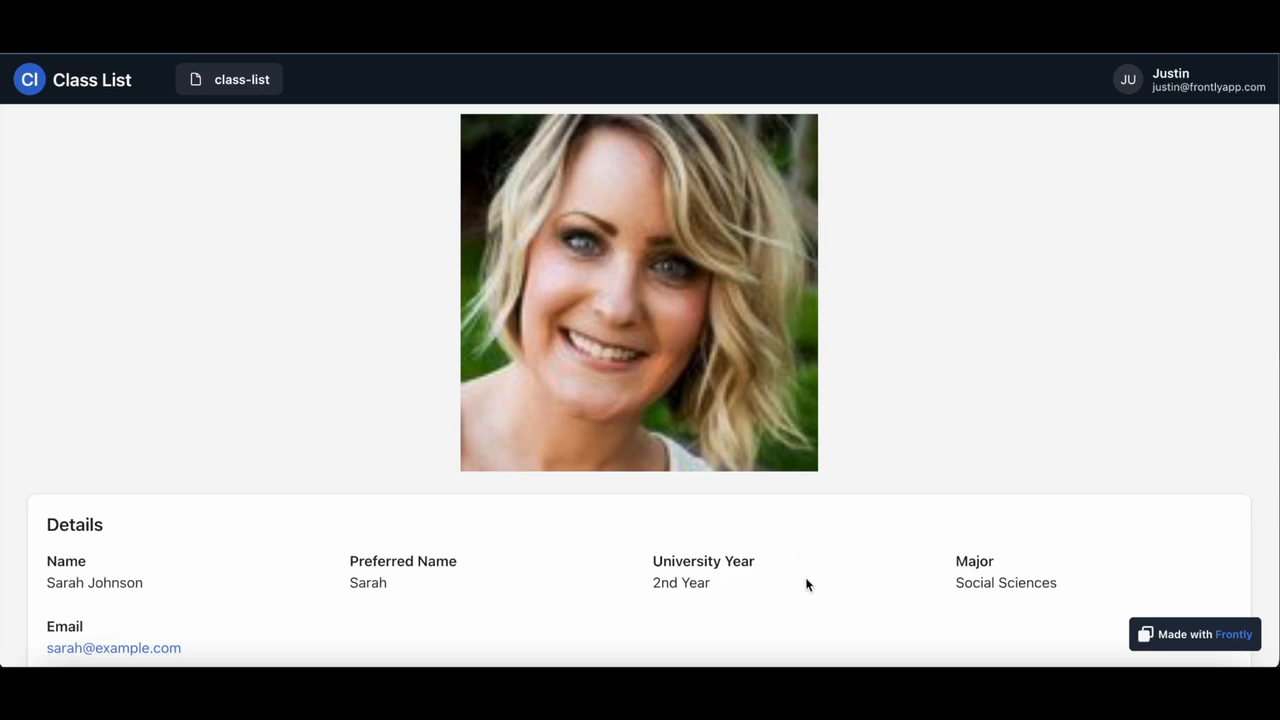
mouse_move(798, 589)
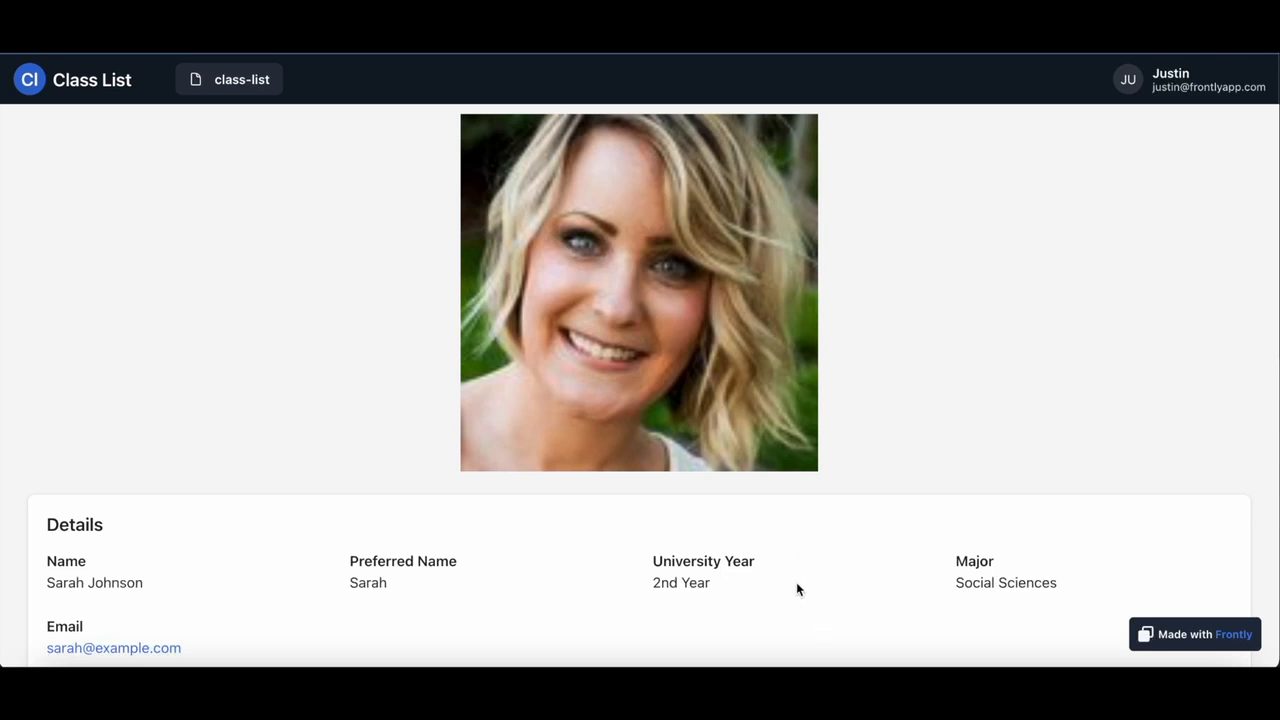
mouse_move(790, 575)
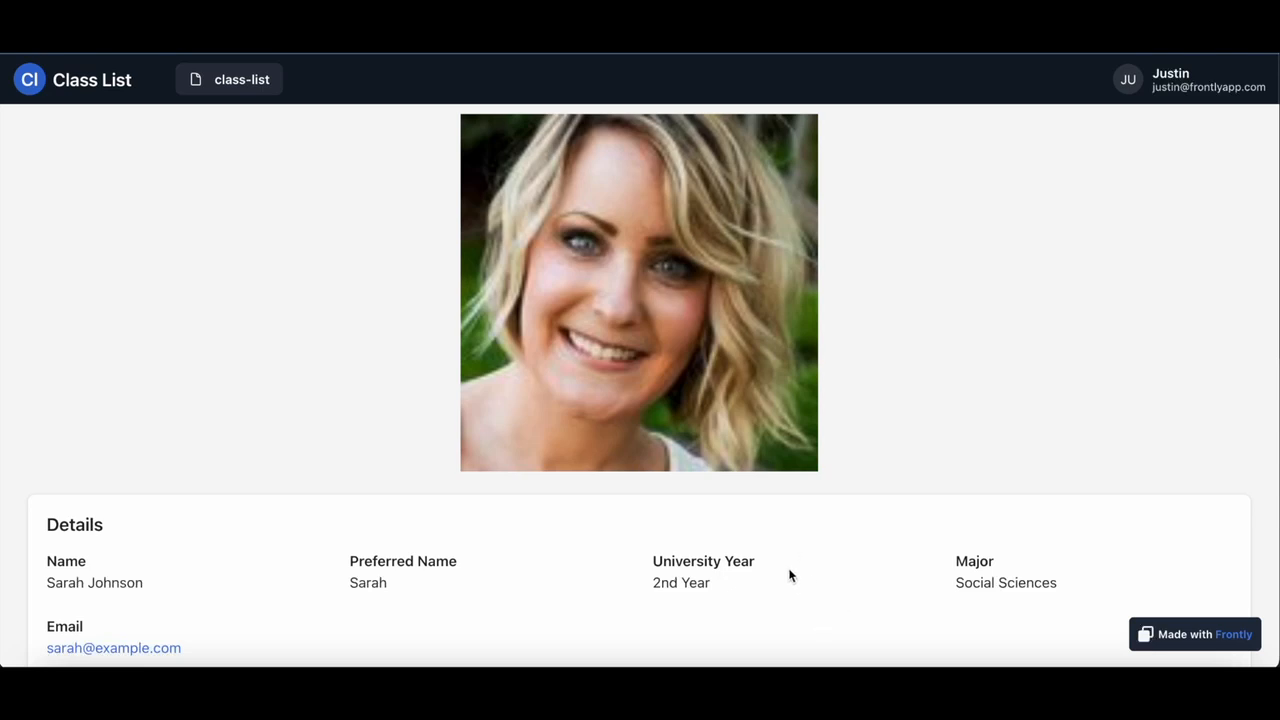
scroll(down, 3)
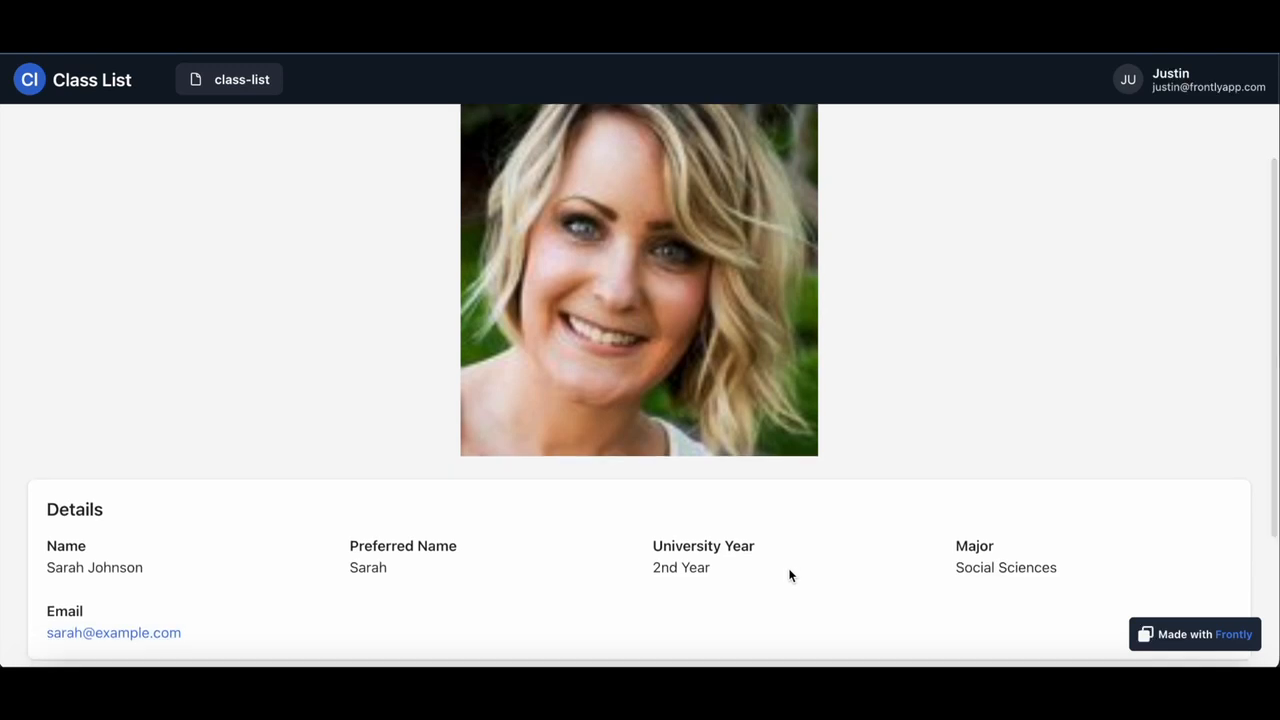
mouse_move(868, 522)
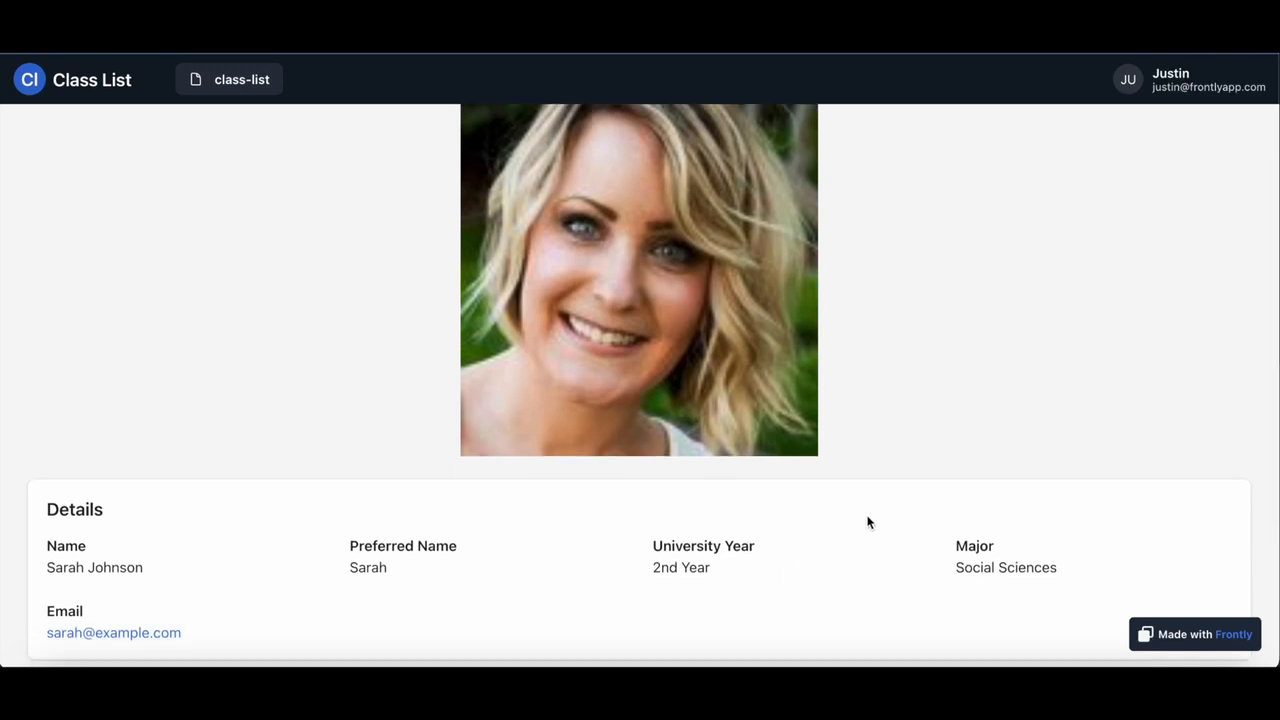
mouse_move(800, 422)
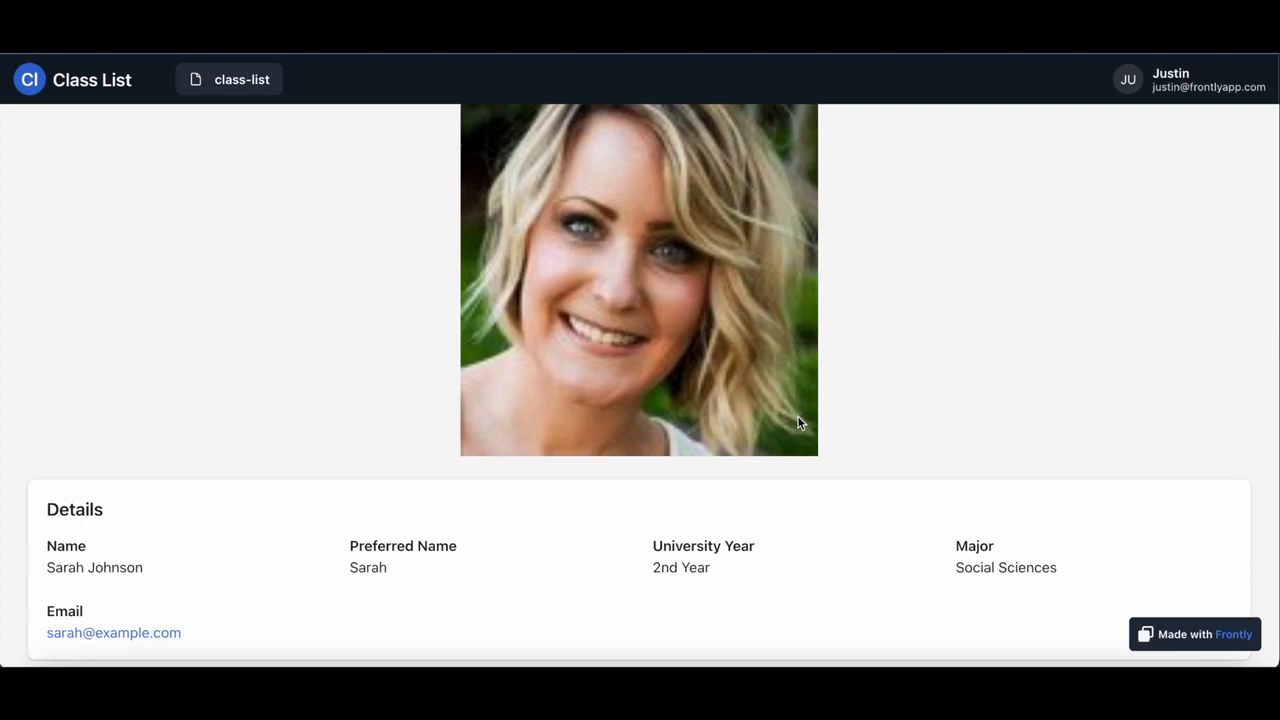